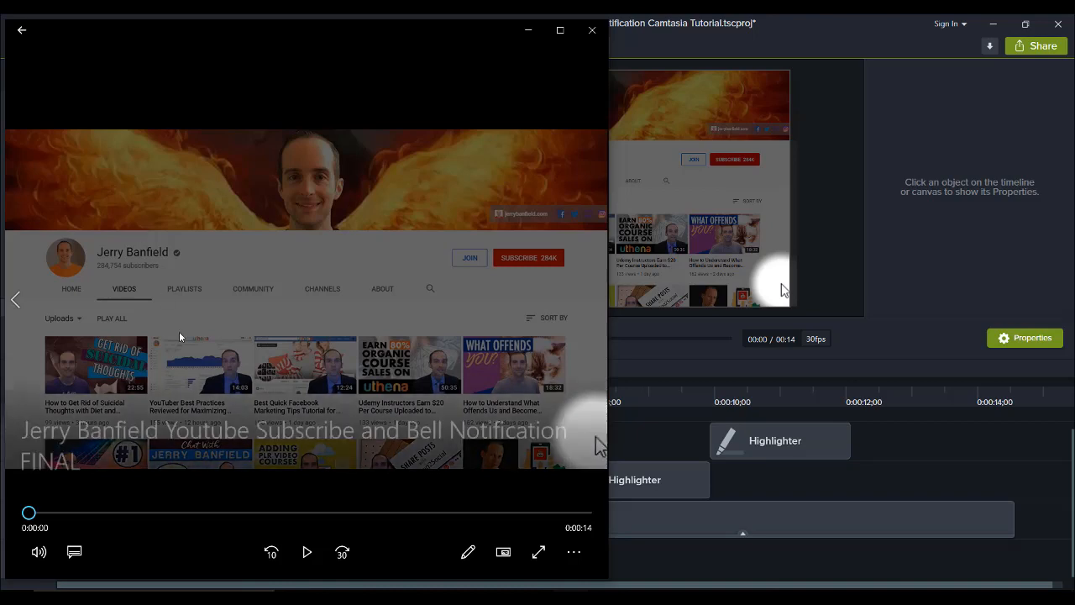
{"action": "mouse_move", "coordinate": [305, 551]}
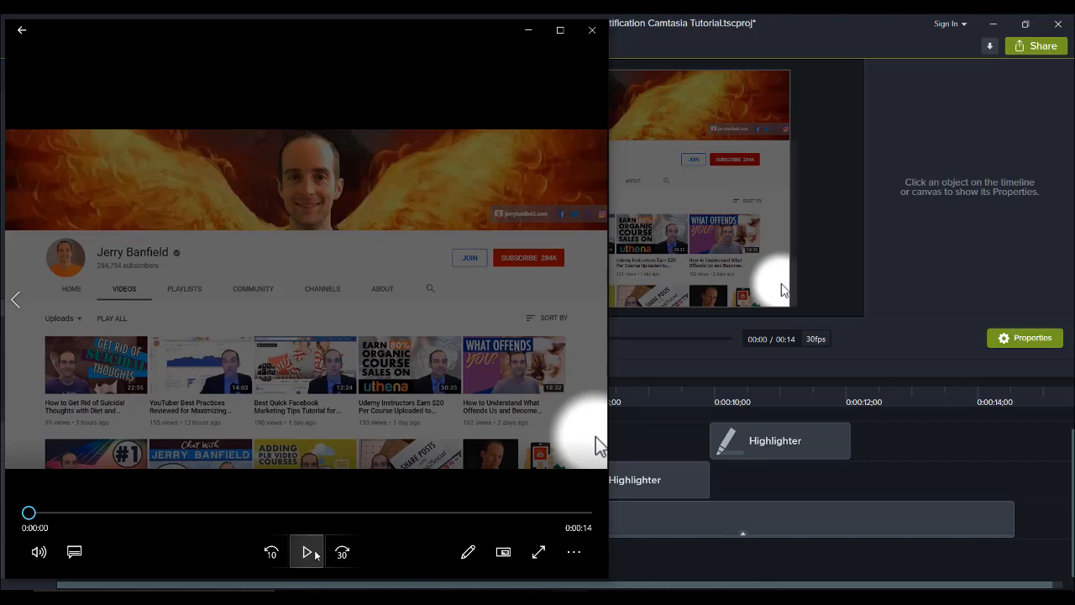
Step: Play the exported 14-second subscribe-and-bell clip to its last frame, pause, then restart it
{"action": "left_click", "coordinate": [306, 551]}
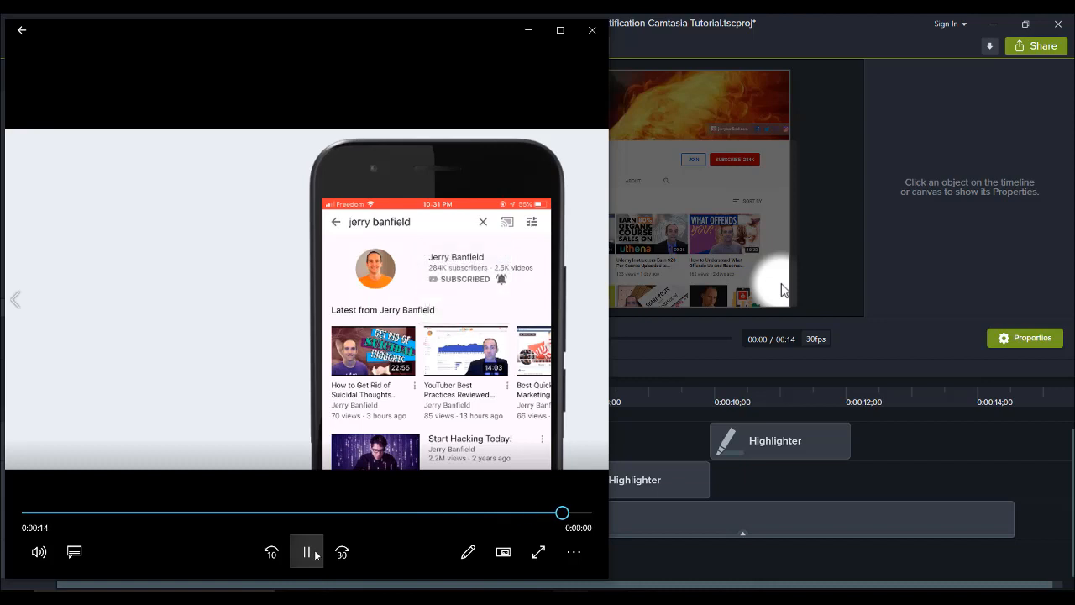
{"action": "left_click", "coordinate": [306, 551]}
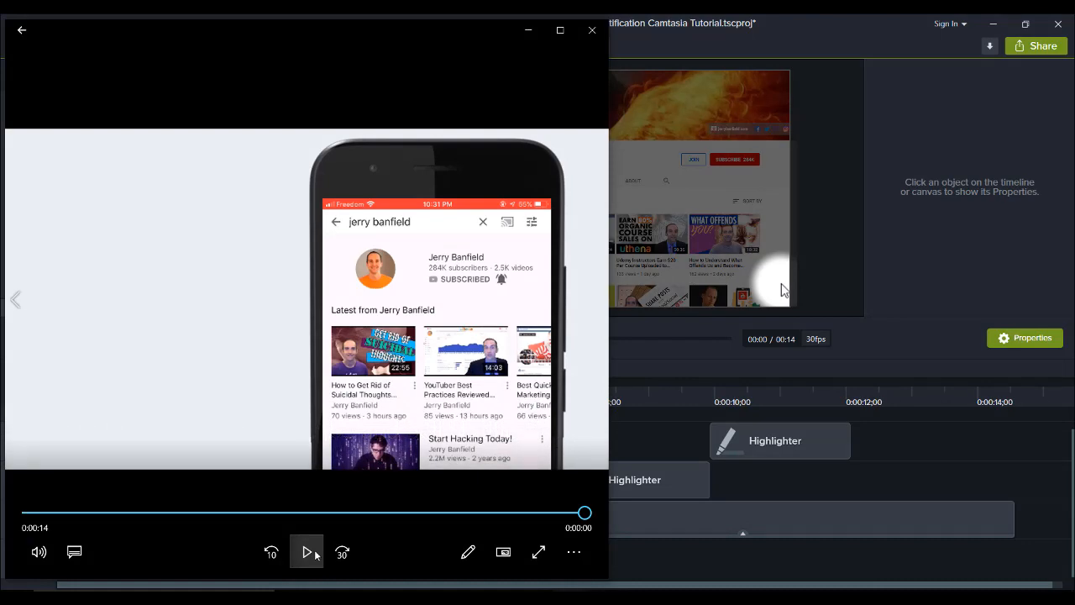
{"action": "left_click", "coordinate": [305, 551]}
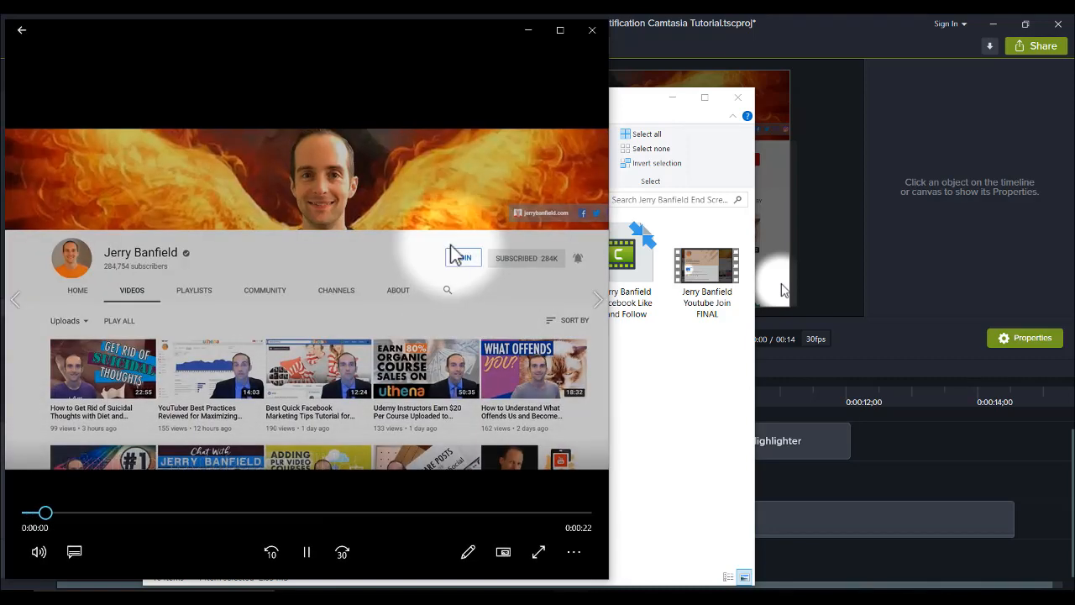
Step: Open the Youtube Join FINAL video from File Explorer and play it through its join, purchase and welcome screens
{"action": "left_click", "coordinate": [464, 258]}
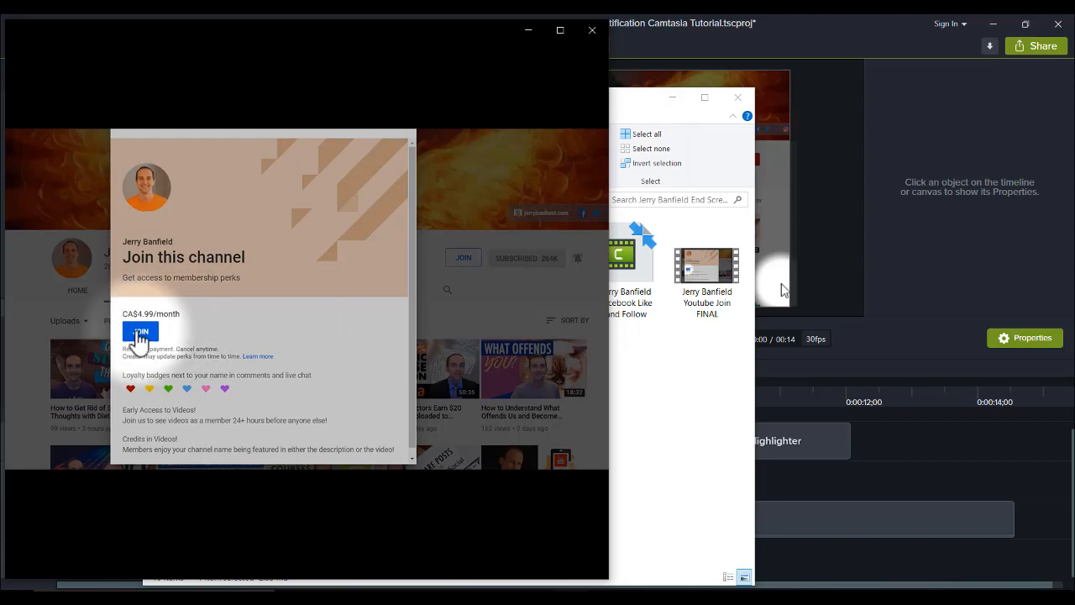
{"action": "left_click", "coordinate": [141, 329]}
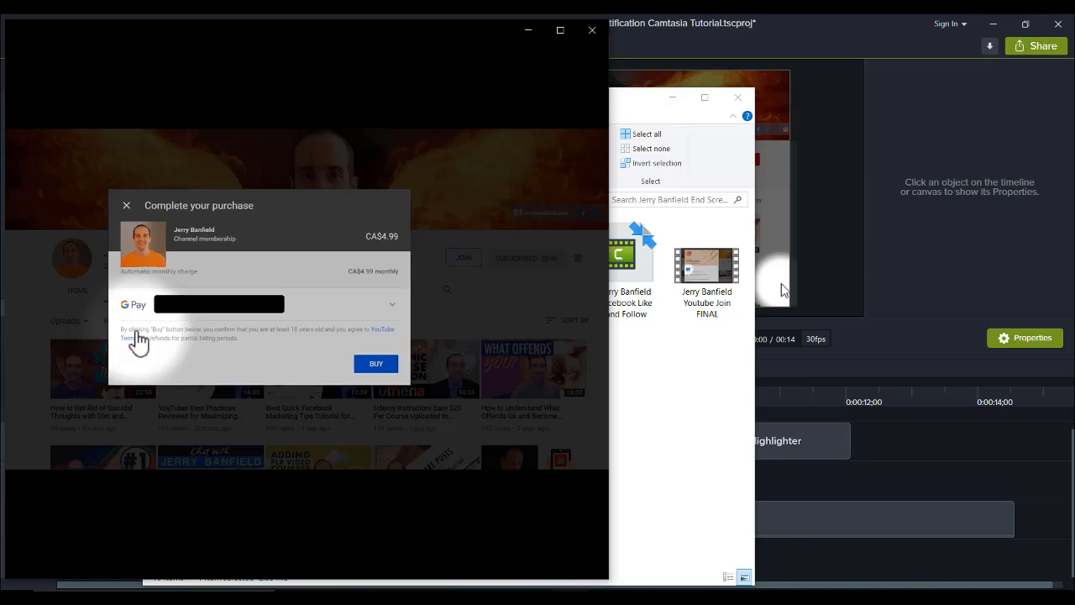
{"action": "mouse_move", "coordinate": [385, 362]}
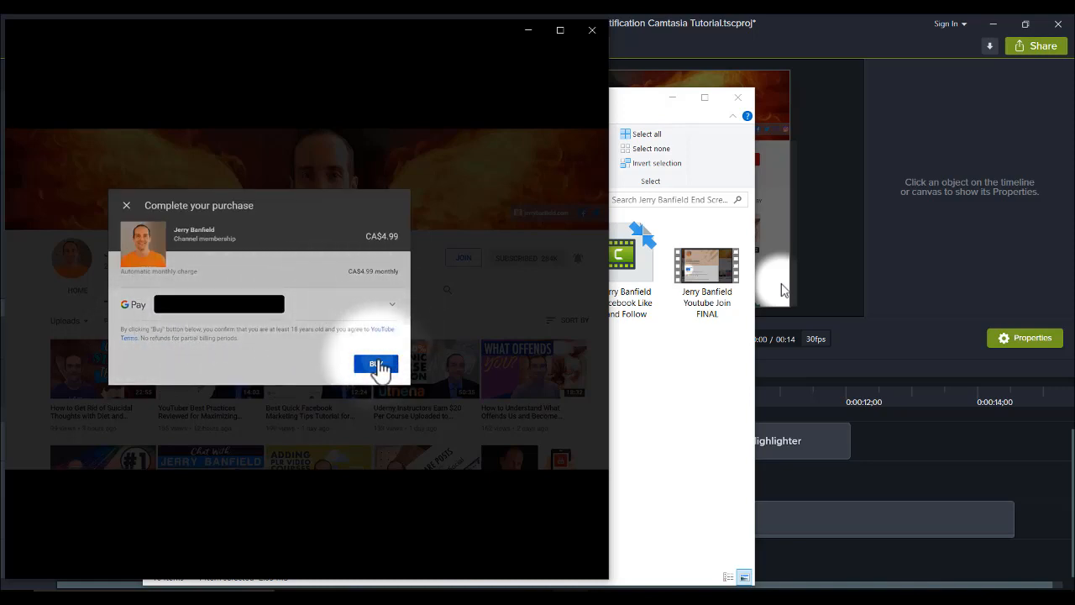
{"action": "left_click", "coordinate": [376, 362]}
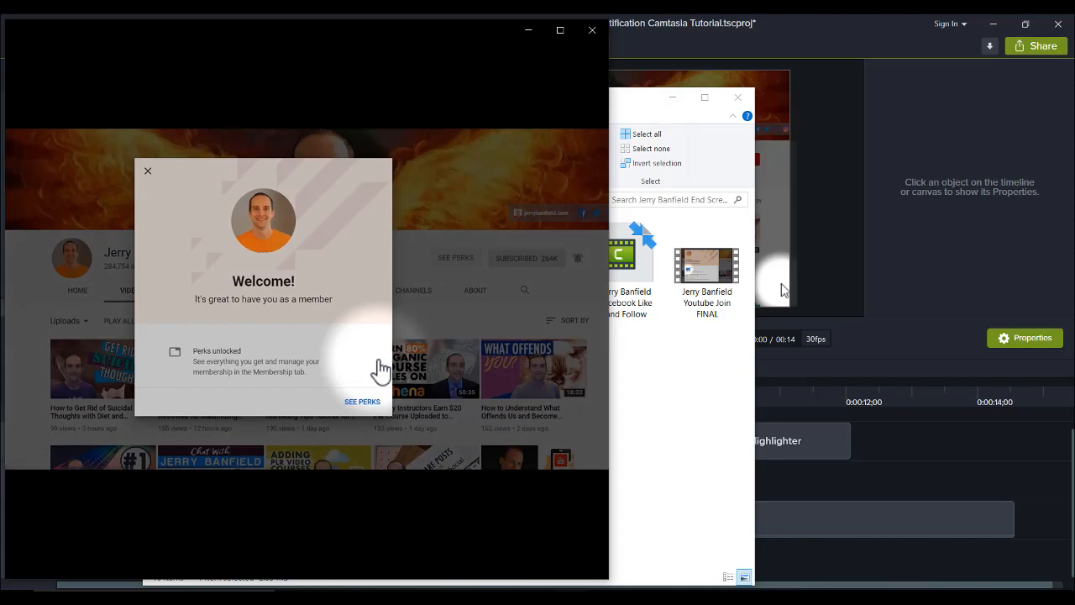
{"action": "mouse_move", "coordinate": [370, 383]}
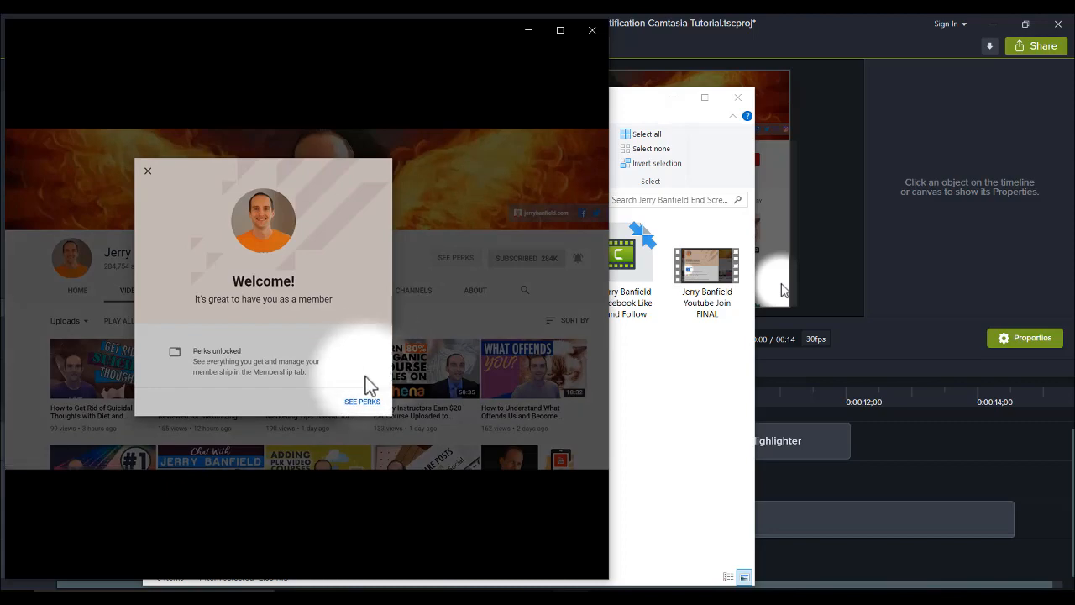
{"action": "left_click", "coordinate": [148, 171]}
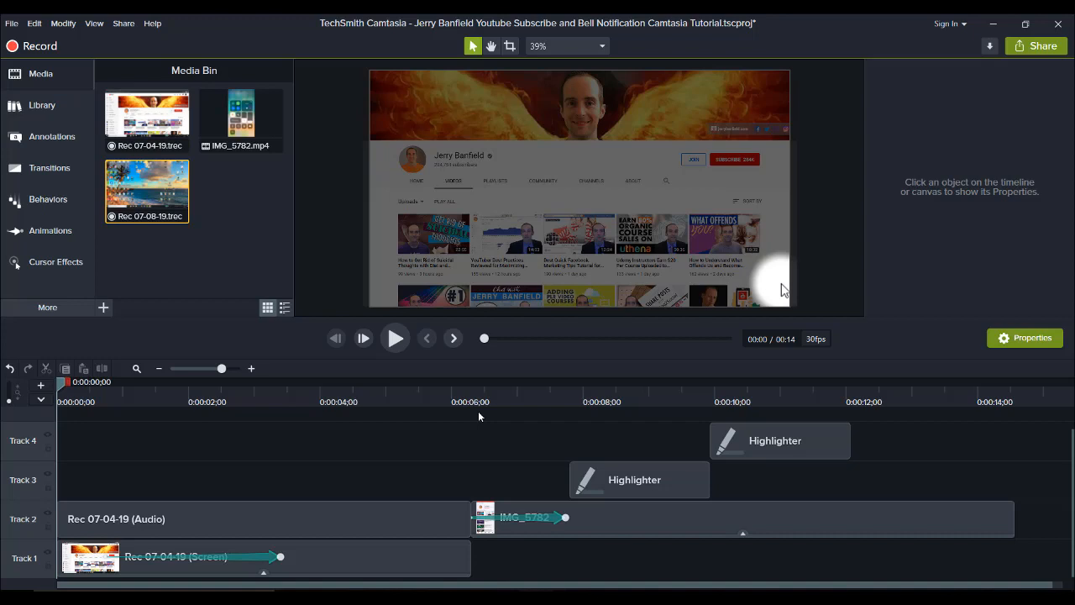
{"action": "mouse_move", "coordinate": [970, 447]}
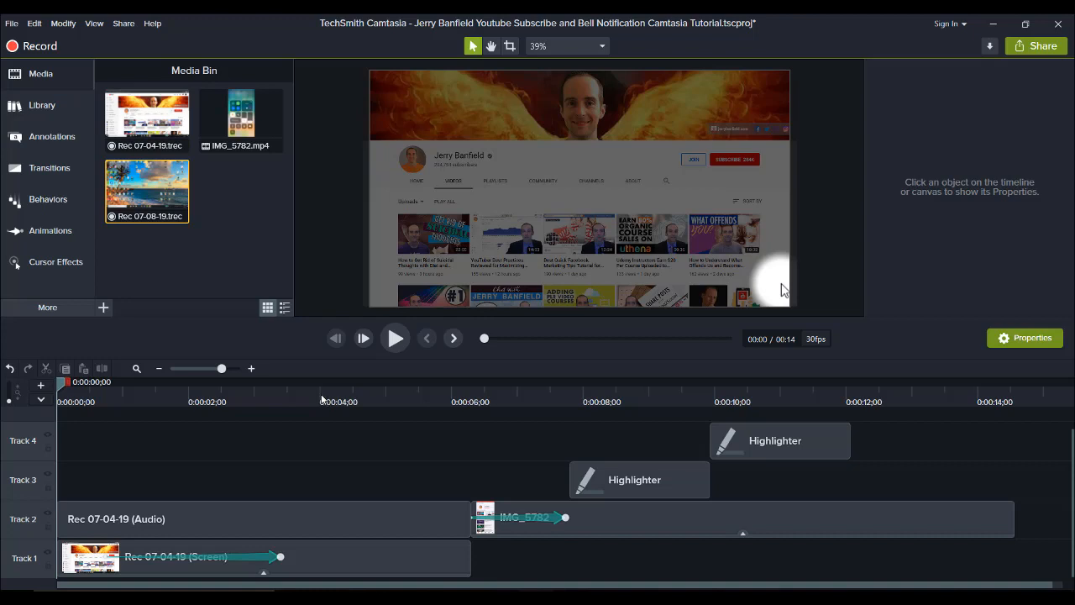
{"action": "mouse_move", "coordinate": [144, 114]}
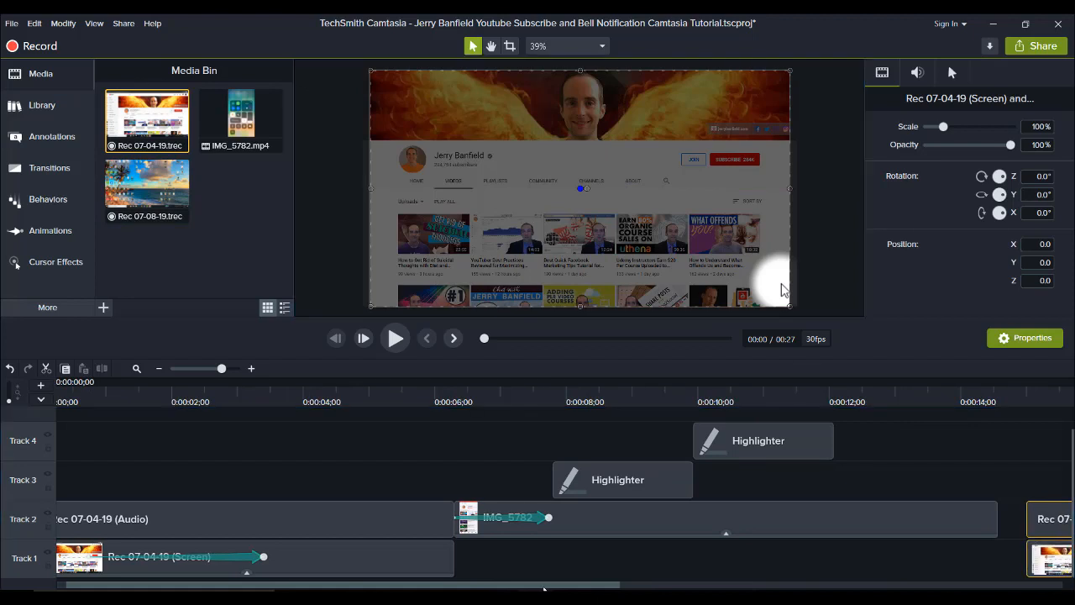
Step: Scroll the timeline to the end of the existing clips where Rec 07-04-19 was dropped and deselect it
{"action": "scroll", "scroll_direction": "right", "scroll_amount": 3}
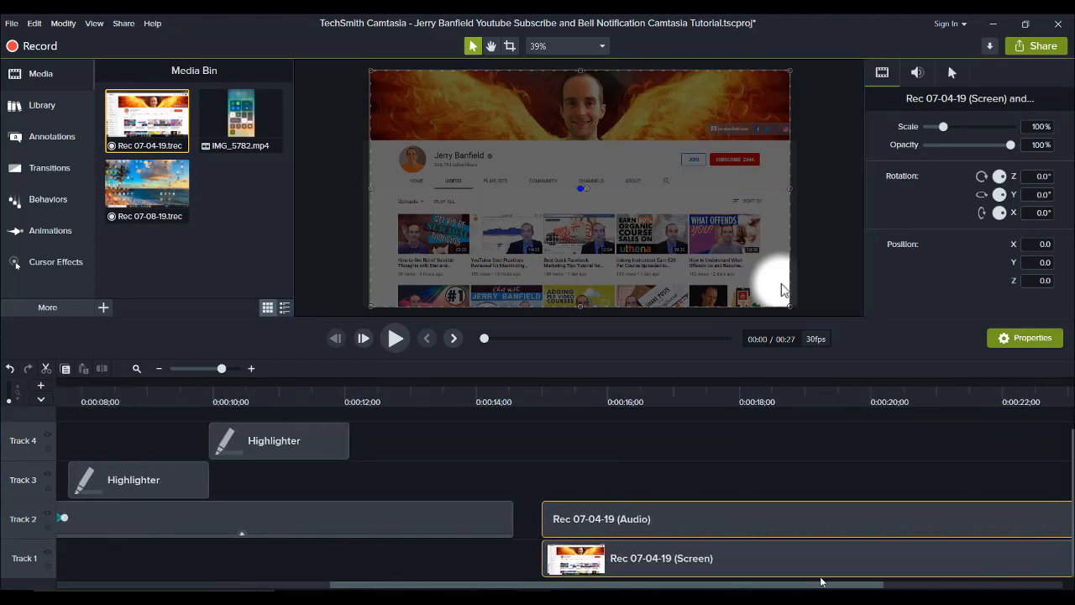
{"action": "scroll", "scroll_direction": "right", "scroll_amount": 3}
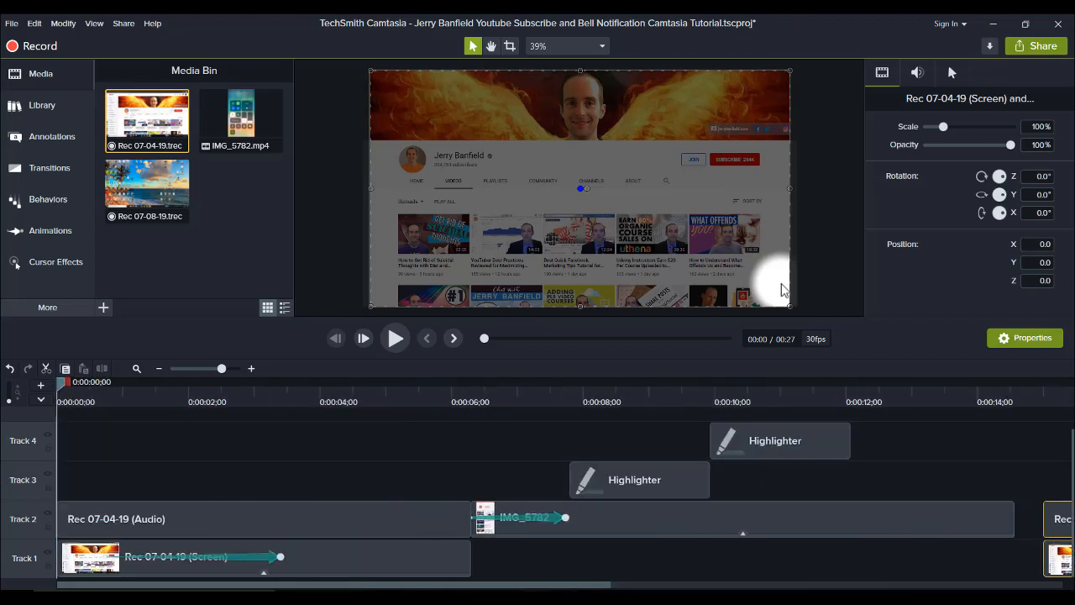
{"action": "left_click", "coordinate": [419, 452]}
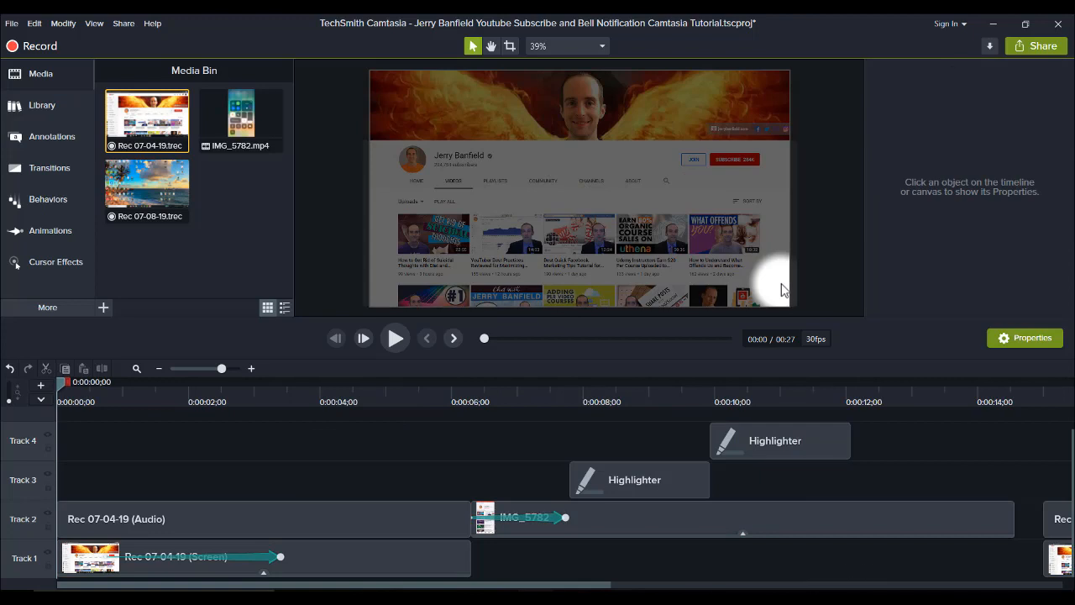
{"action": "scroll", "scroll_direction": "right", "scroll_amount": 3}
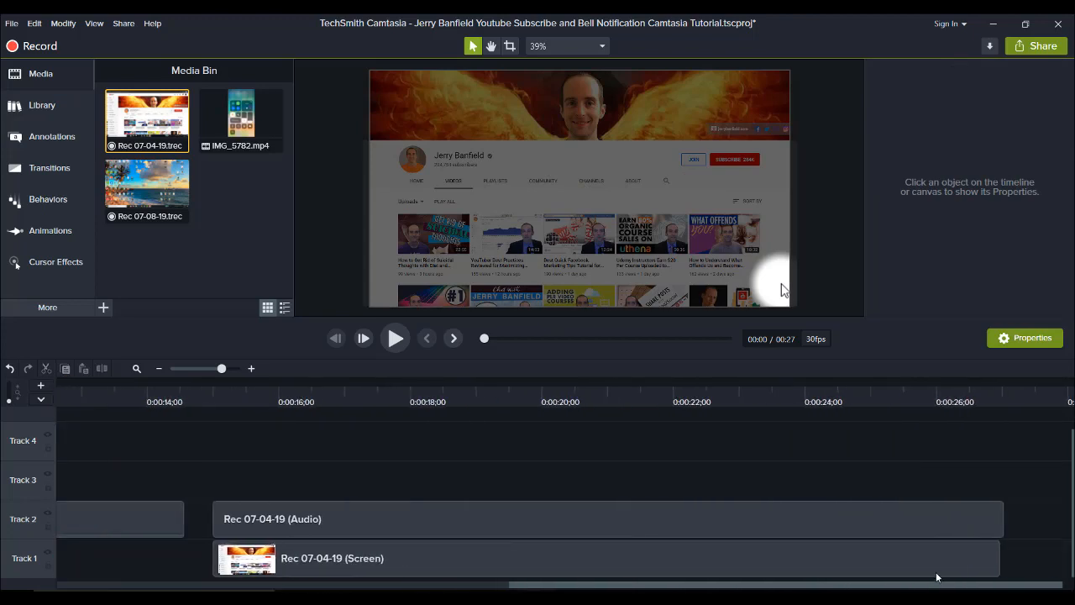
Step: Bring up the clip options for the new recording's audio clip, then for its screen clip
{"action": "right_click", "coordinate": [560, 517]}
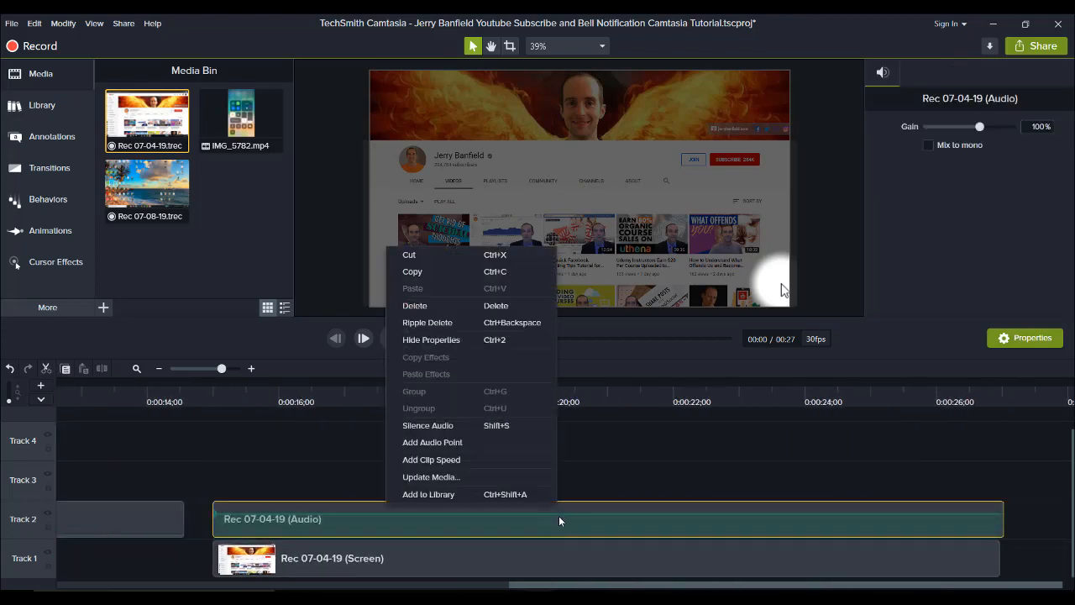
{"action": "left_click", "coordinate": [561, 519]}
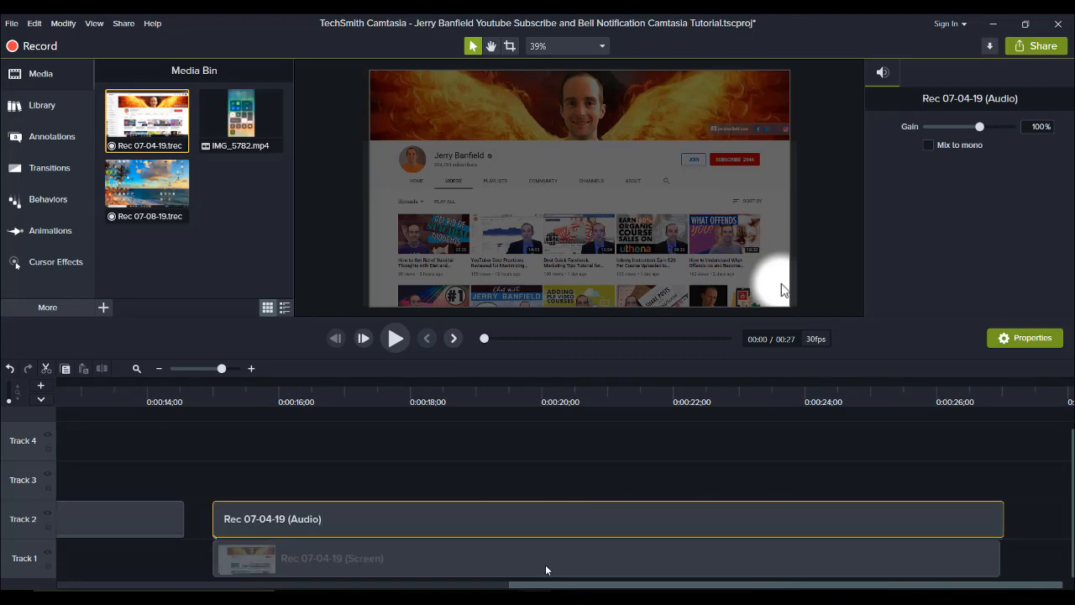
{"action": "right_click", "coordinate": [333, 558]}
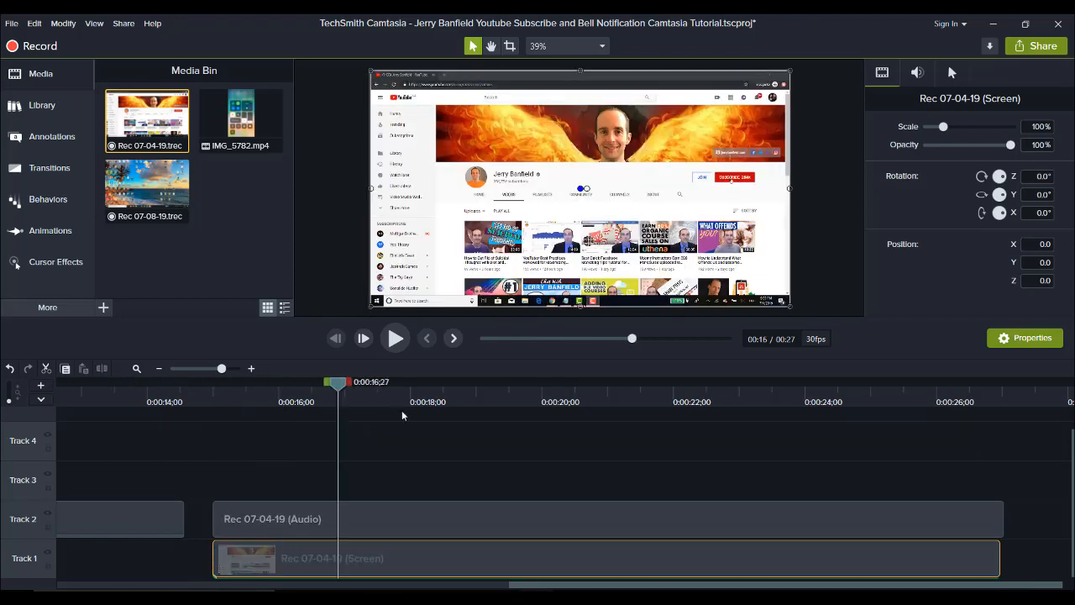
Step: Preview the appended recording to about 22 seconds, then move the playhead back to 0:02
{"action": "left_click", "coordinate": [427, 337]}
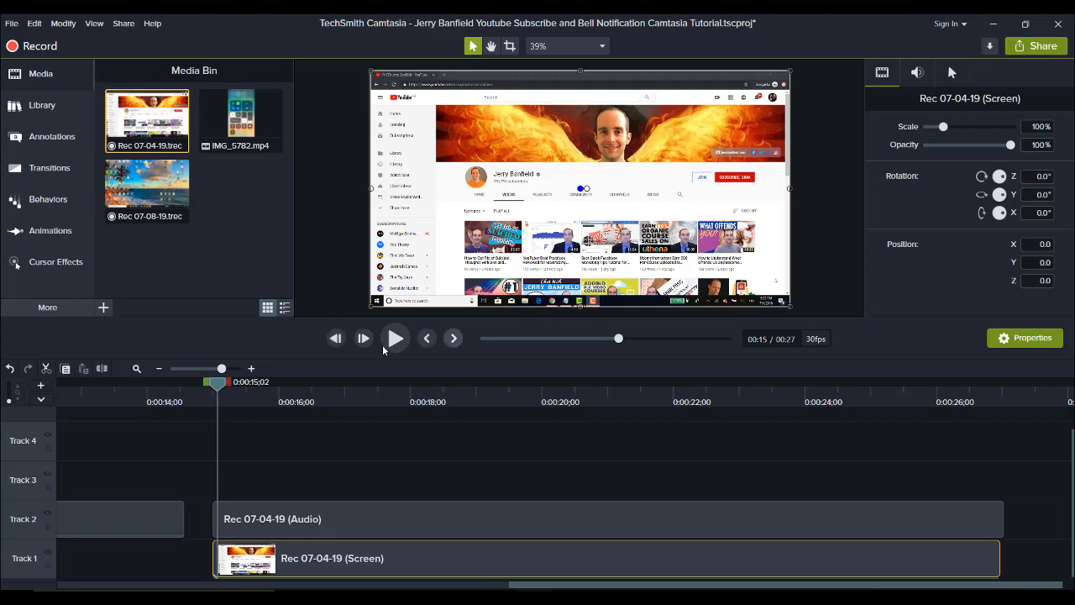
{"action": "left_click", "coordinate": [394, 338]}
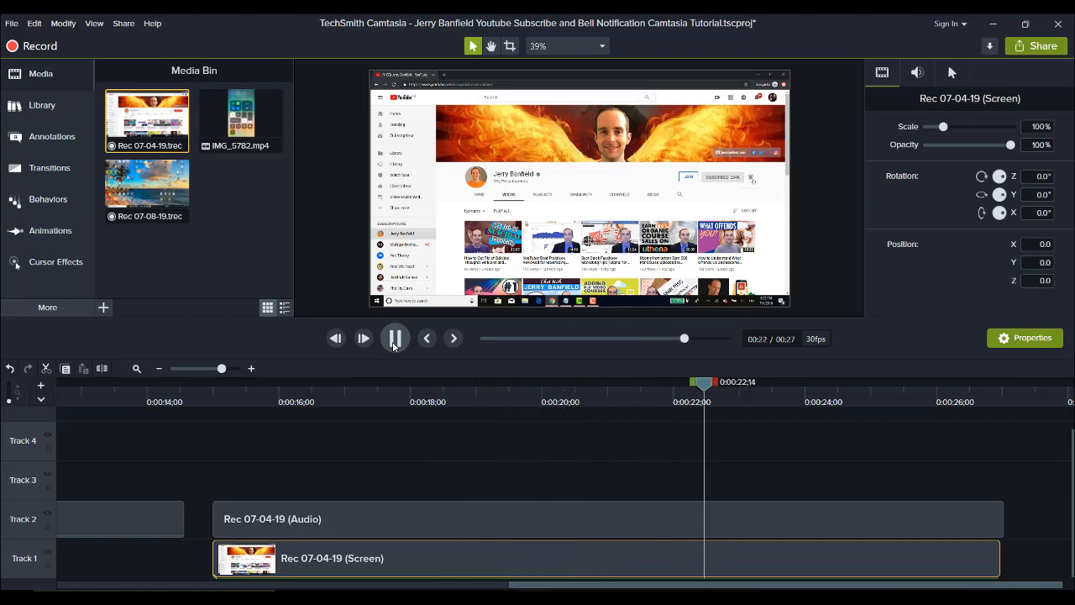
{"action": "left_click", "coordinate": [395, 338]}
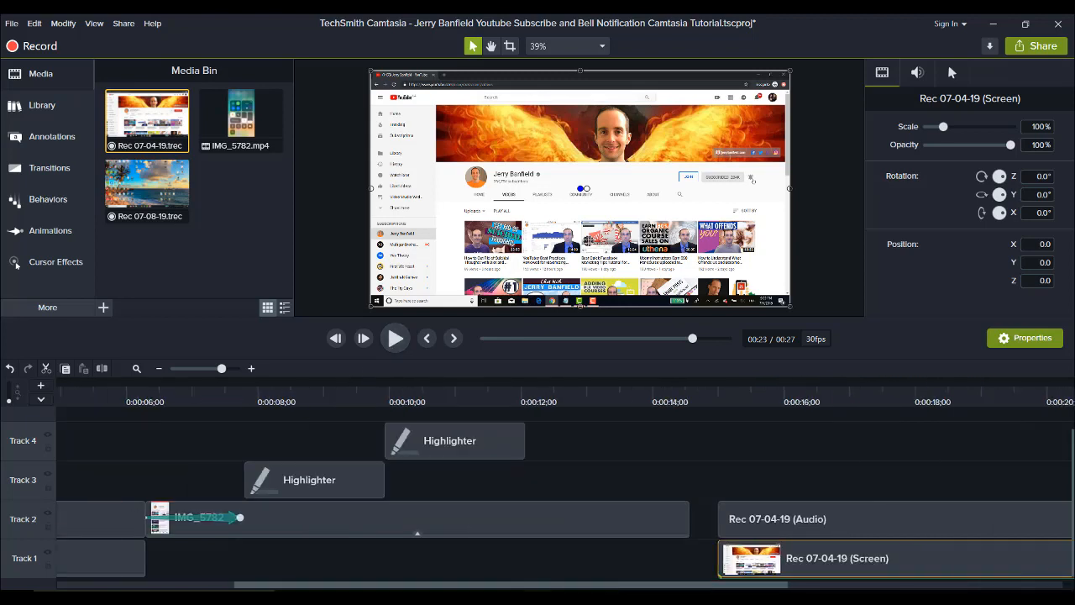
{"action": "left_click_drag", "start_coordinate": [692, 339], "coordinate": [502, 339]}
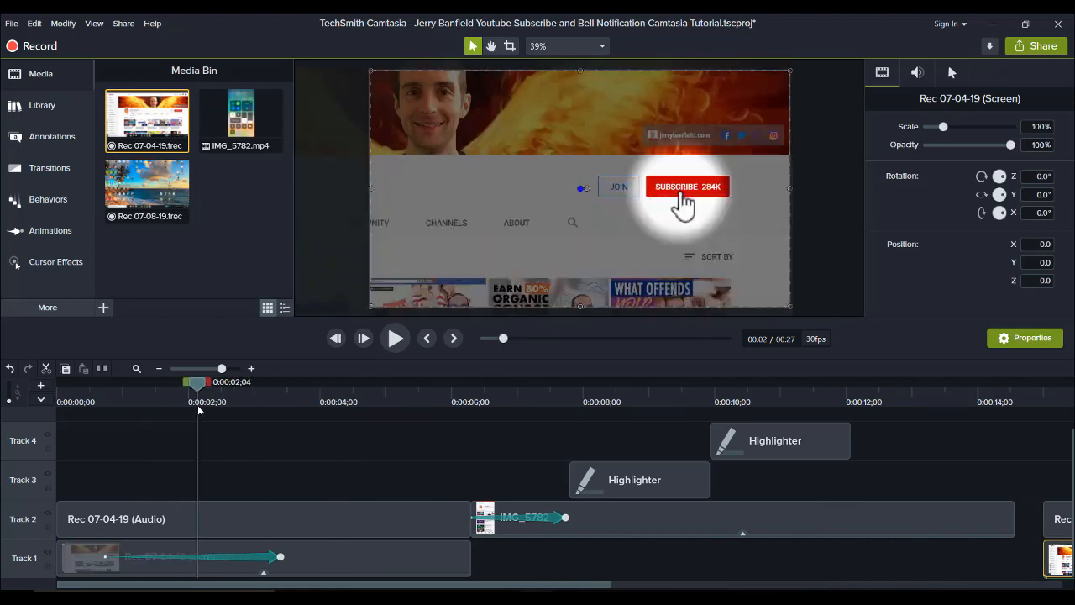
{"action": "mouse_move", "coordinate": [269, 440]}
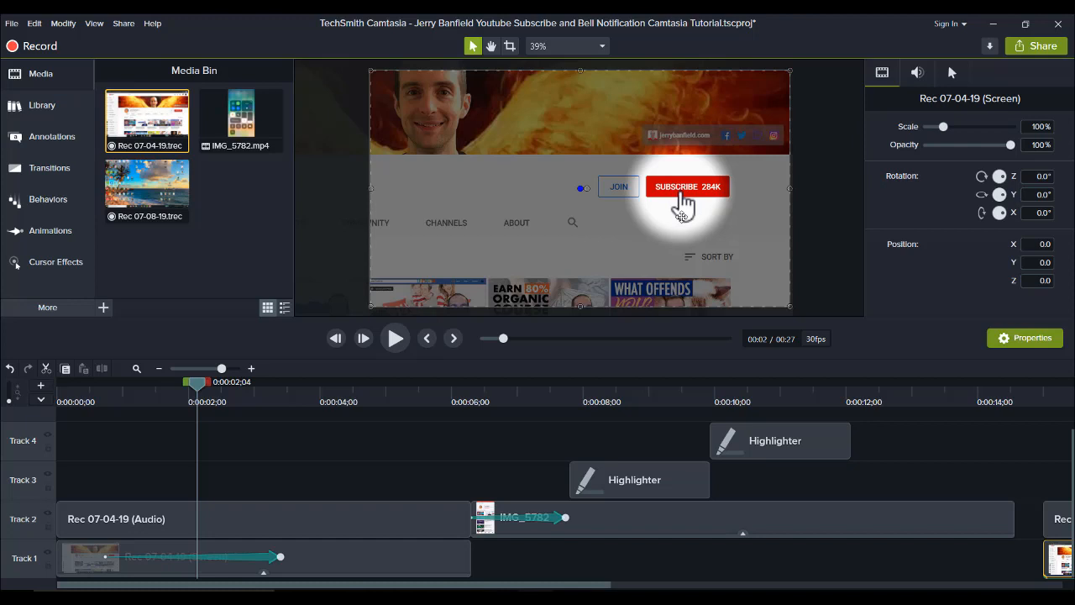
{"action": "left_click", "coordinate": [55, 262]}
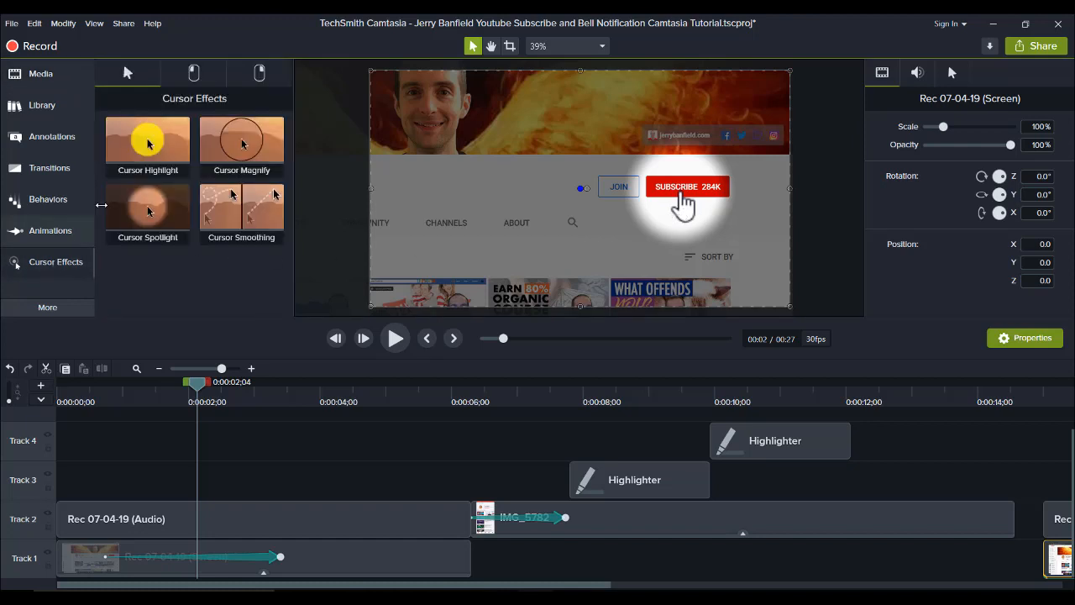
Step: Apply a Cursor Spotlight to the channel-page recording and scale the clip up to about 372%
{"action": "left_click", "coordinate": [147, 205]}
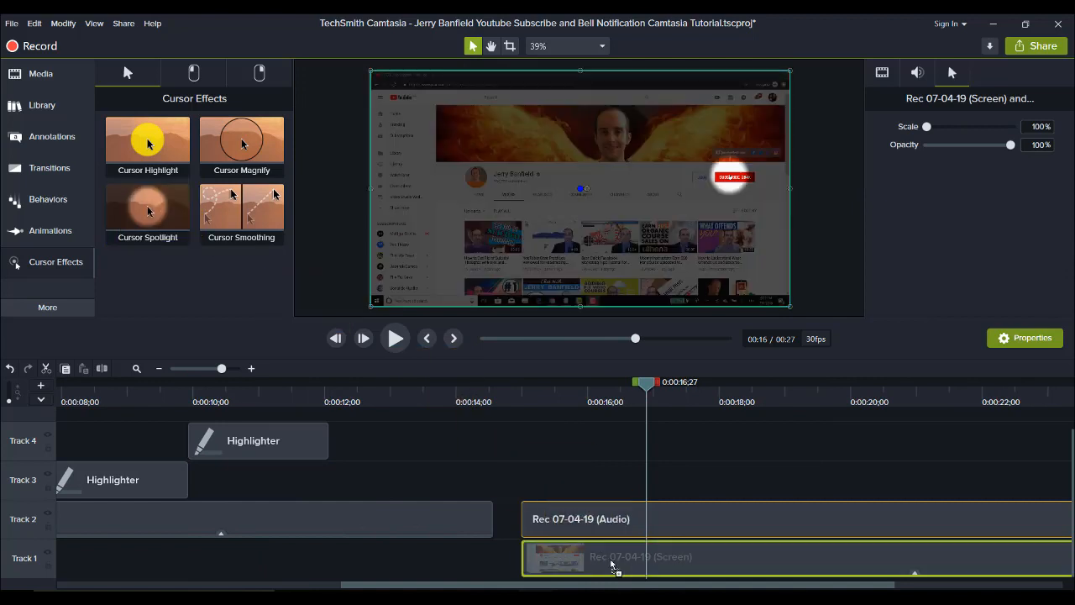
{"action": "double_click", "coordinate": [147, 208]}
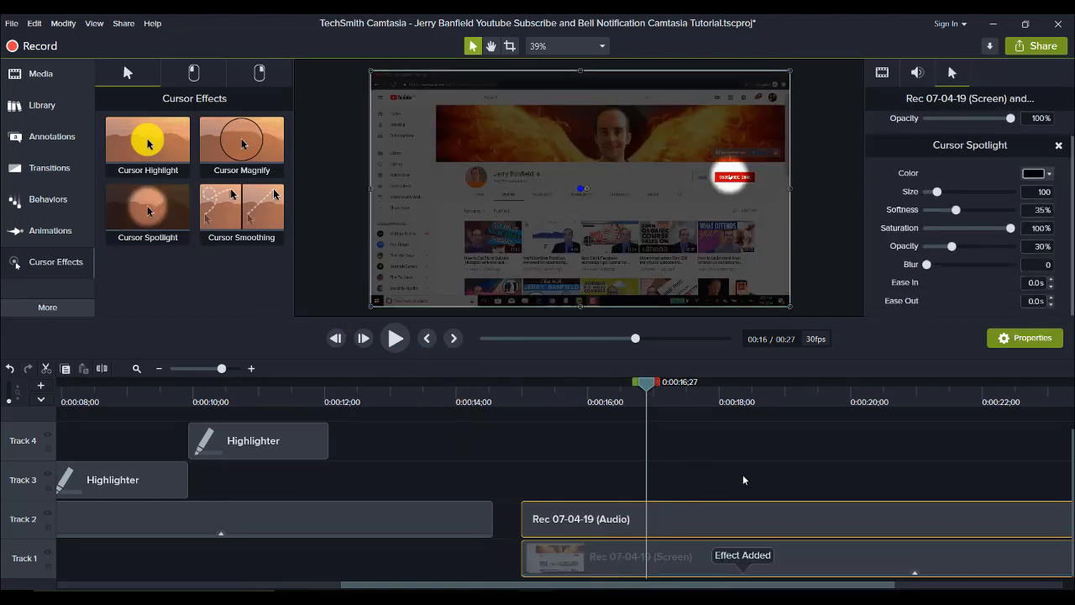
{"action": "mouse_move", "coordinate": [944, 168]}
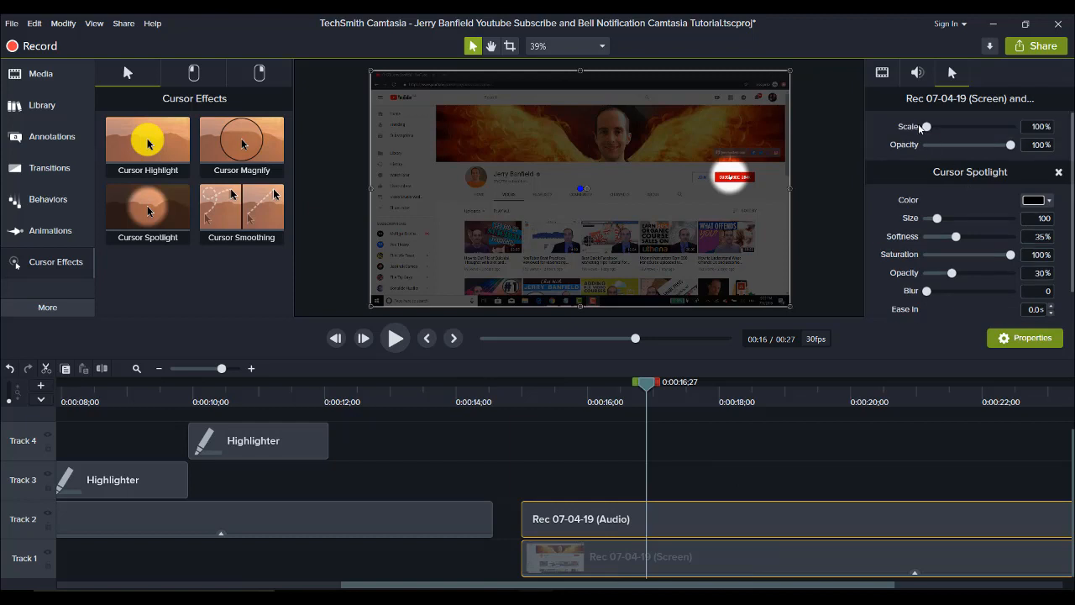
{"action": "left_click_drag", "start_coordinate": [927, 126], "coordinate": [957, 126]}
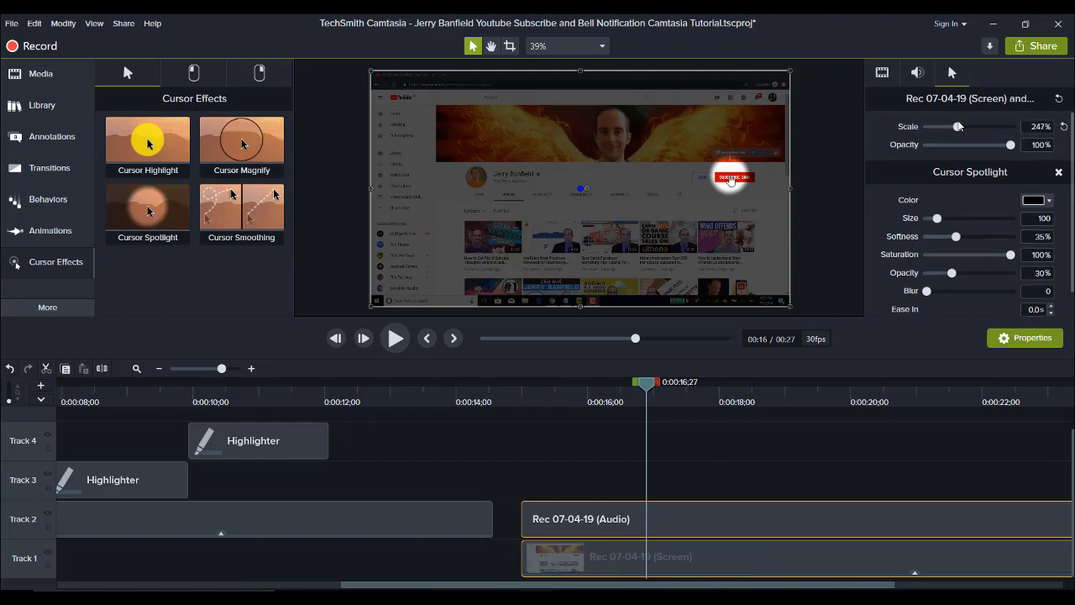
{"action": "left_click_drag", "start_coordinate": [957, 126], "coordinate": [984, 126]}
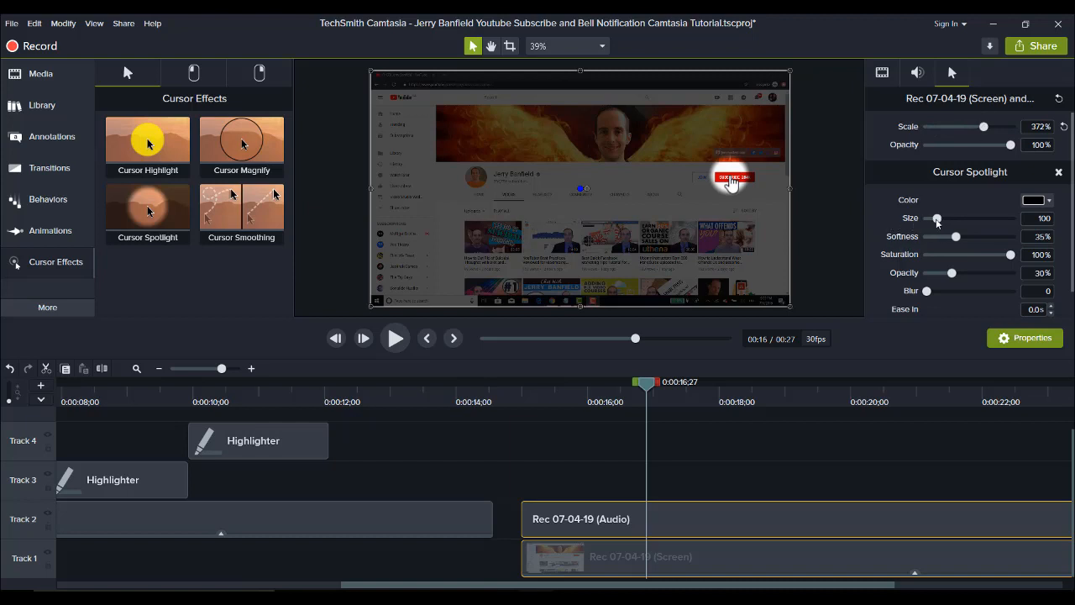
Step: Enlarge the spotlight circle to size 159 and settle its opacity at about 55%
{"action": "left_click_drag", "start_coordinate": [937, 218], "coordinate": [944, 218]}
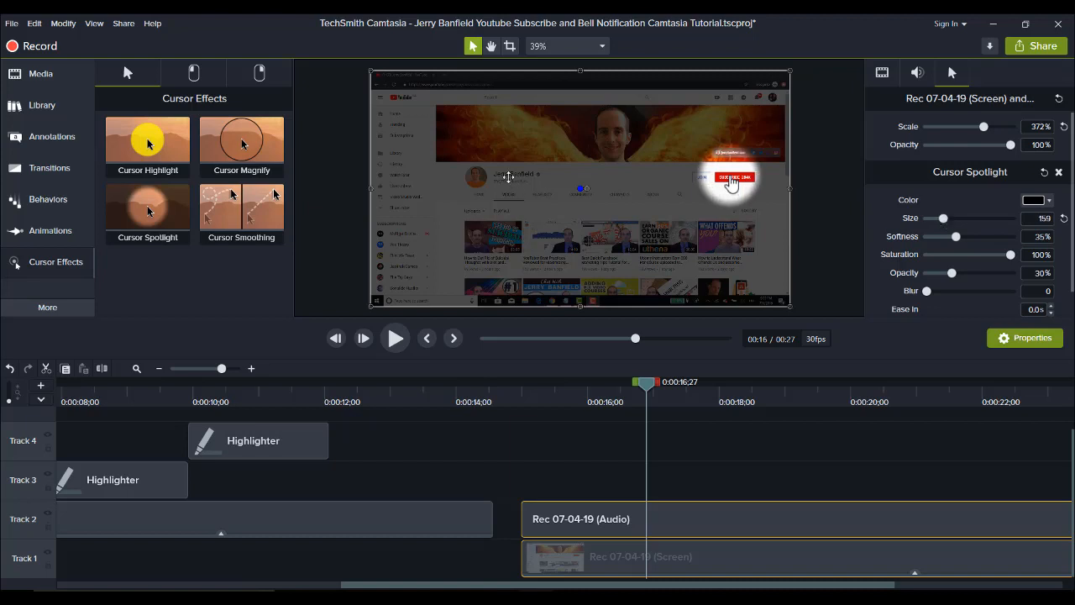
{"action": "mouse_move", "coordinate": [537, 200]}
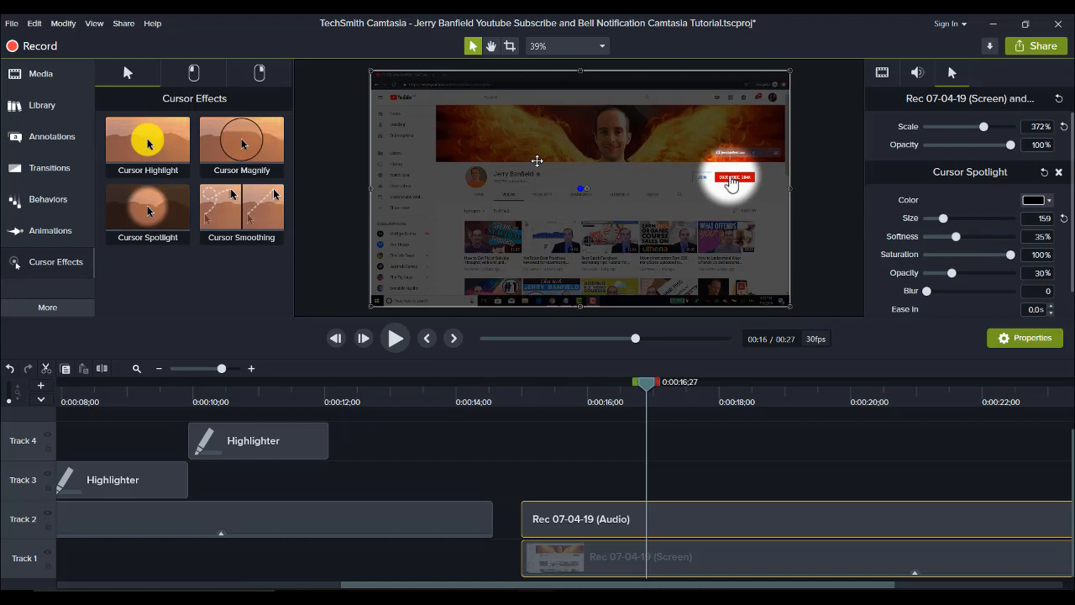
{"action": "mouse_move", "coordinate": [383, 188]}
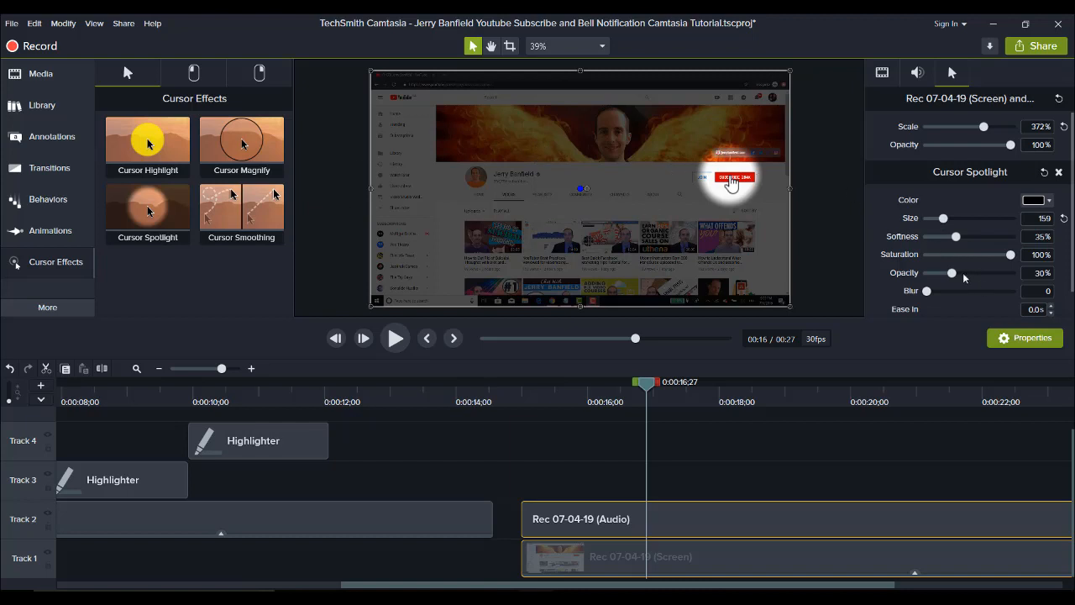
{"action": "left_click_drag", "start_coordinate": [950, 272], "coordinate": [958, 272]}
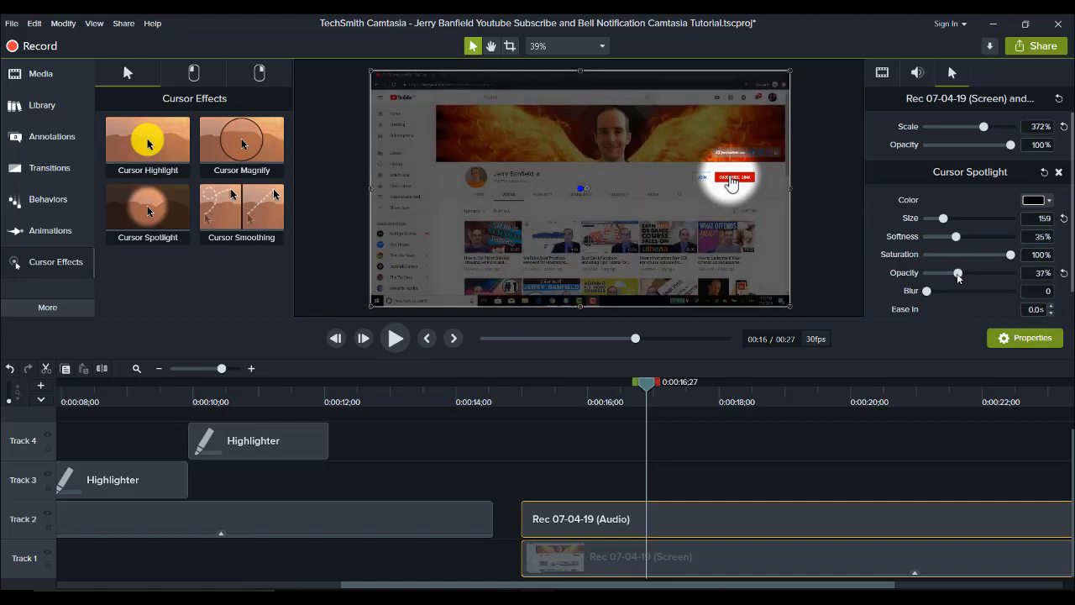
{"action": "left_click_drag", "start_coordinate": [958, 272], "coordinate": [964, 272]}
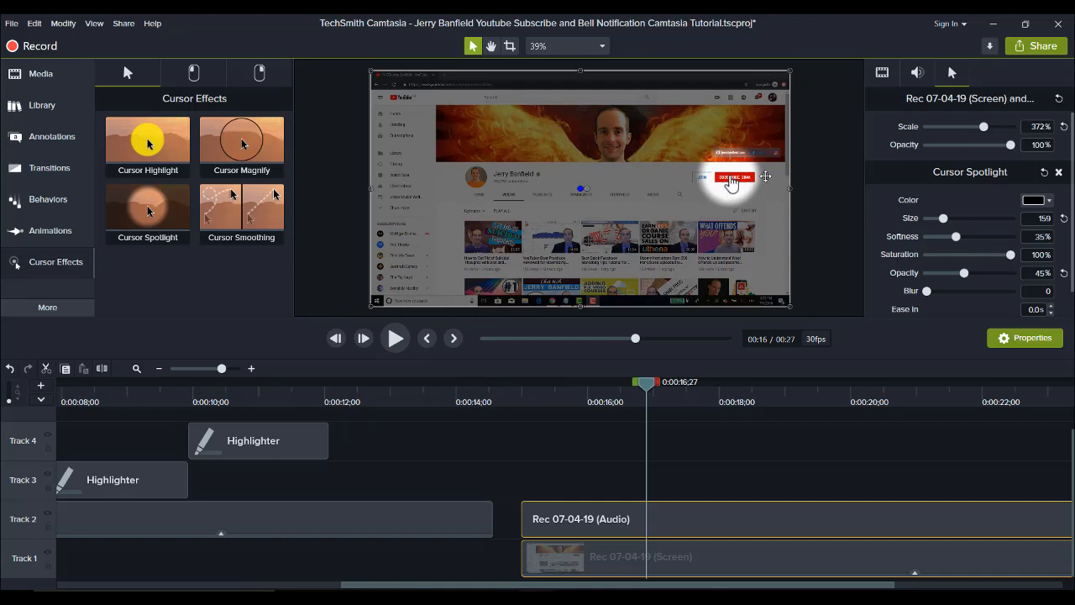
{"action": "mouse_move", "coordinate": [956, 272]}
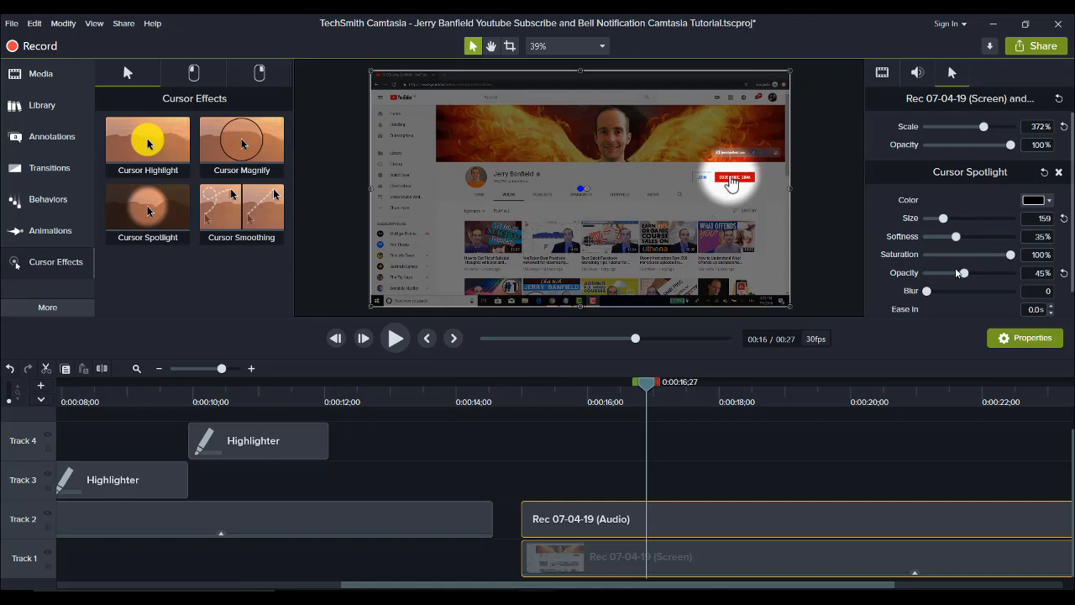
{"action": "left_click_drag", "start_coordinate": [963, 272], "coordinate": [941, 272]}
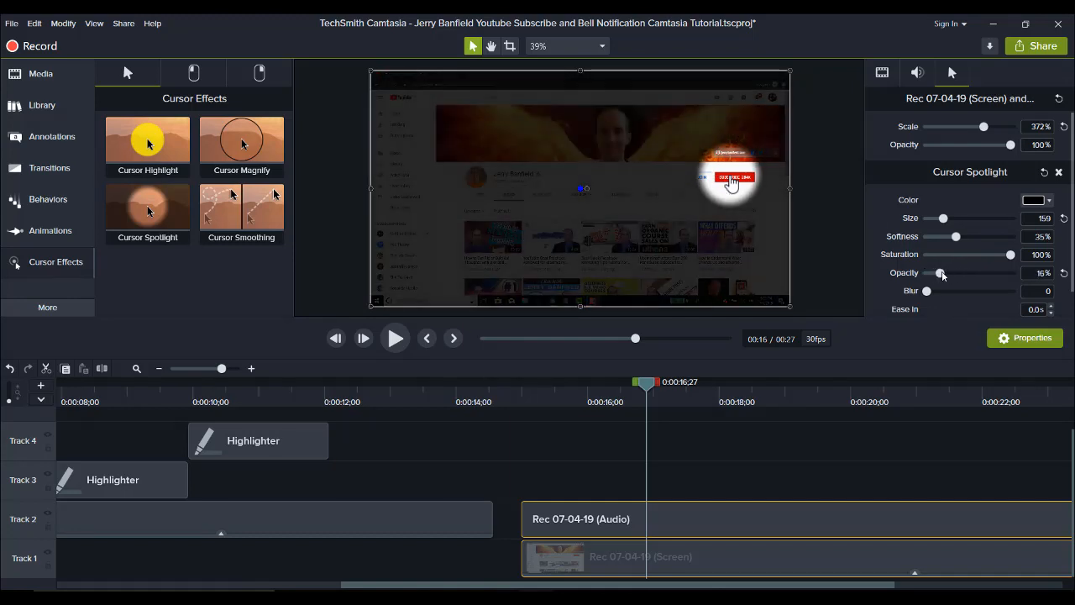
{"action": "left_click_drag", "start_coordinate": [940, 272], "coordinate": [971, 272]}
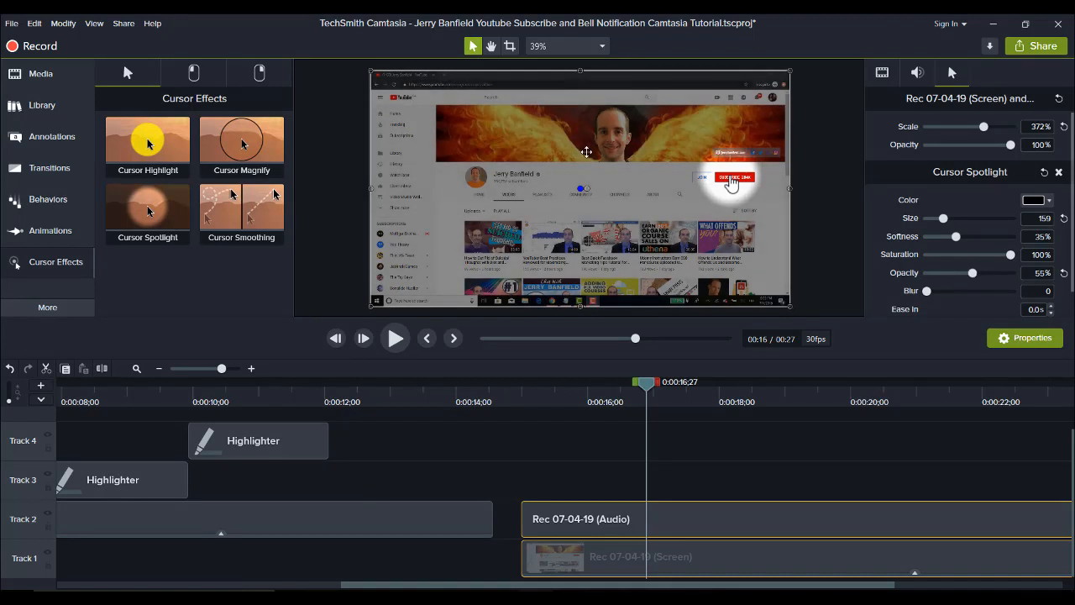
{"action": "mouse_move", "coordinate": [602, 139]}
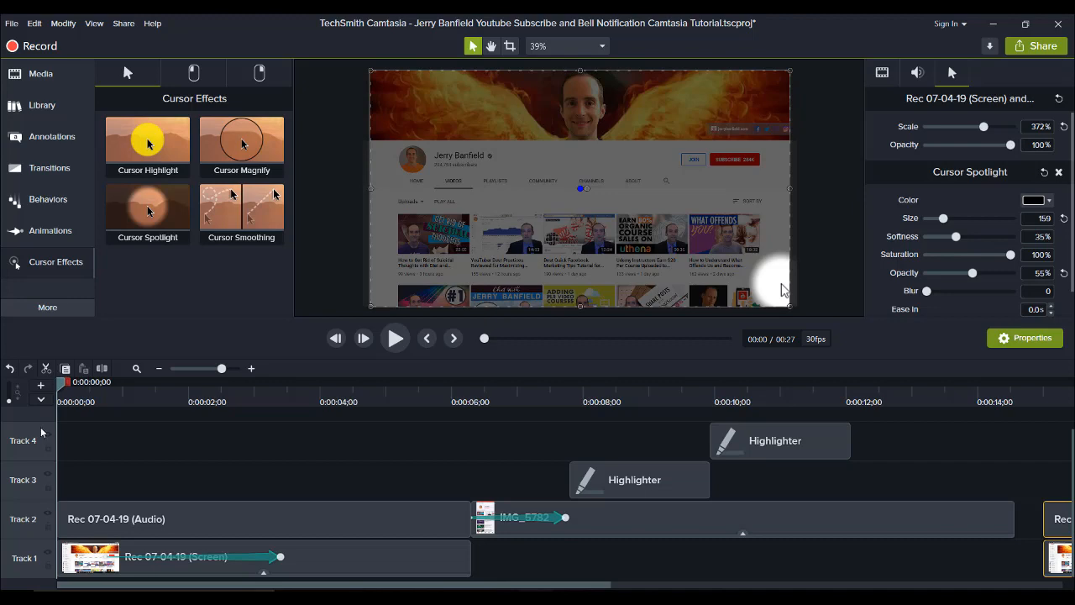
{"action": "mouse_move", "coordinate": [60, 428]}
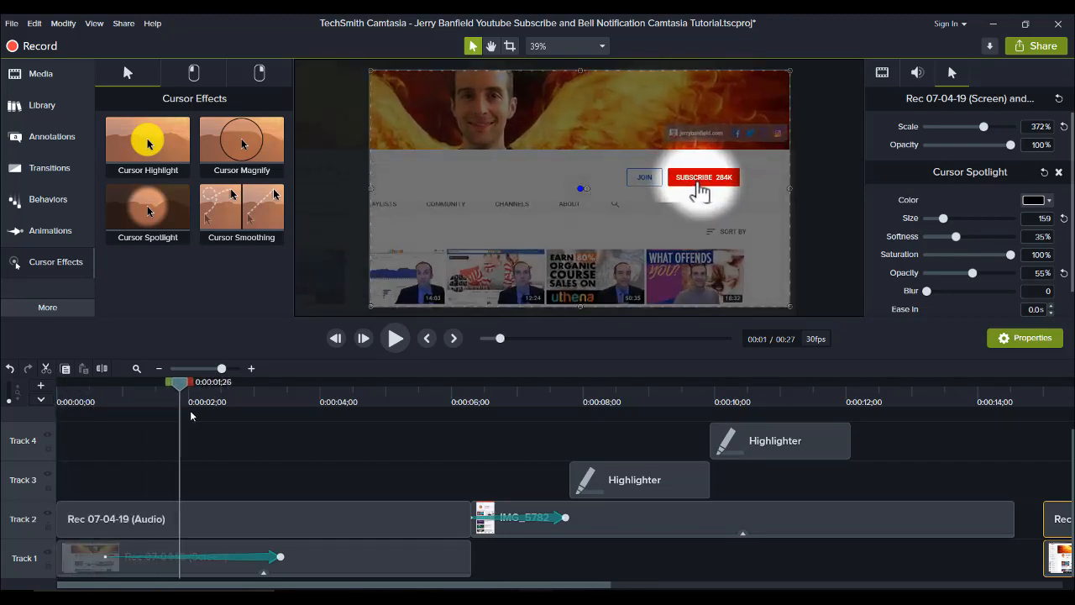
{"action": "left_click_drag", "start_coordinate": [178, 383], "coordinate": [276, 383]}
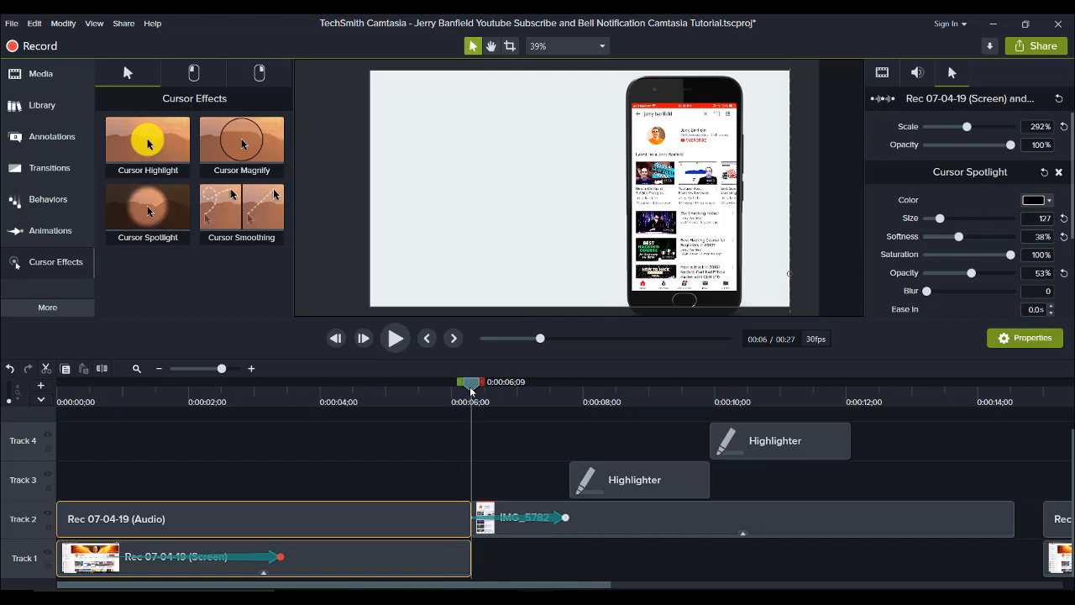
{"action": "left_click_drag", "start_coordinate": [469, 383], "coordinate": [455, 383]}
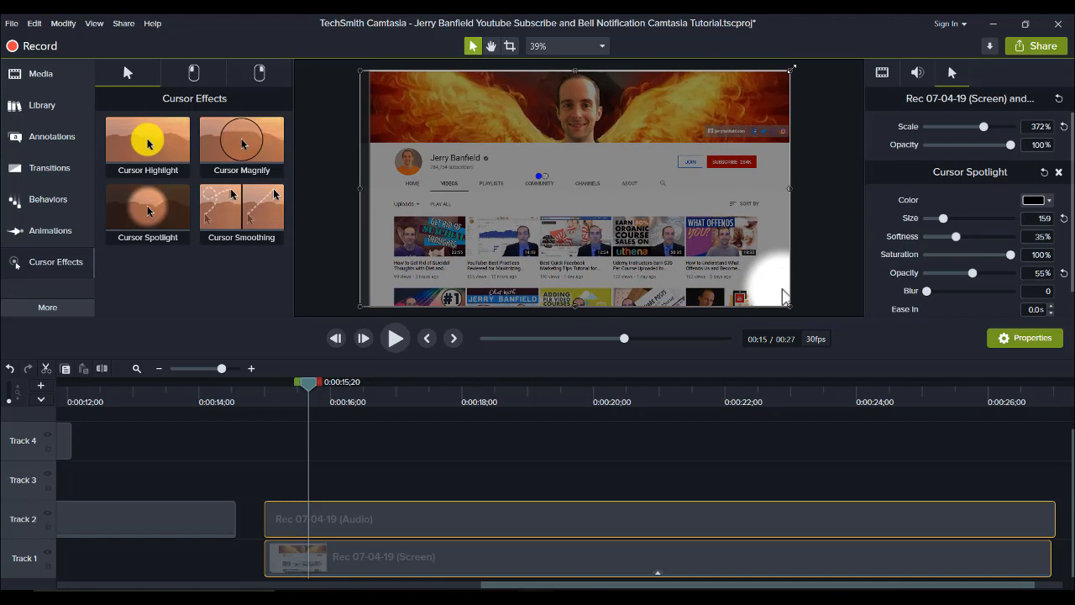
{"action": "mouse_move", "coordinate": [507, 208]}
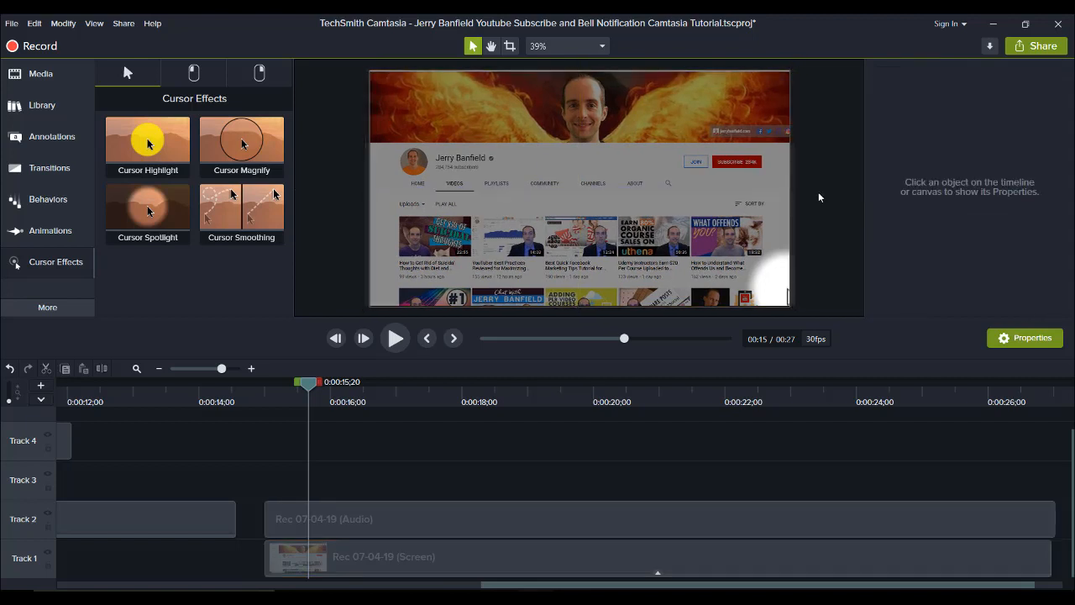
{"action": "mouse_move", "coordinate": [305, 445]}
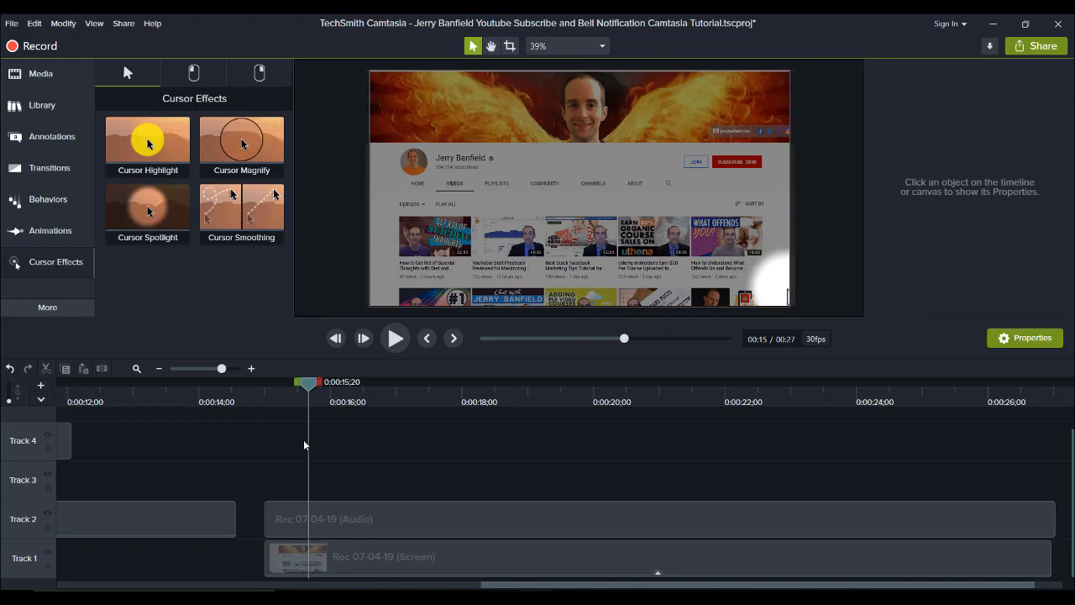
{"action": "mouse_move", "coordinate": [66, 252]}
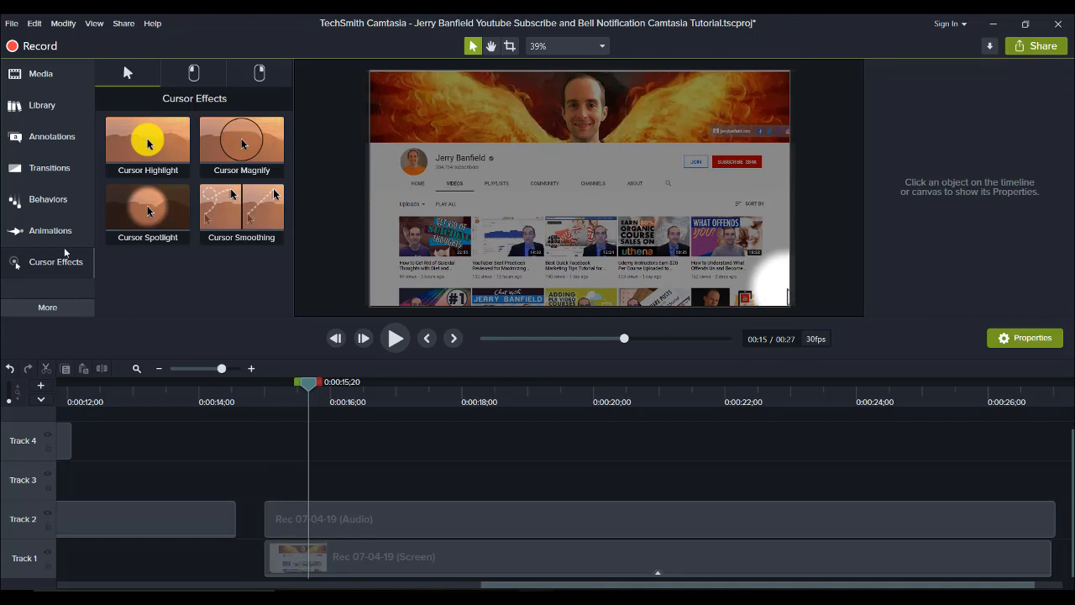
Step: Add a Zoom-n-Pan to about 301% on the Join and Subscribe buttons and adjust its timing near 15 seconds
{"action": "left_click", "coordinate": [50, 230]}
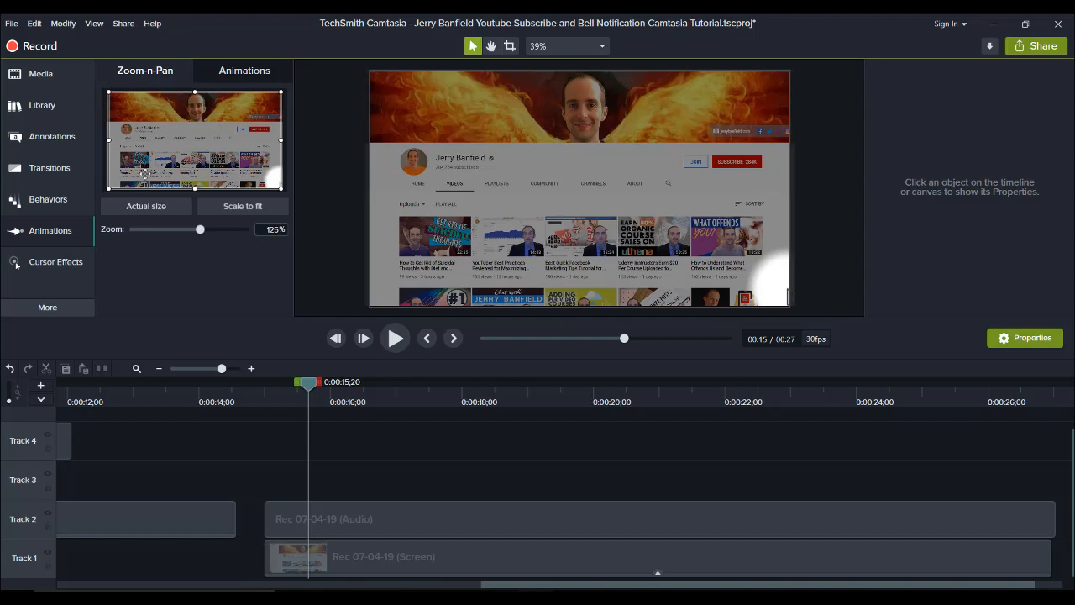
{"action": "mouse_move", "coordinate": [270, 112]}
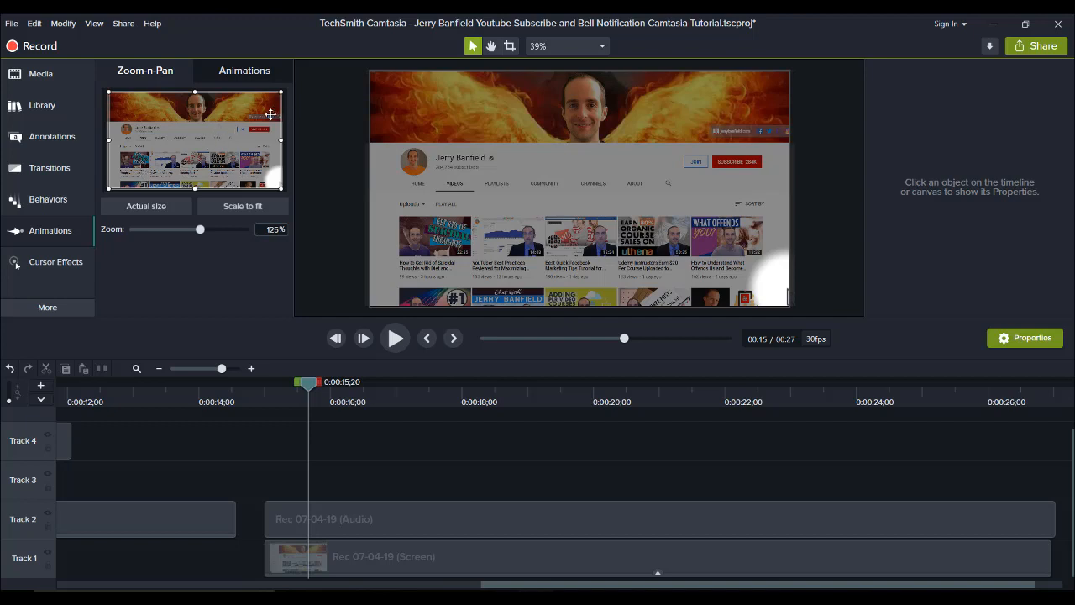
{"action": "mouse_move", "coordinate": [283, 144]}
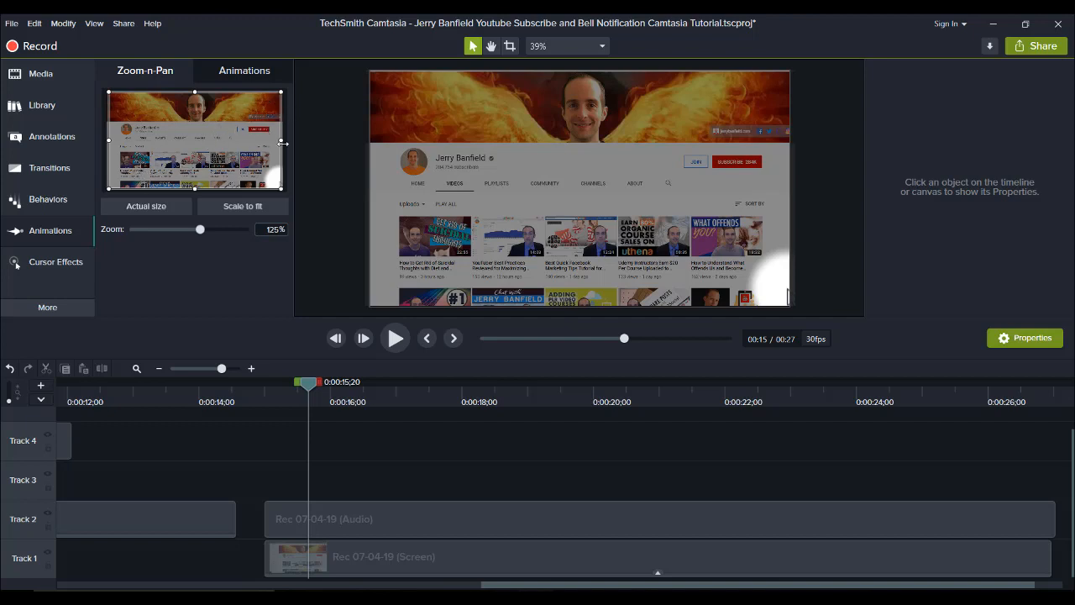
{"action": "mouse_move", "coordinate": [138, 99]}
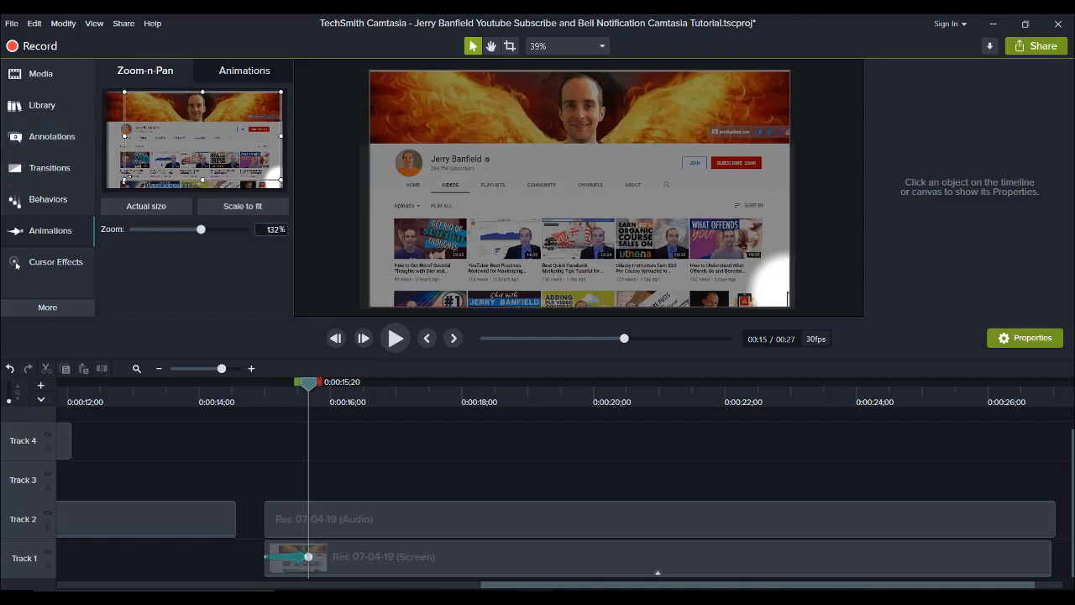
{"action": "left_click_drag", "start_coordinate": [200, 229], "coordinate": [244, 228]}
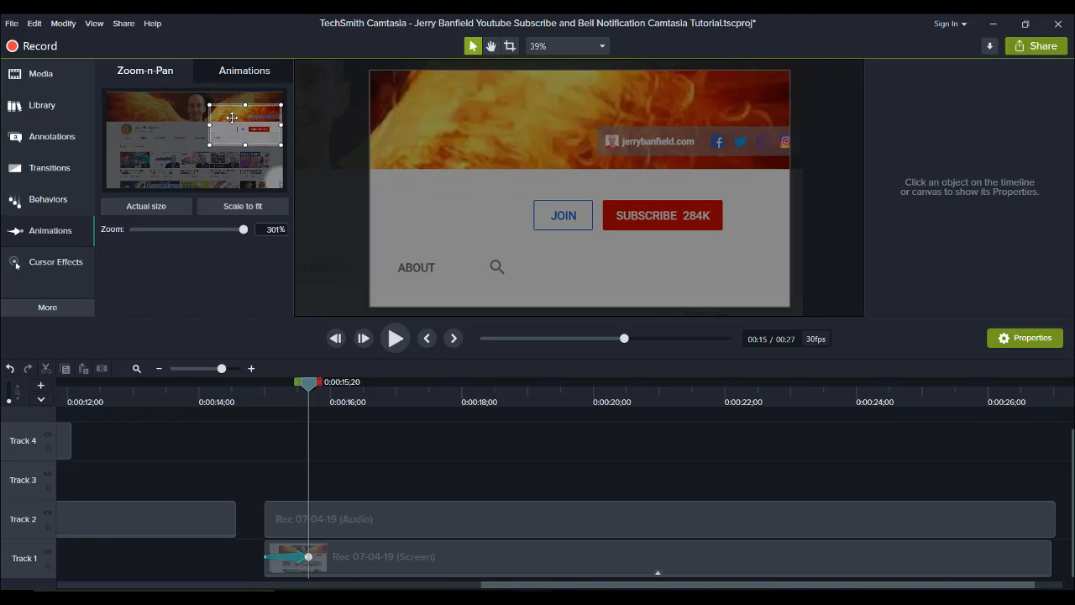
{"action": "mouse_move", "coordinate": [312, 447]}
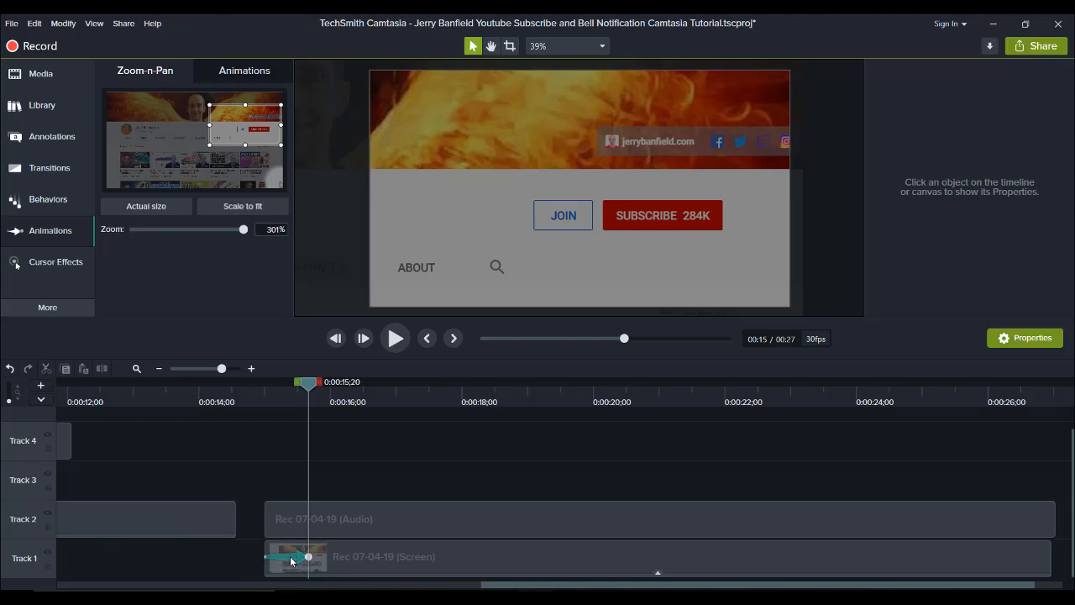
{"action": "left_click_drag", "start_coordinate": [309, 381], "coordinate": [268, 382]}
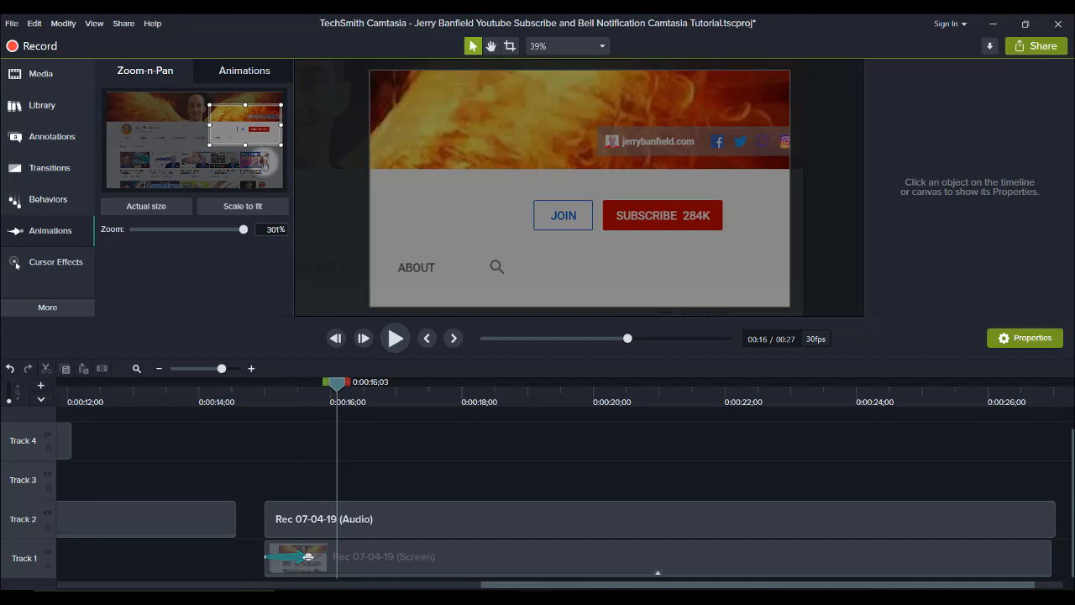
{"action": "mouse_move", "coordinate": [302, 556]}
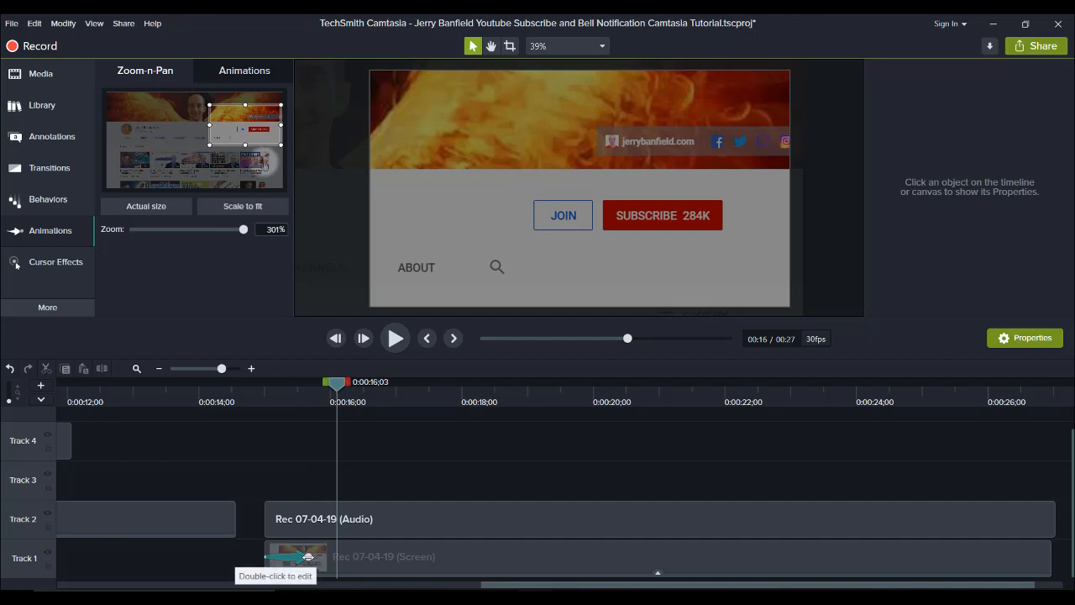
{"action": "left_click", "coordinate": [383, 556]}
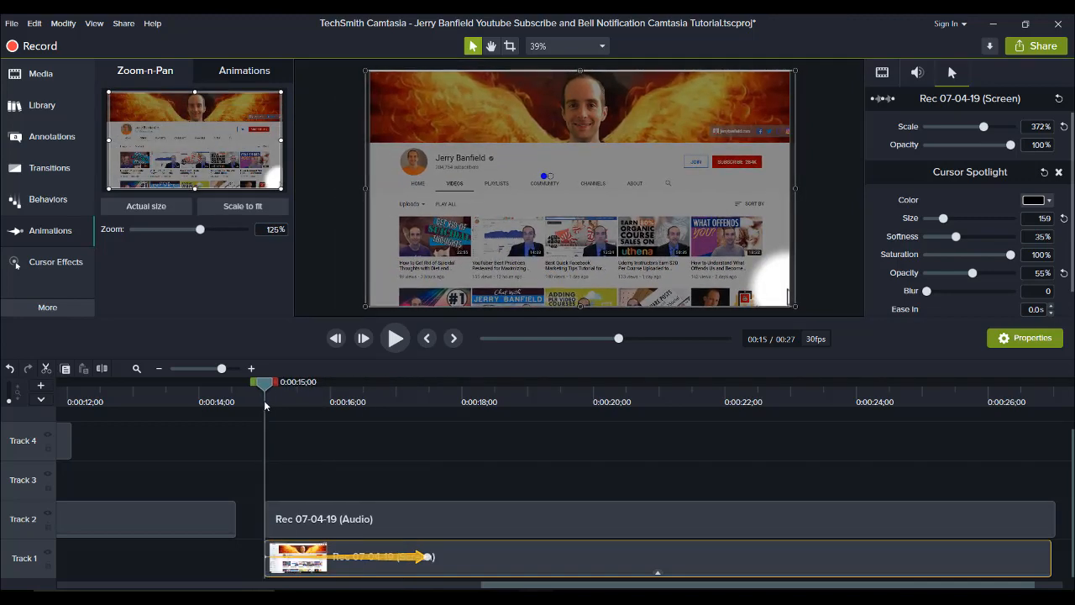
{"action": "left_click", "coordinate": [395, 338]}
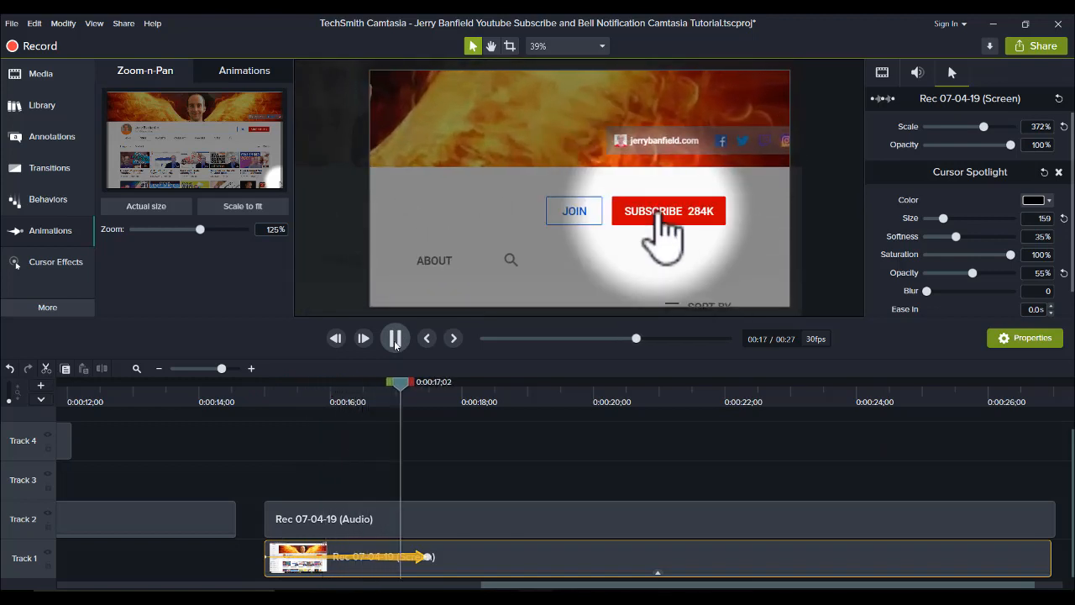
{"action": "left_click", "coordinate": [395, 338]}
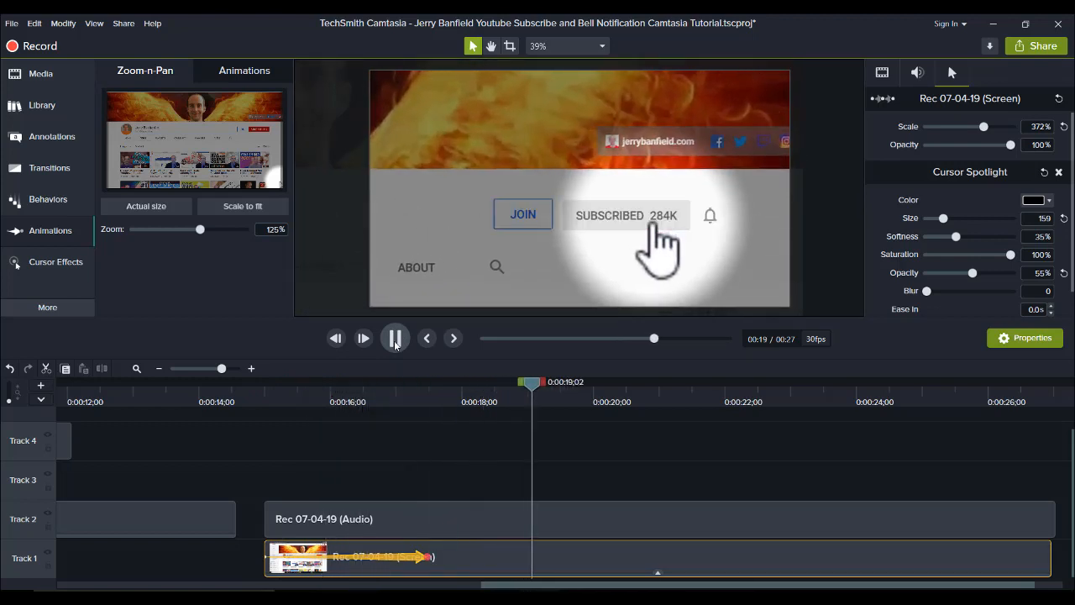
{"action": "left_click", "coordinate": [395, 338]}
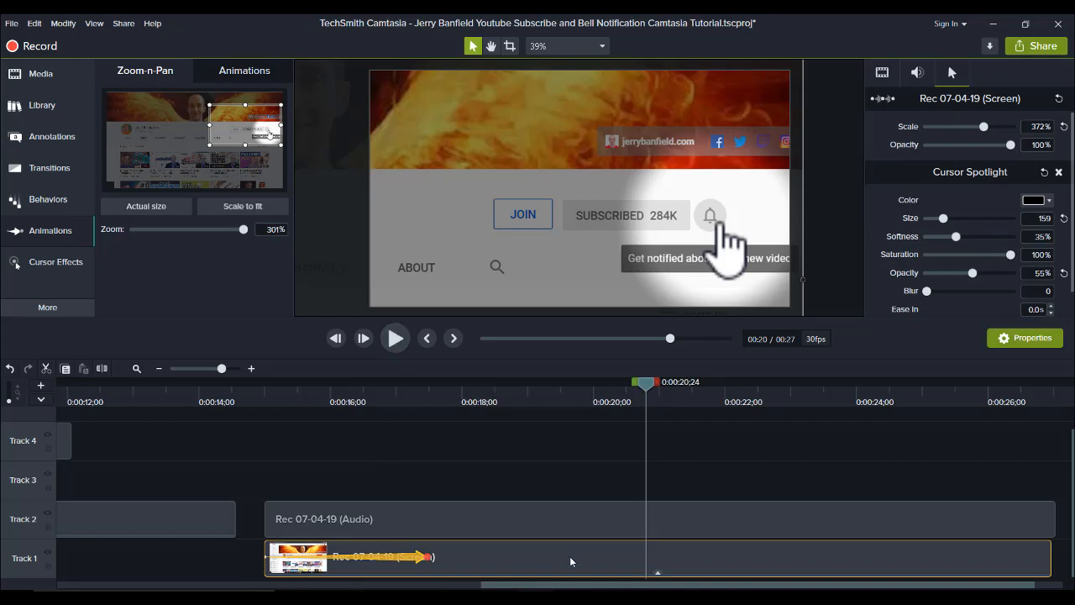
{"action": "scroll", "scroll_direction": "left", "scroll_amount": 3}
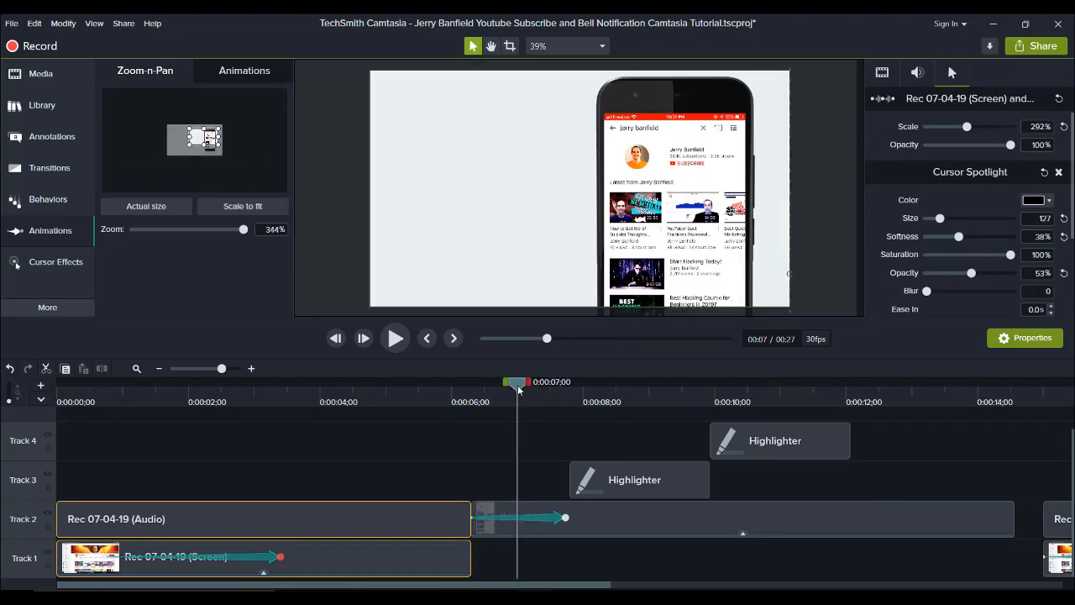
{"action": "mouse_move", "coordinate": [470, 420]}
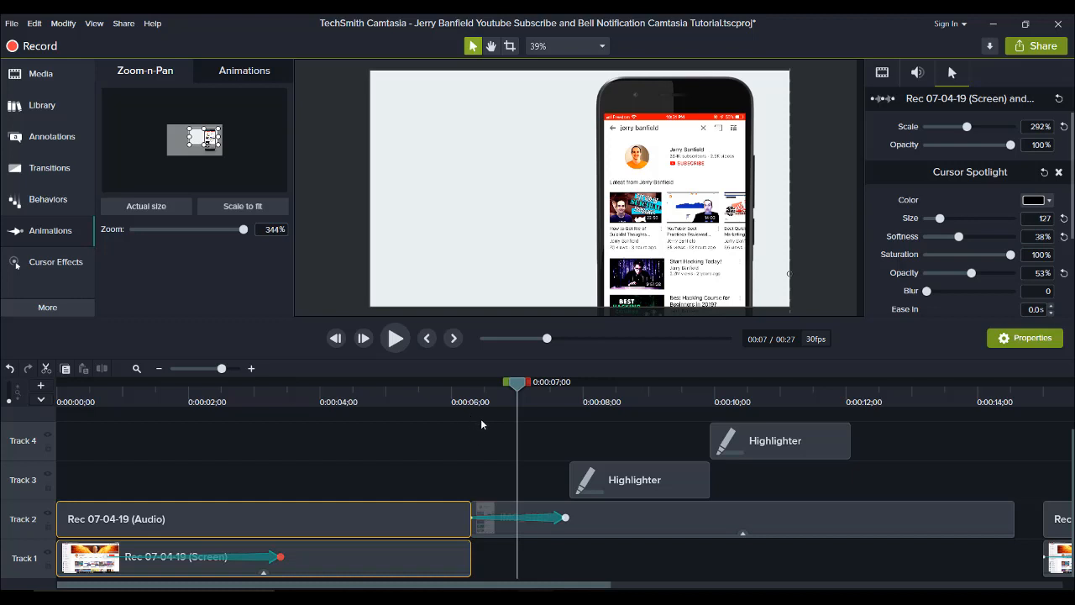
{"action": "mouse_move", "coordinate": [494, 416]}
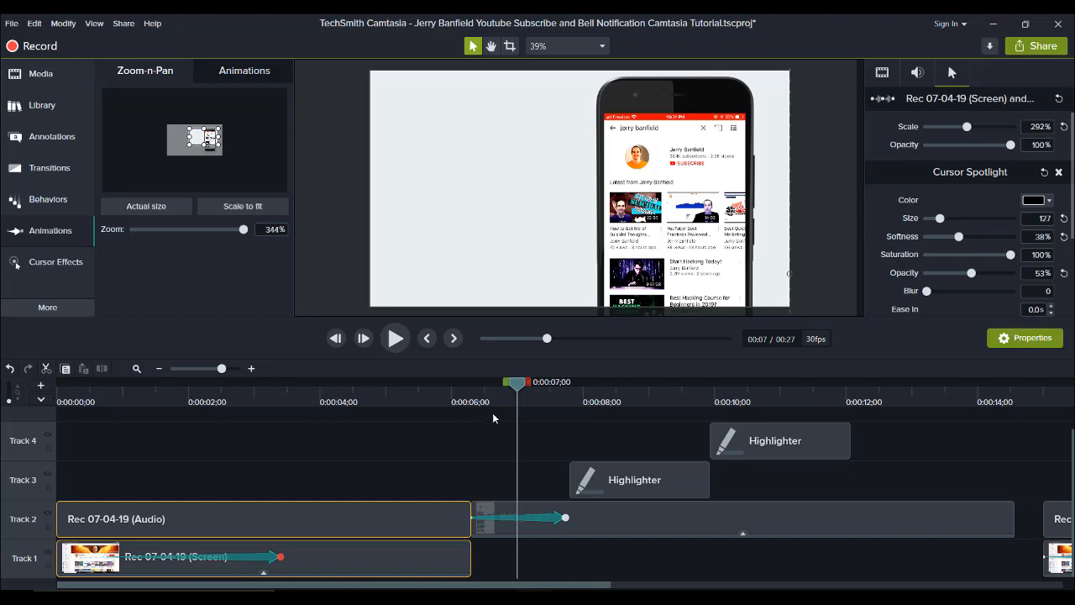
{"action": "mouse_move", "coordinate": [737, 453]}
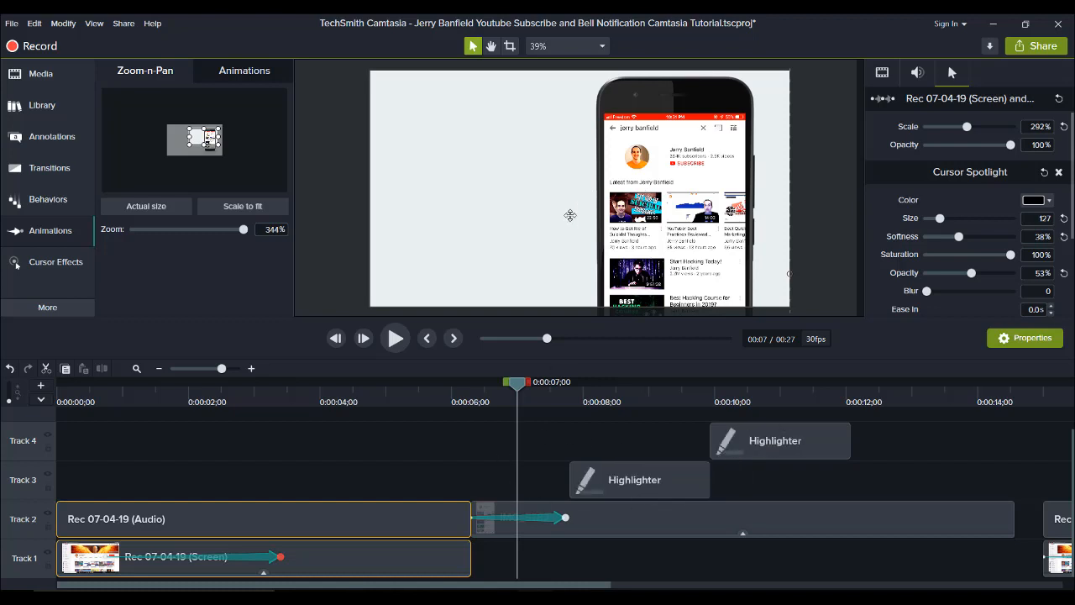
{"action": "mouse_move", "coordinate": [729, 317]}
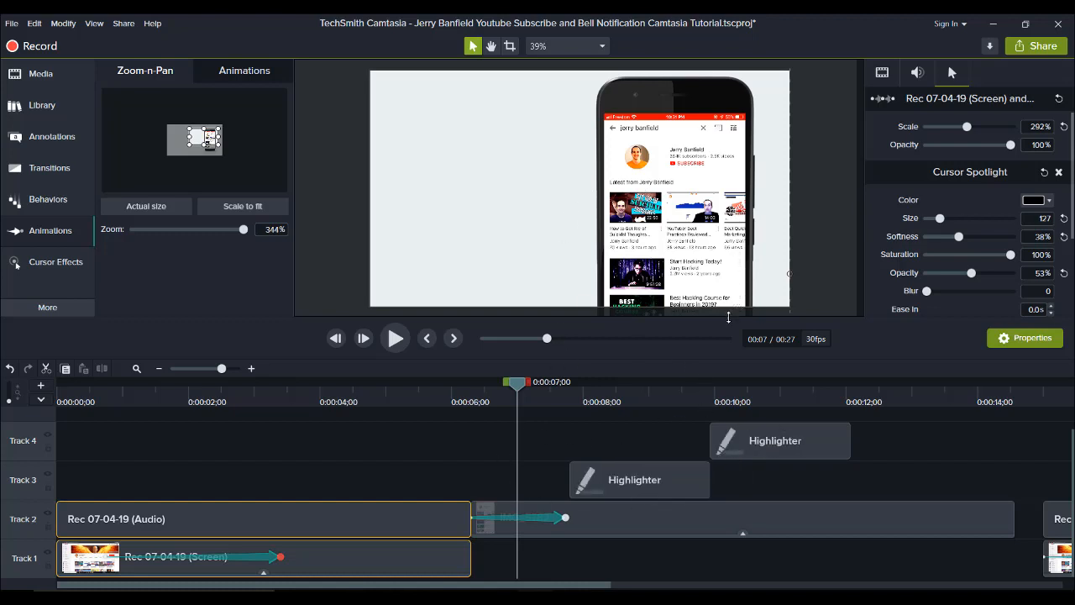
{"action": "mouse_move", "coordinate": [593, 450]}
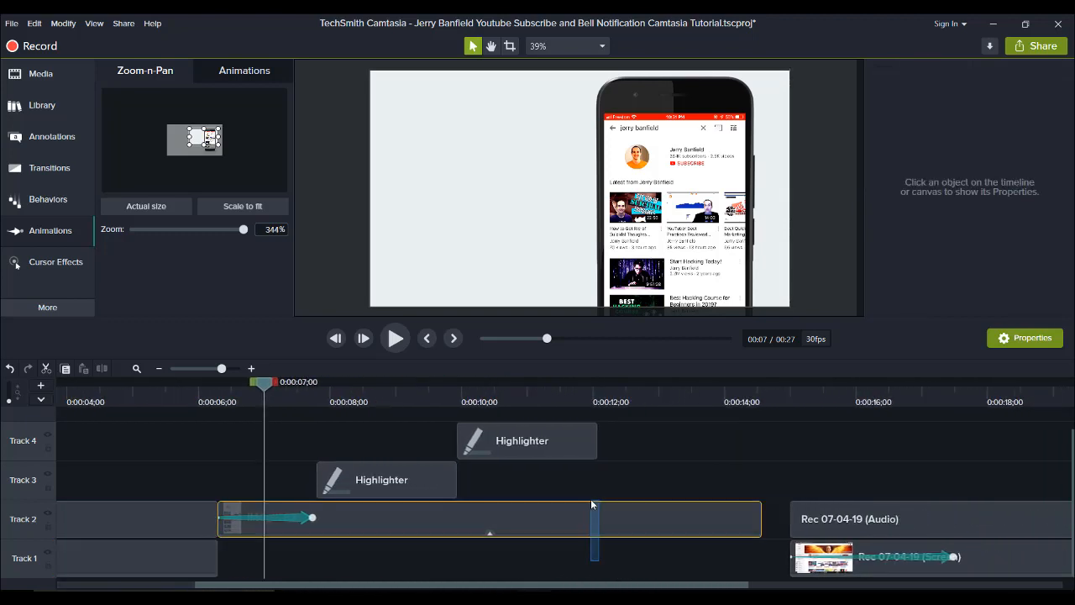
{"action": "left_click", "coordinate": [487, 518]}
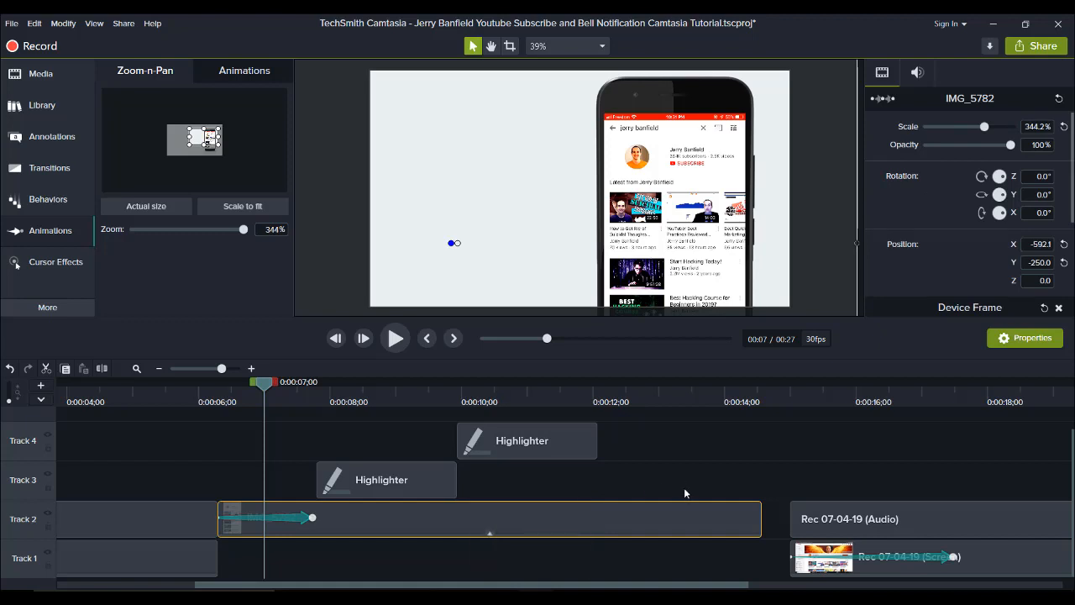
{"action": "mouse_move", "coordinate": [695, 494]}
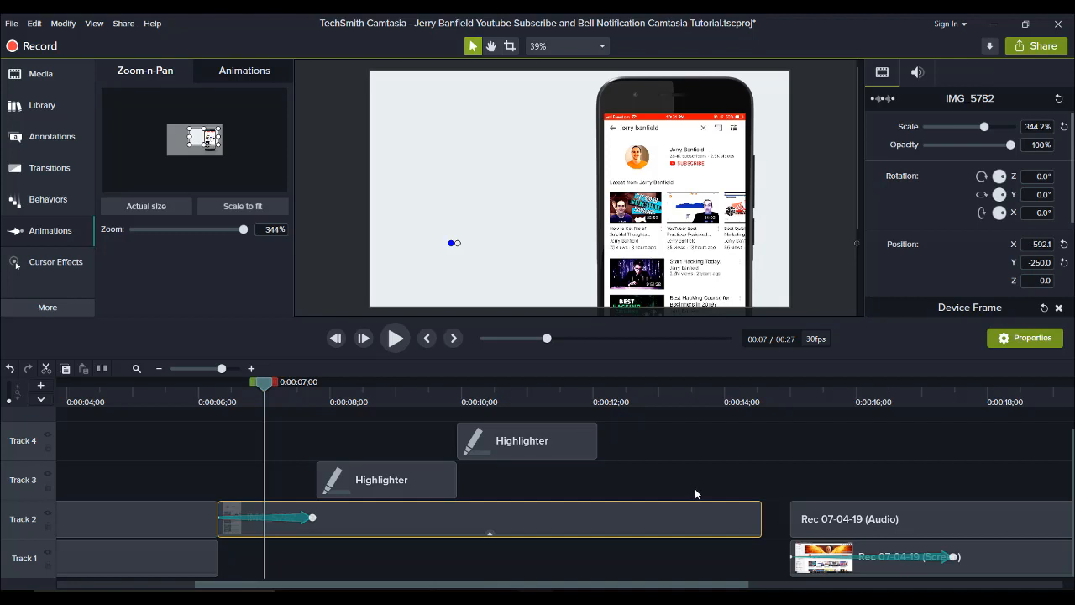
{"action": "mouse_move", "coordinate": [702, 495]}
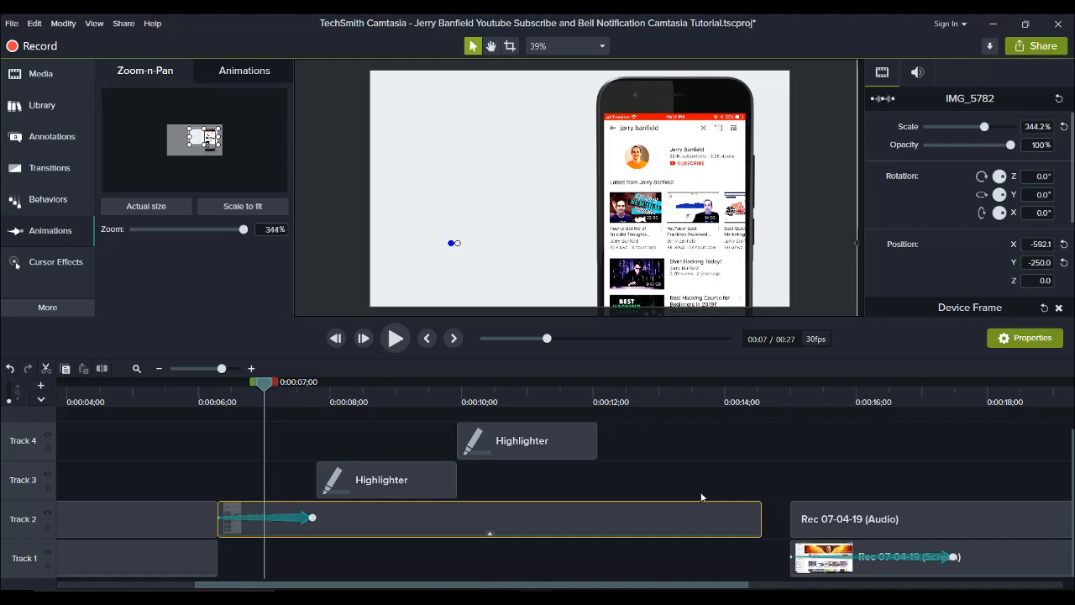
{"action": "mouse_move", "coordinate": [731, 514]}
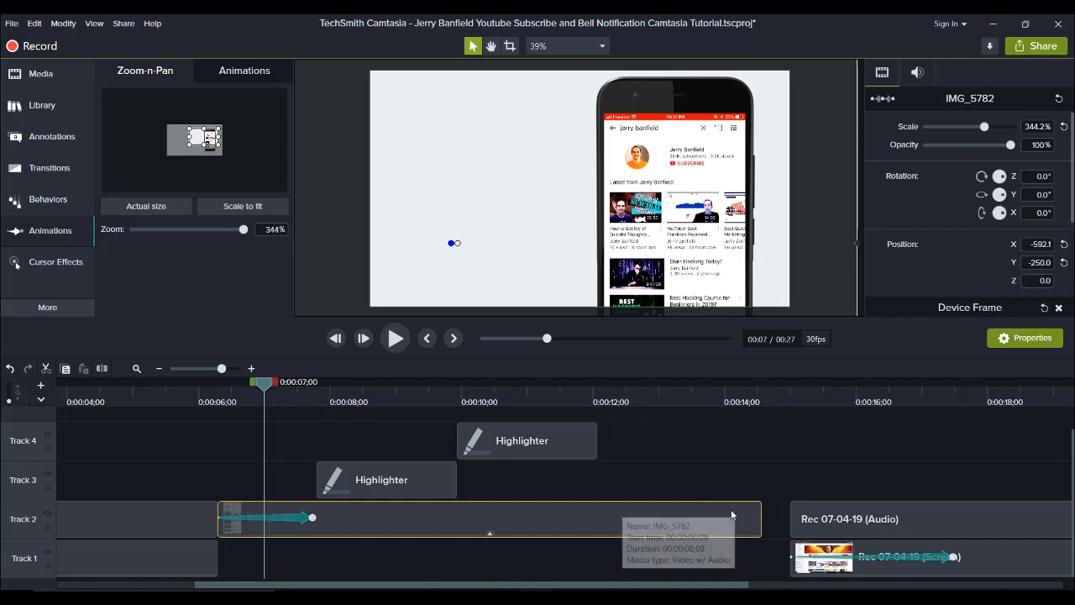
{"action": "mouse_move", "coordinate": [225, 394]}
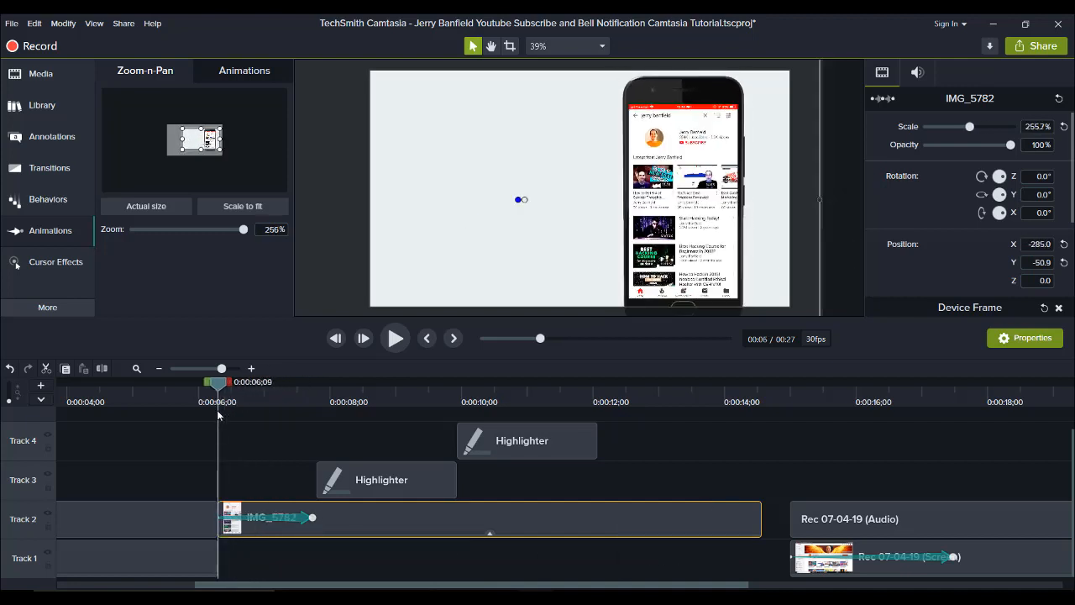
{"action": "left_click", "coordinate": [395, 338]}
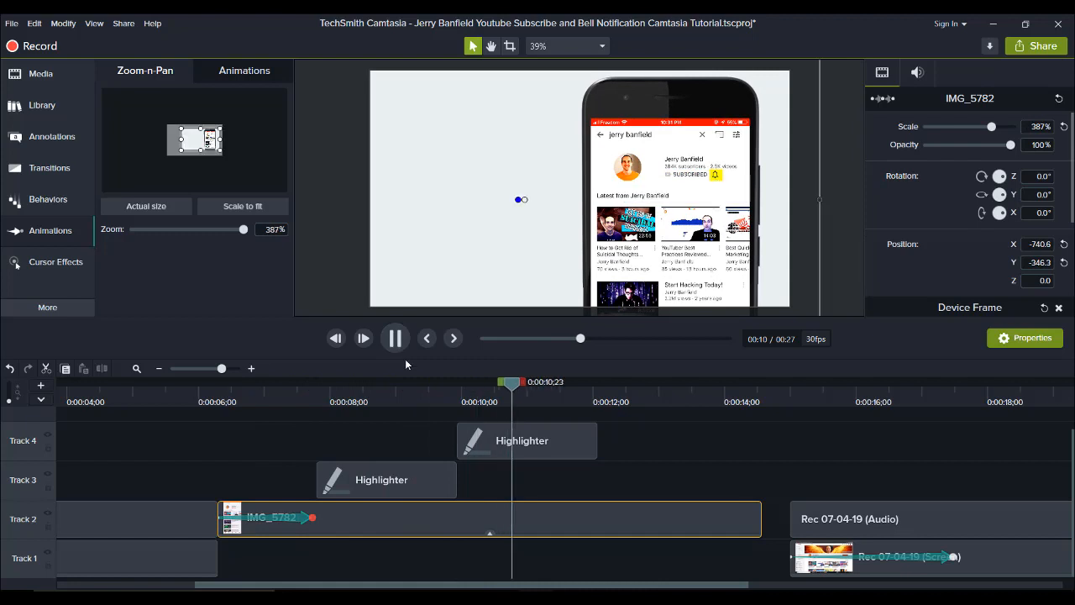
{"action": "left_click", "coordinate": [395, 338]}
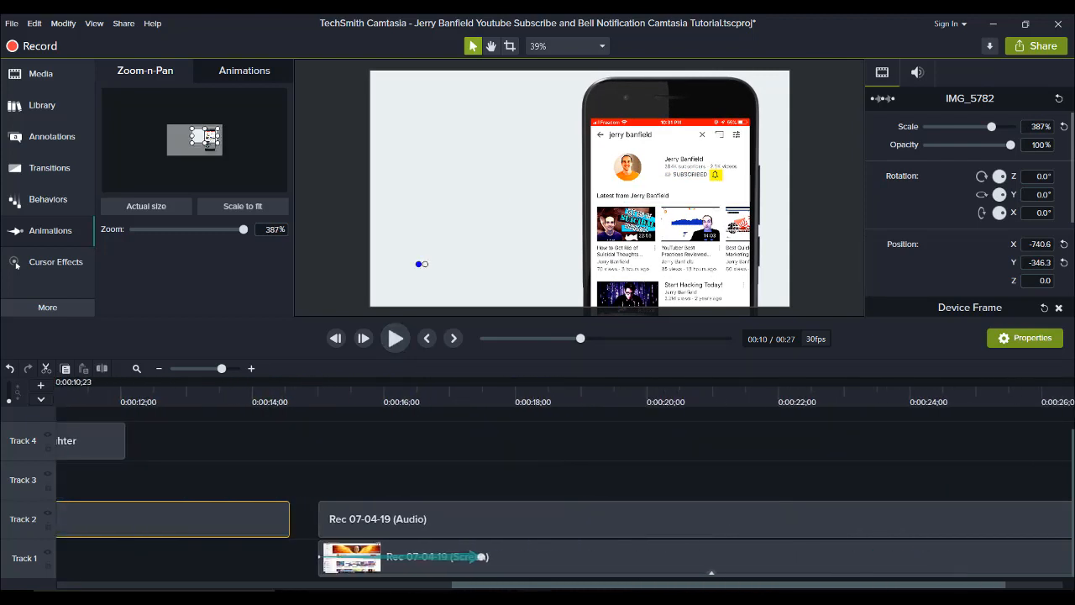
Step: Place IMG_5782.mp4 from the Media Bin on Track 2 after the recording and scrub through its end to trim it
{"action": "left_click", "coordinate": [40, 74]}
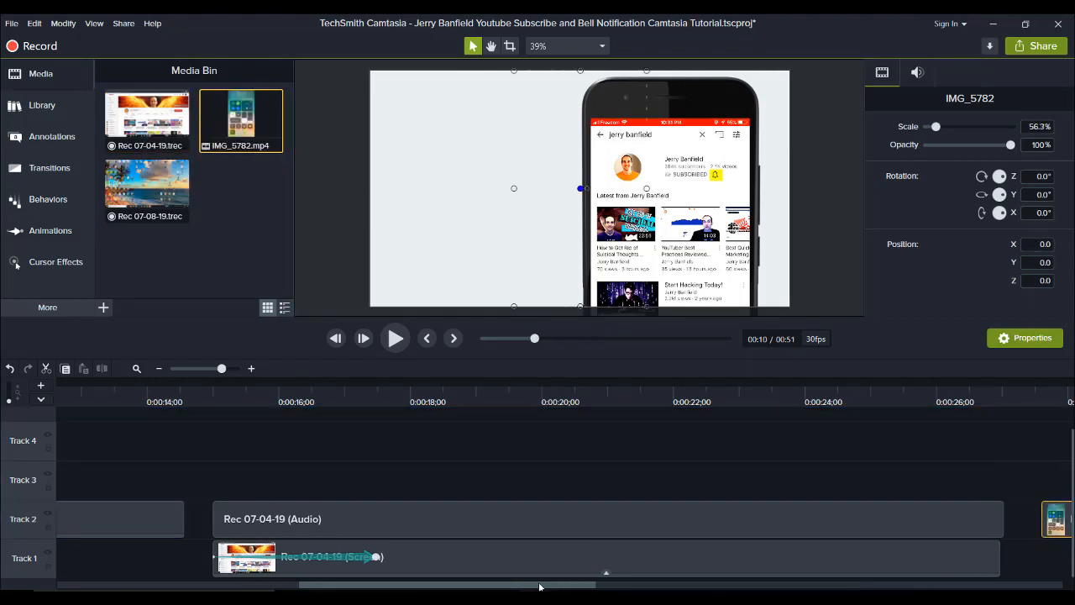
{"action": "scroll", "scroll_direction": "right", "scroll_amount": 3}
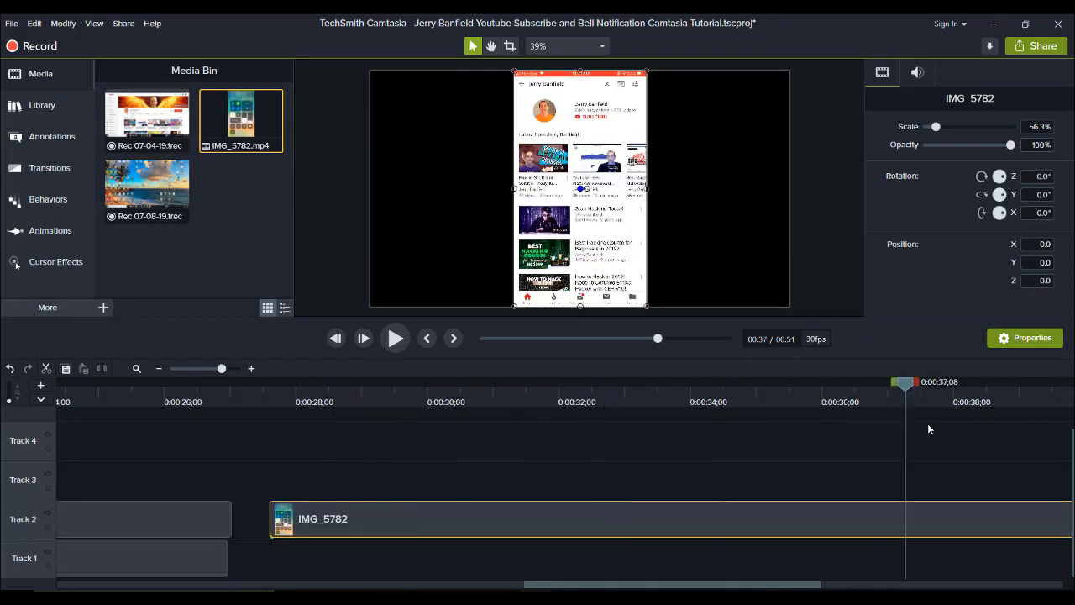
{"action": "left_click_drag", "start_coordinate": [904, 381], "coordinate": [927, 381]}
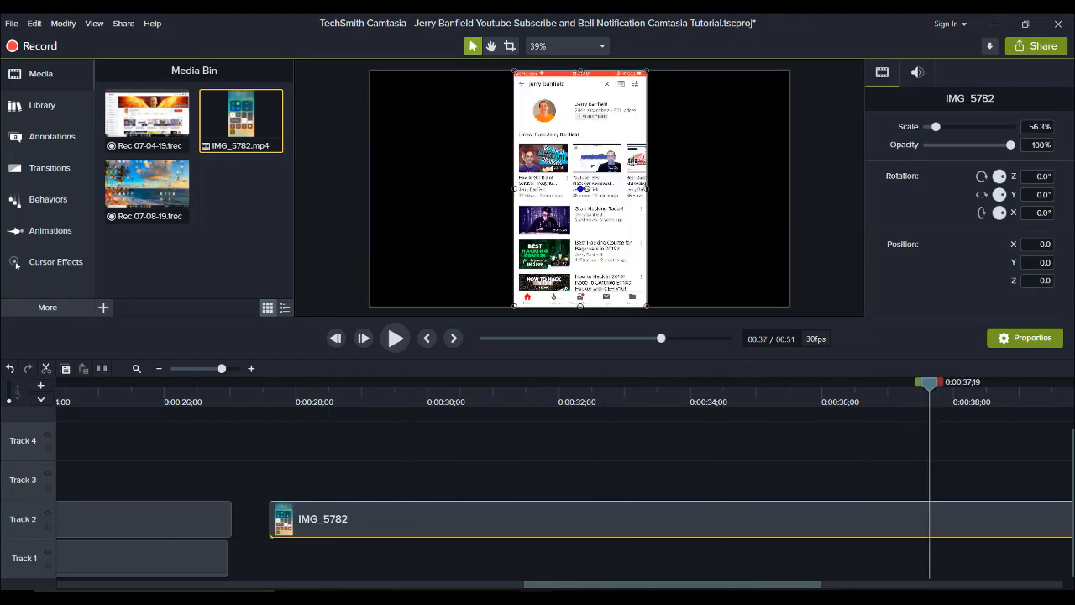
{"action": "scroll", "scroll_direction": "right", "scroll_amount": 3}
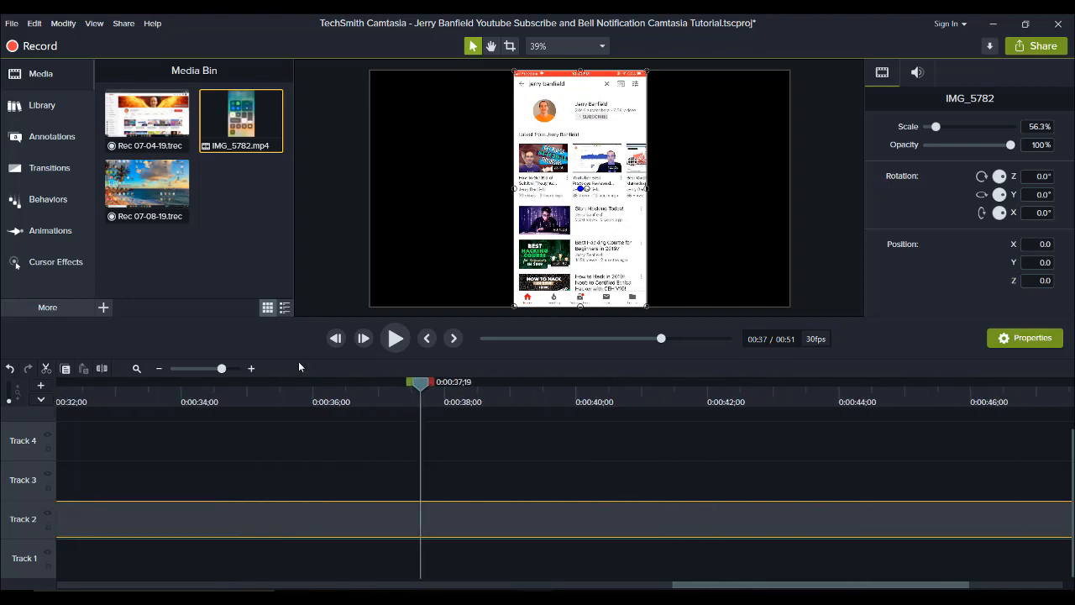
{"action": "left_click_drag", "start_coordinate": [420, 383], "coordinate": [485, 383]}
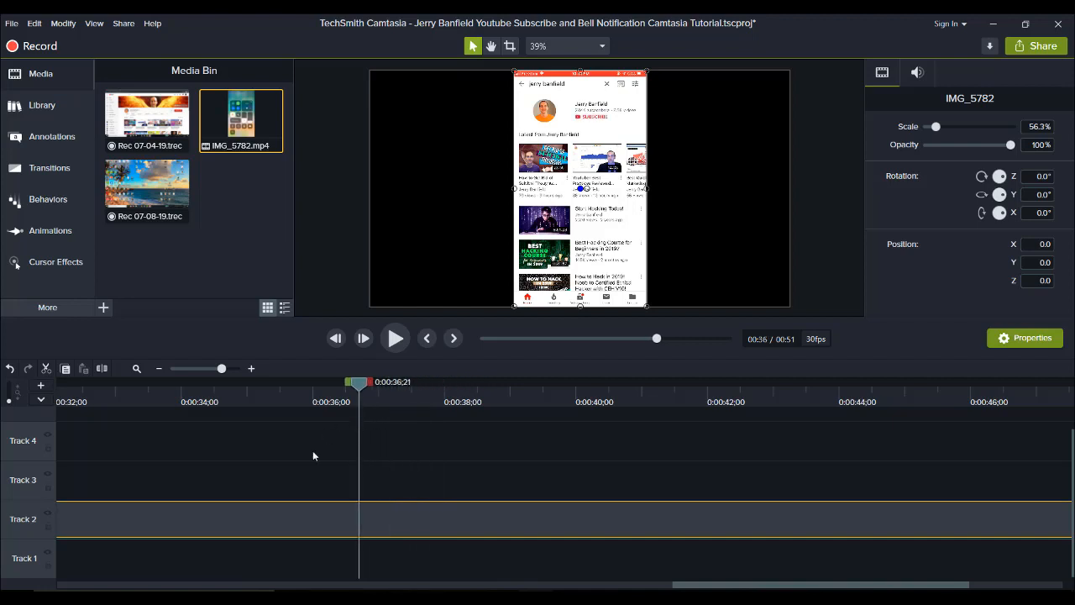
{"action": "mouse_move", "coordinate": [269, 528]}
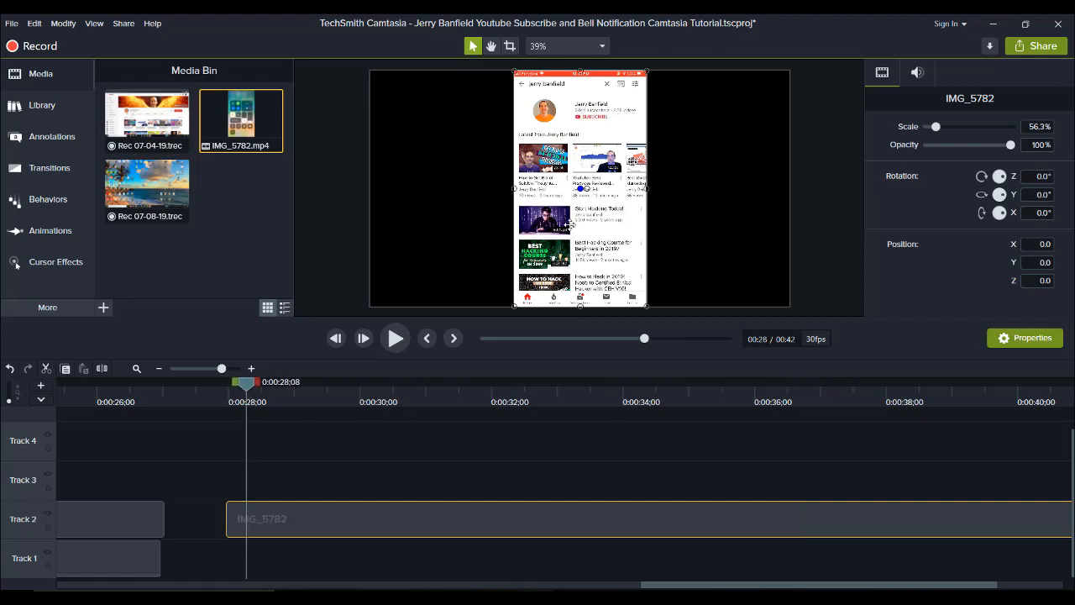
{"action": "mouse_move", "coordinate": [205, 262]}
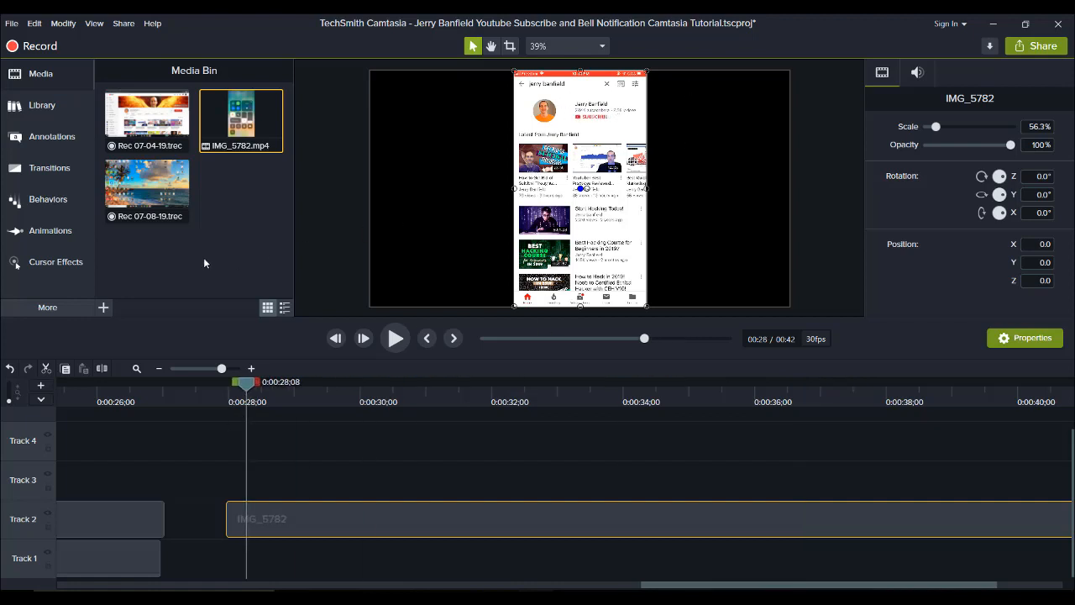
{"action": "mouse_move", "coordinate": [47, 306]}
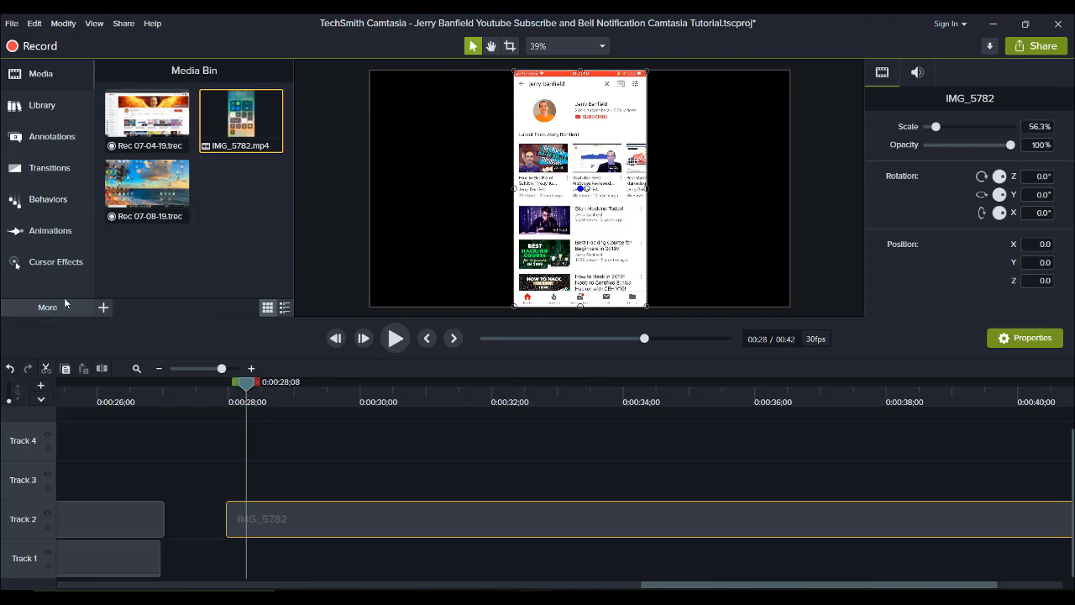
Step: Add a Device Frame visual effect to the IMG_5782 phone clip
{"action": "left_click", "coordinate": [47, 305]}
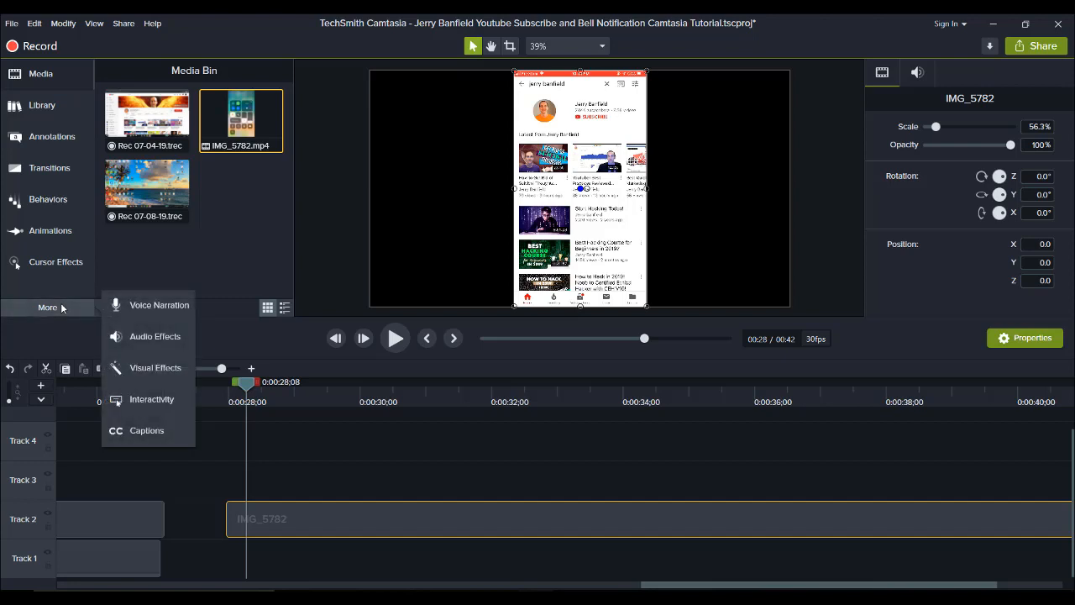
{"action": "left_click", "coordinate": [155, 366]}
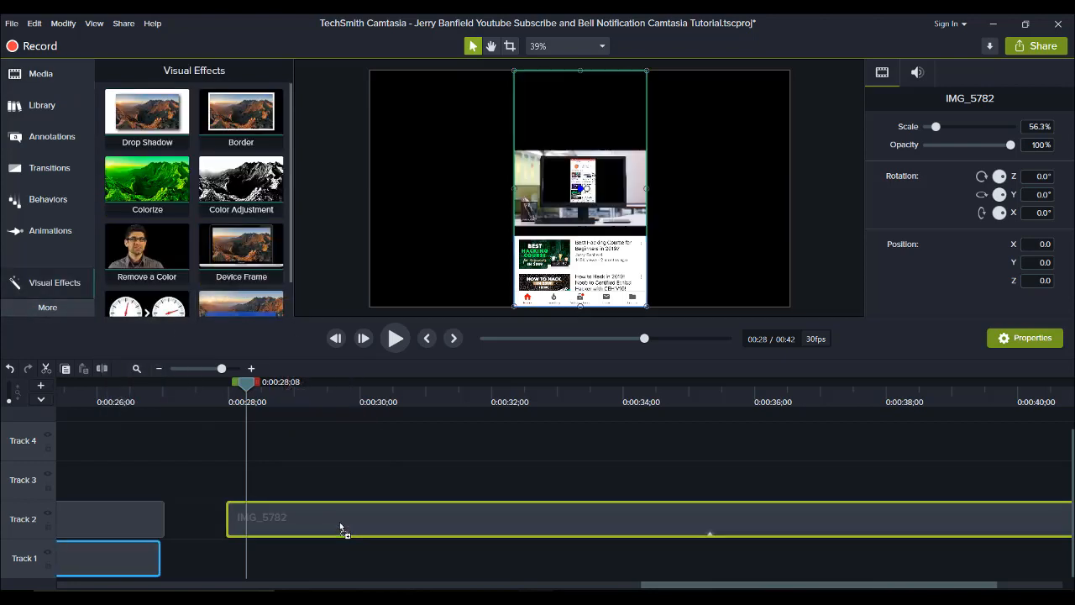
{"action": "double_click", "coordinate": [242, 245]}
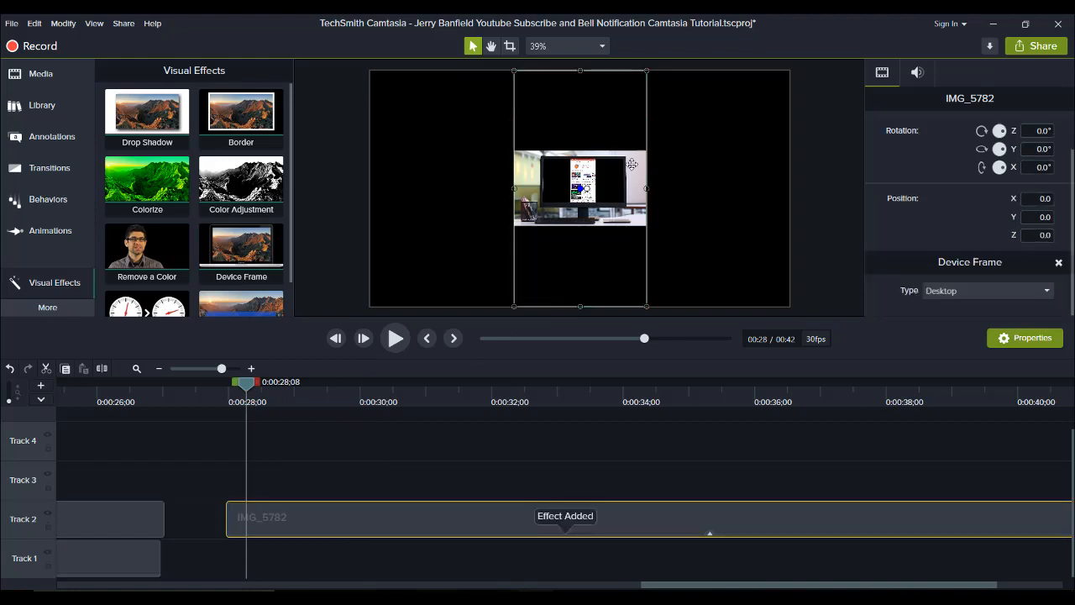
{"action": "mouse_move", "coordinate": [703, 96]}
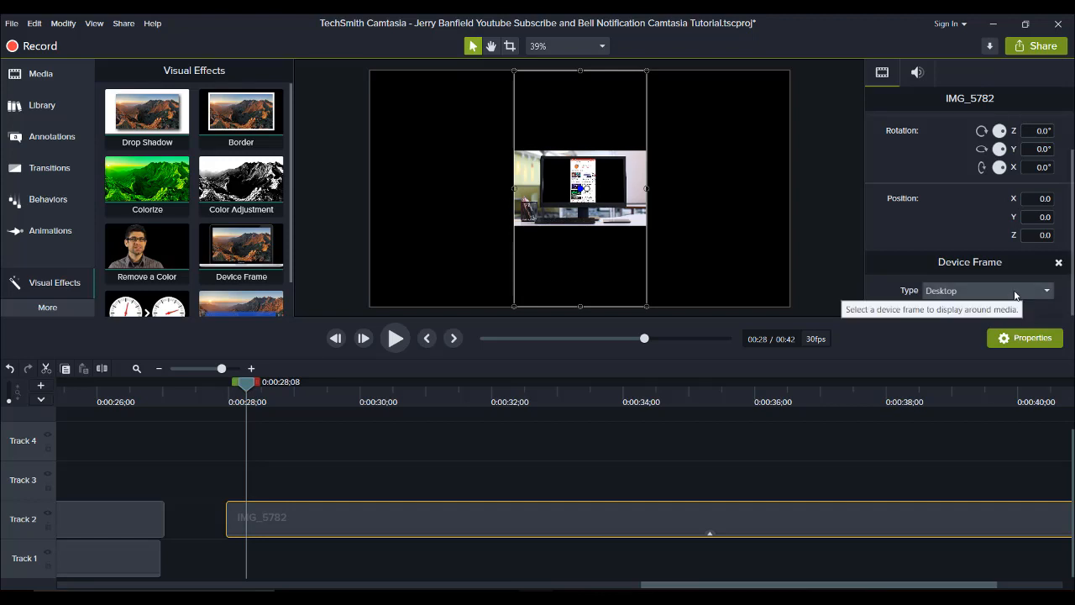
Step: Set the device frame type to Generic Smartphone Bright Left, checking one alternative type
{"action": "left_click", "coordinate": [988, 289]}
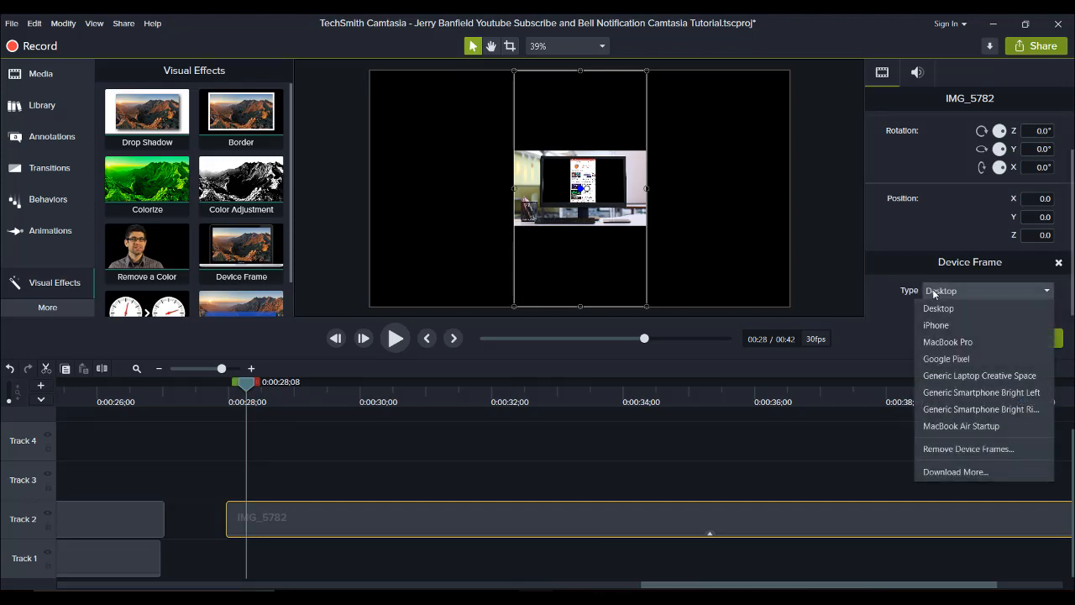
{"action": "mouse_move", "coordinate": [965, 376]}
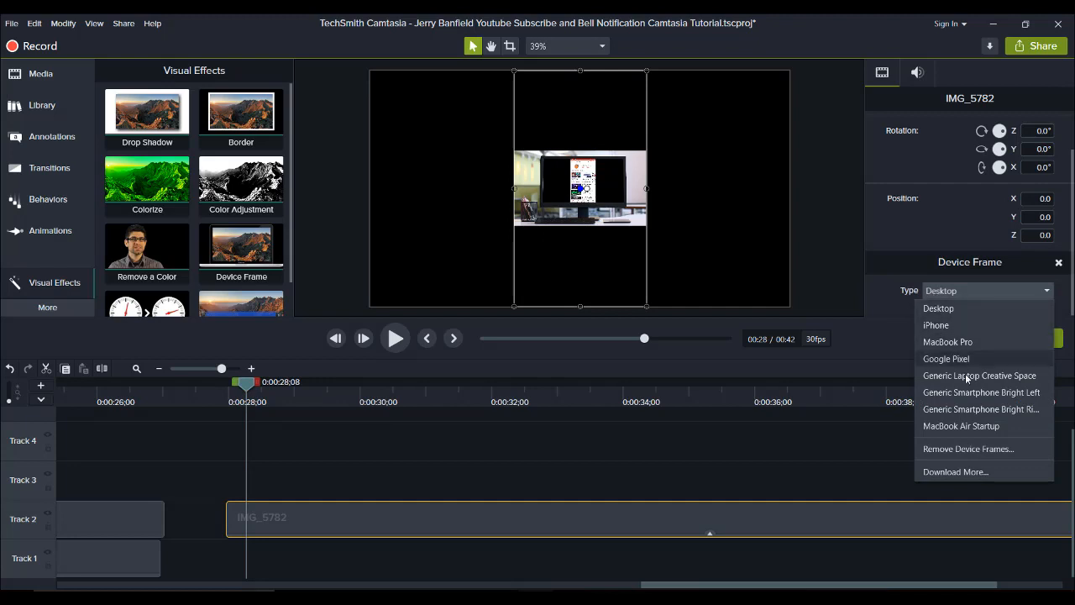
{"action": "left_click", "coordinate": [980, 393]}
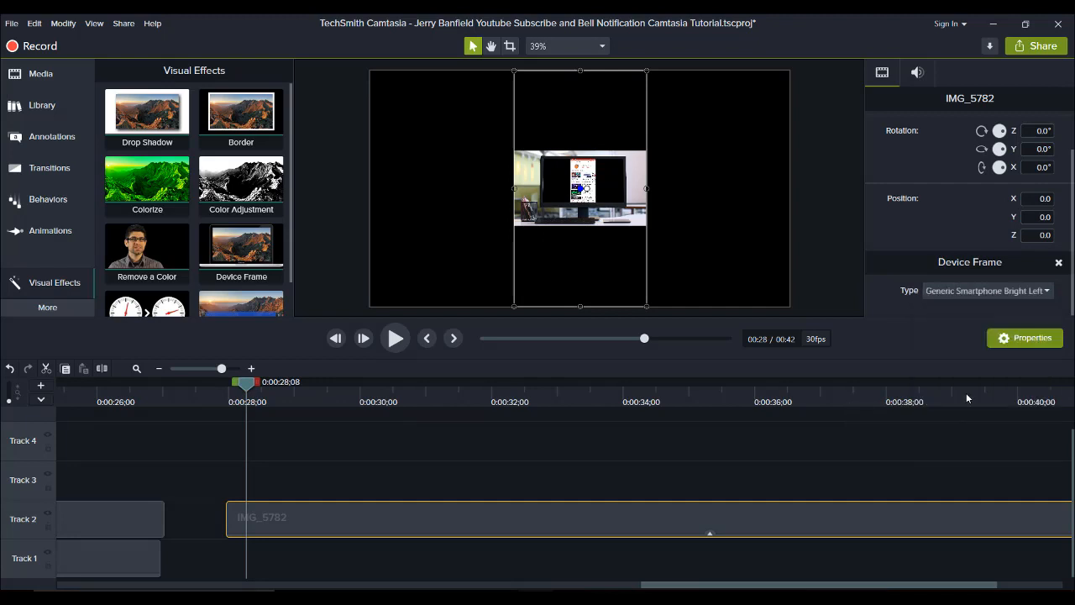
{"action": "left_click", "coordinate": [988, 289]}
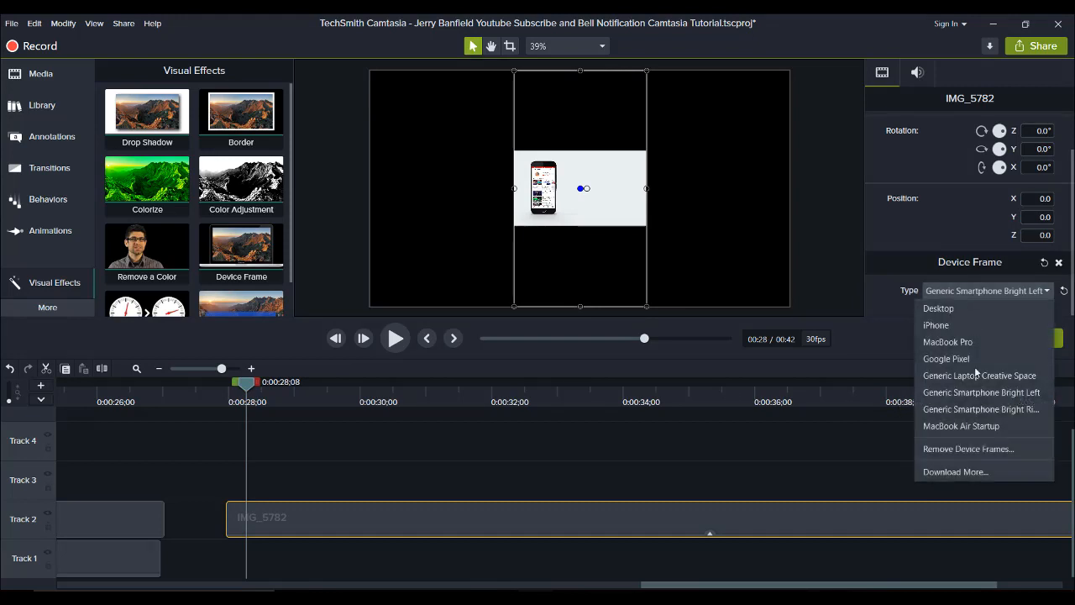
{"action": "left_click", "coordinate": [981, 409]}
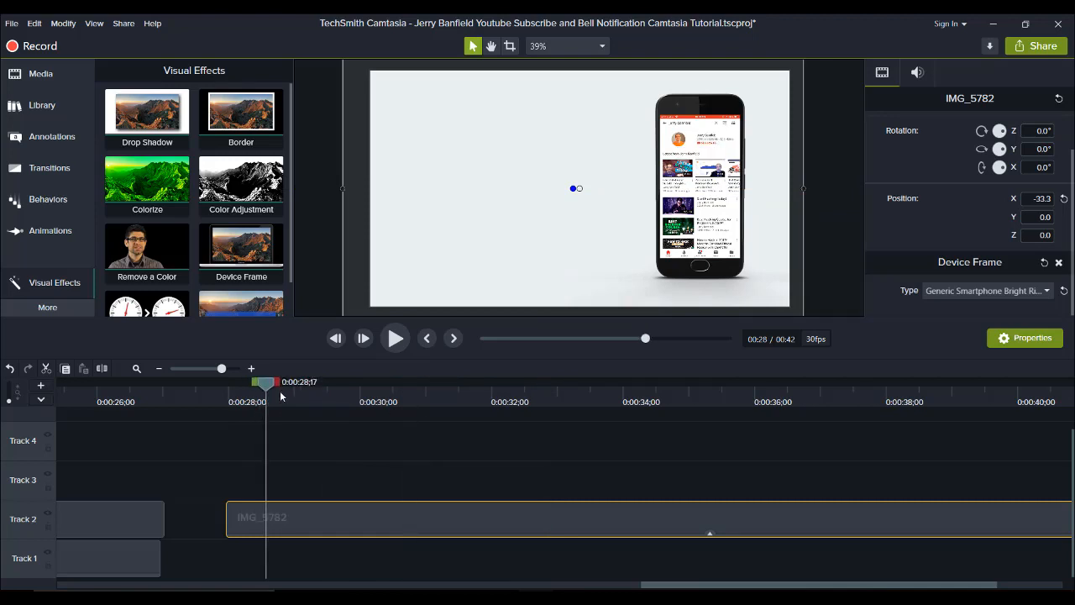
{"action": "left_click_drag", "start_coordinate": [265, 383], "coordinate": [282, 383]}
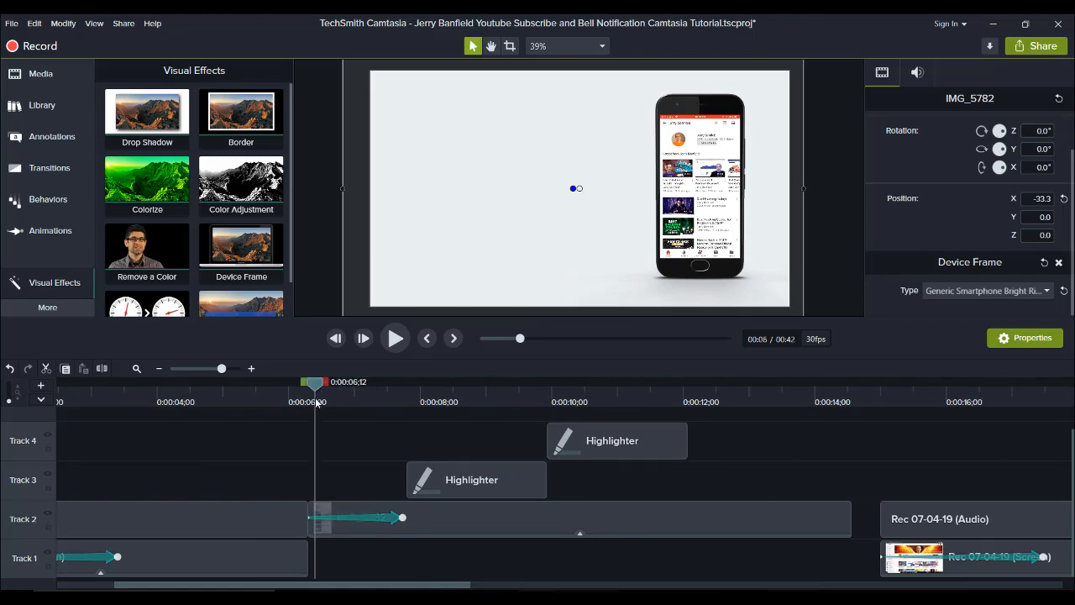
{"action": "left_click", "coordinate": [394, 337]}
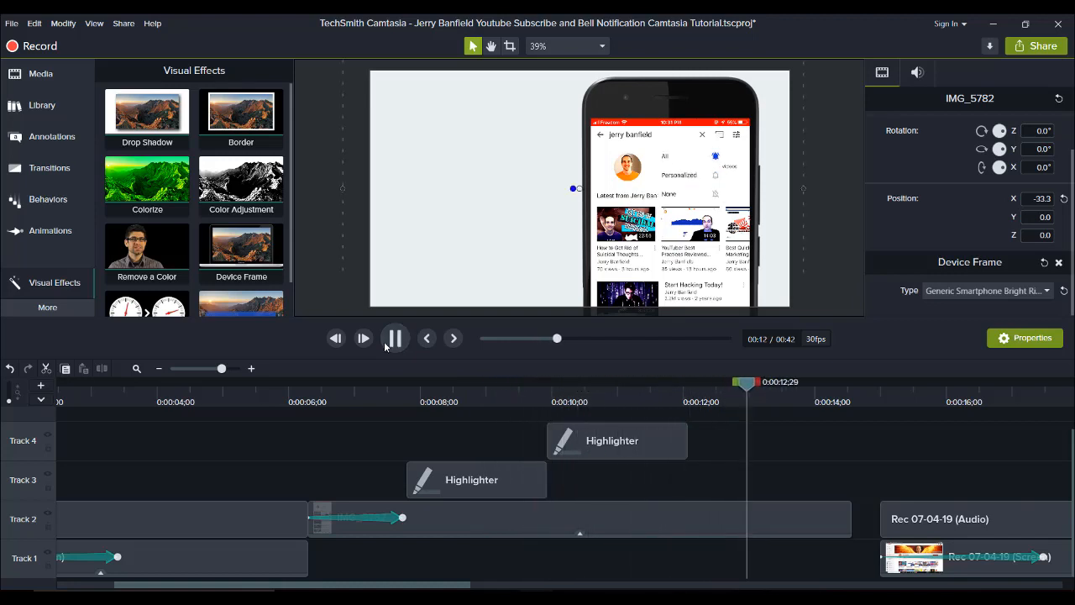
{"action": "left_click", "coordinate": [395, 338]}
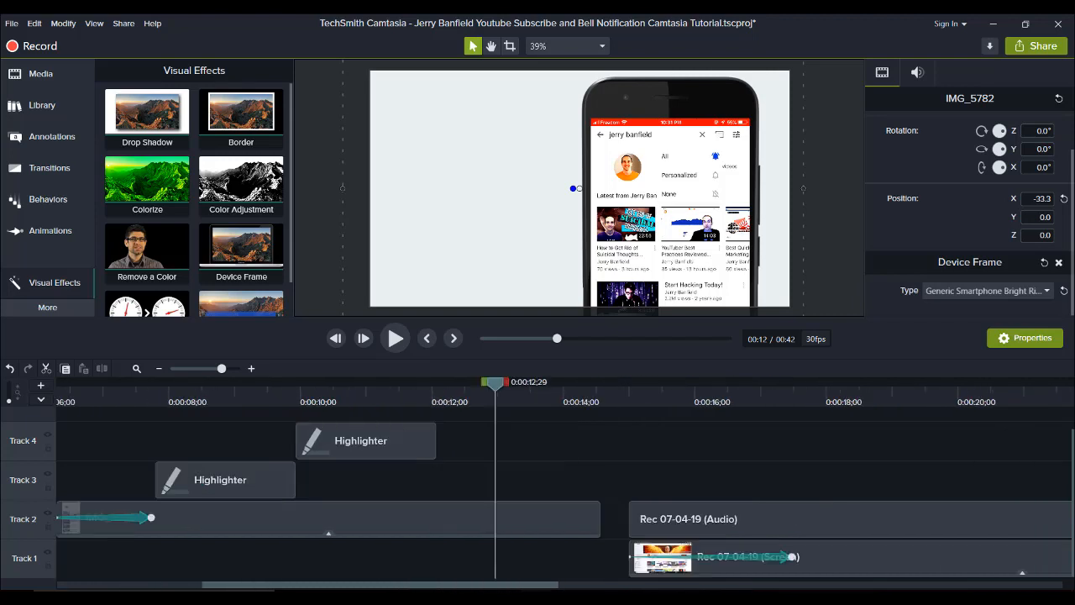
{"action": "scroll", "scroll_direction": "right", "scroll_amount": 3}
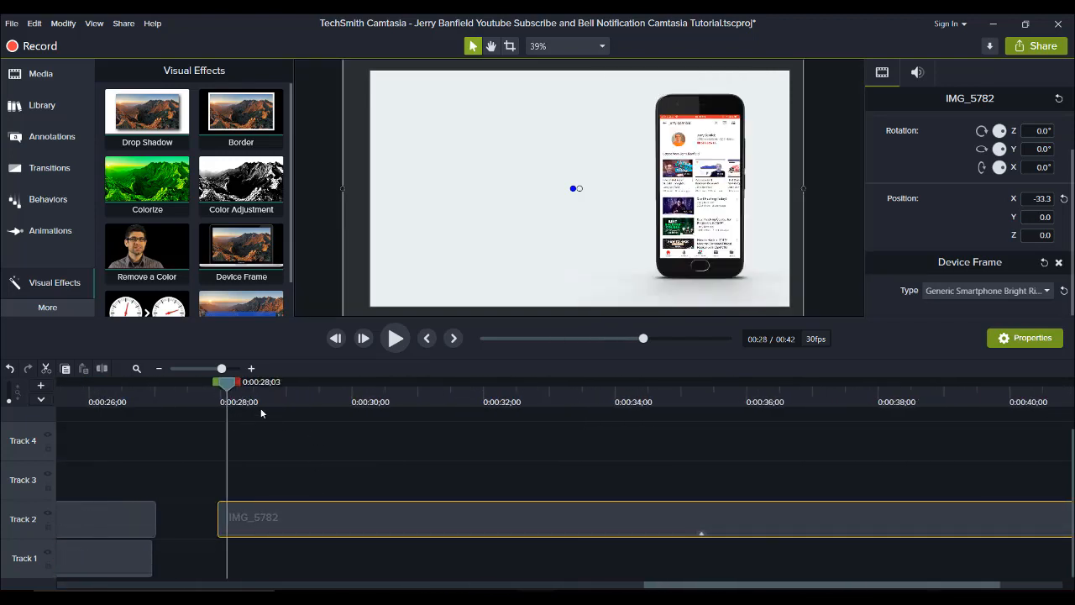
Step: Add a Zoom-n-Pan into the phone's subscribe area and time it to about two seconds around 28–30 s
{"action": "left_click", "coordinate": [51, 230]}
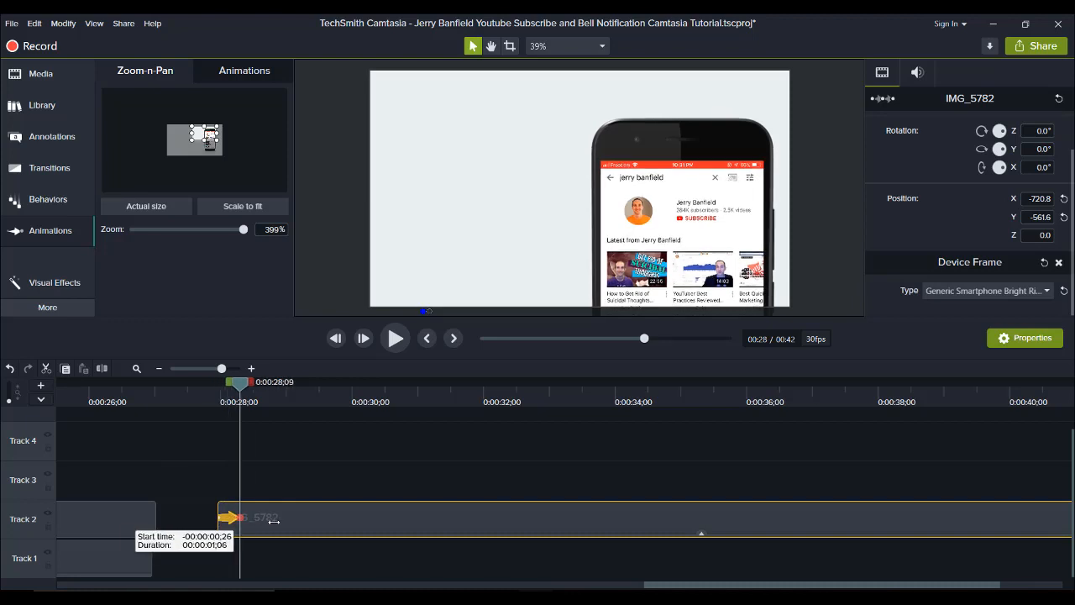
{"action": "left_click_drag", "start_coordinate": [239, 517], "coordinate": [376, 517]}
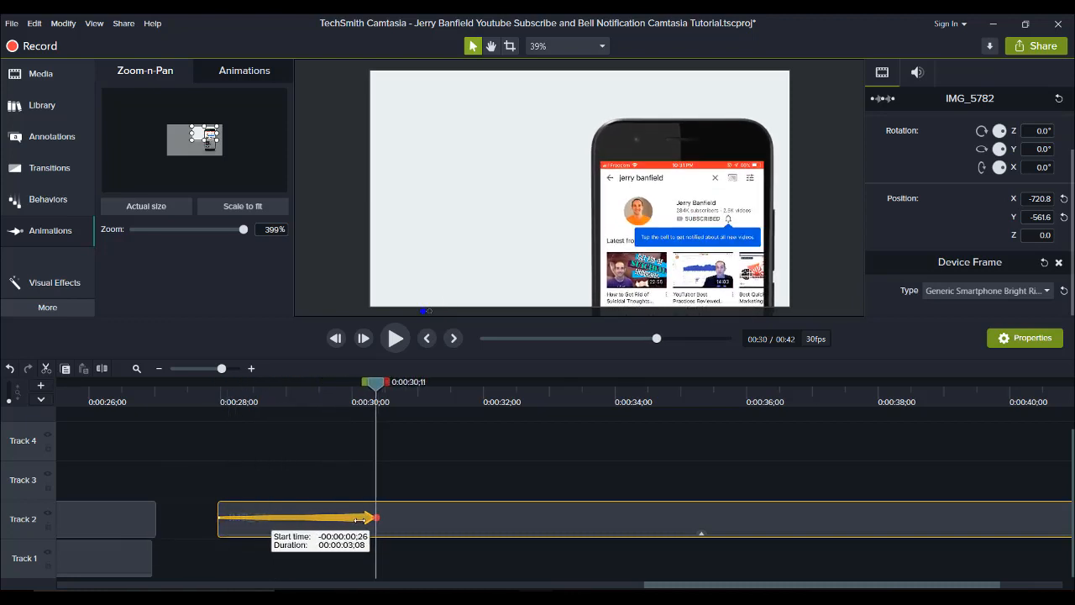
{"action": "left_click_drag", "start_coordinate": [376, 517], "coordinate": [336, 518]}
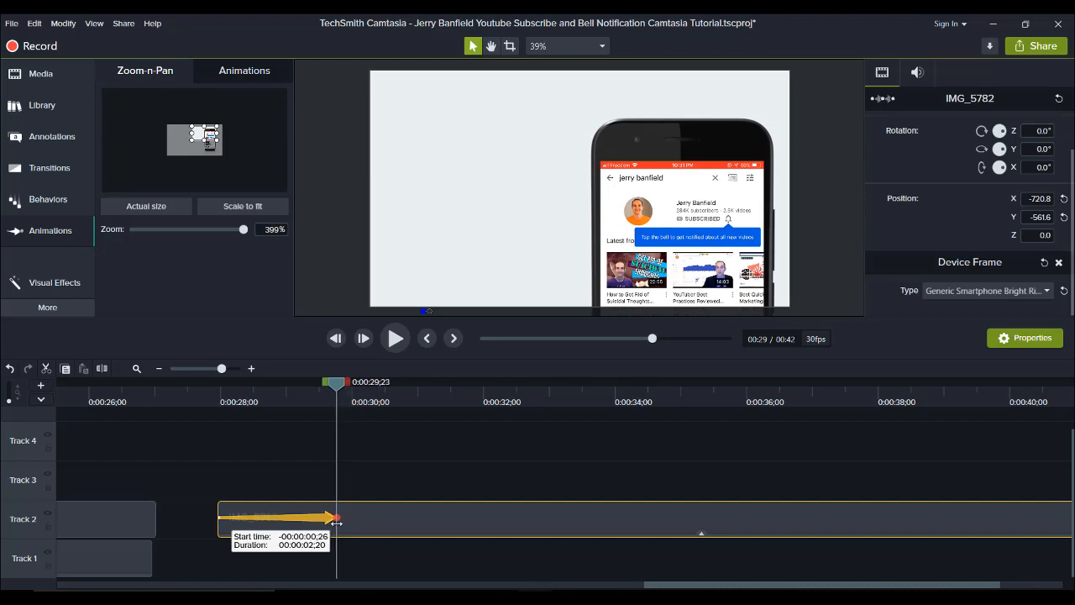
{"action": "left_click_drag", "start_coordinate": [336, 515], "coordinate": [356, 516]}
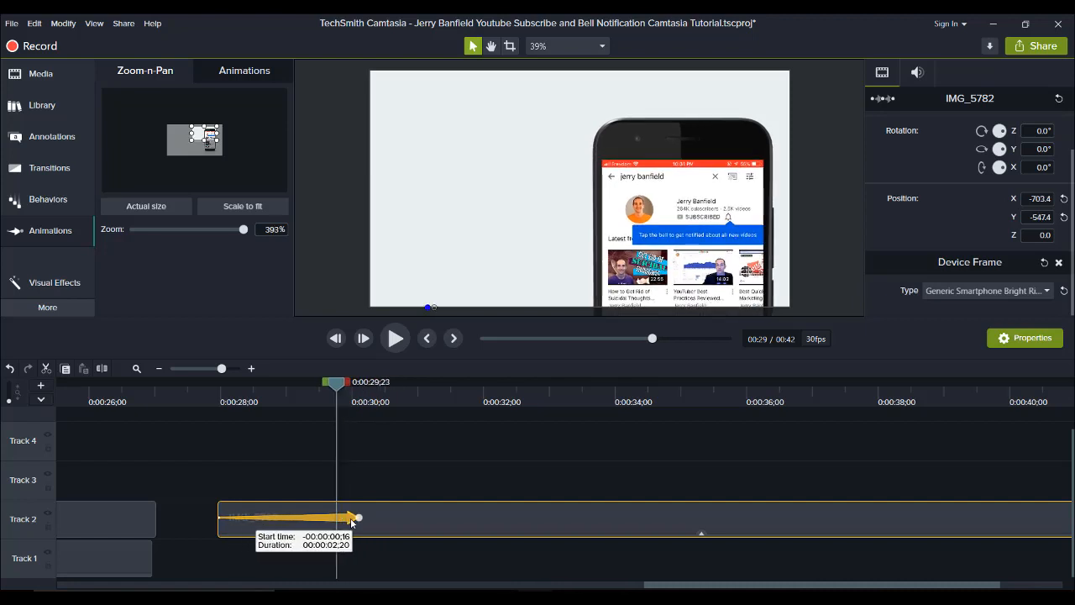
{"action": "left_click_drag", "start_coordinate": [358, 517], "coordinate": [385, 517]}
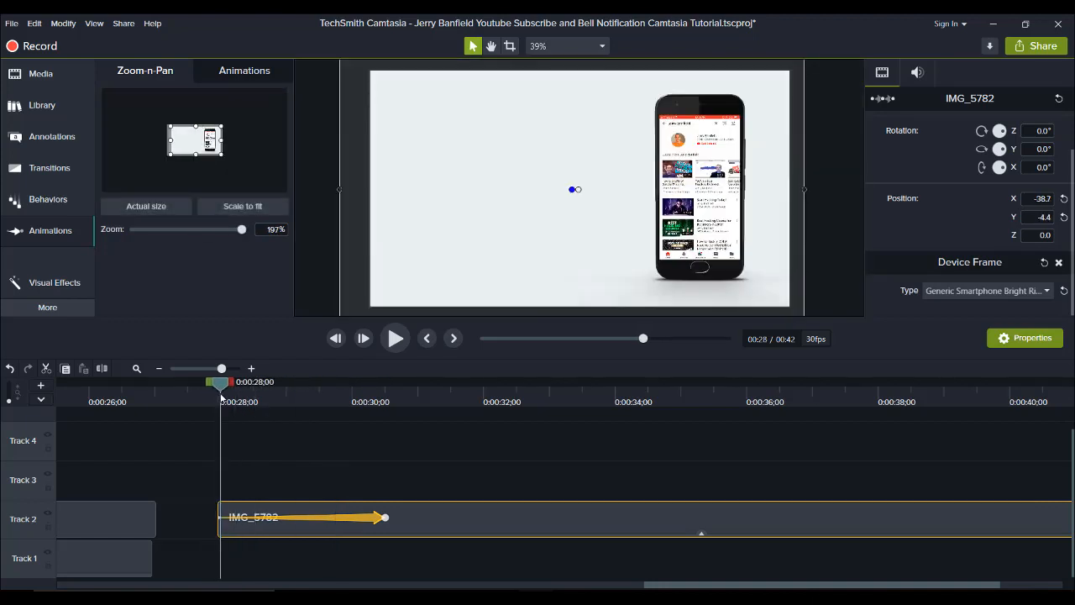
Step: Play the zoom animation back to check it, then stop
{"action": "left_click", "coordinate": [395, 338]}
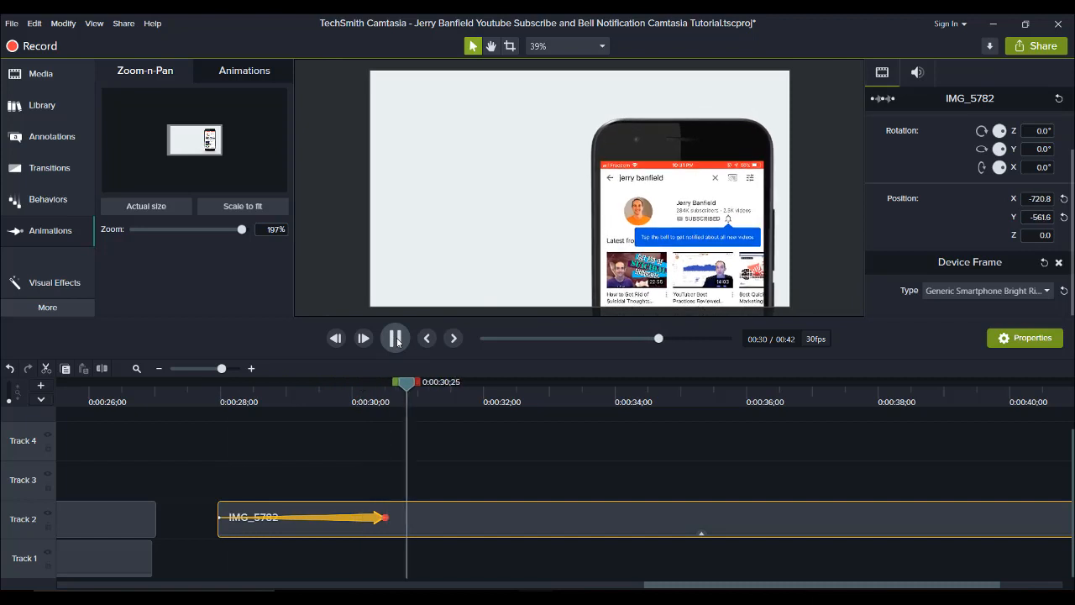
{"action": "left_click", "coordinate": [394, 338]}
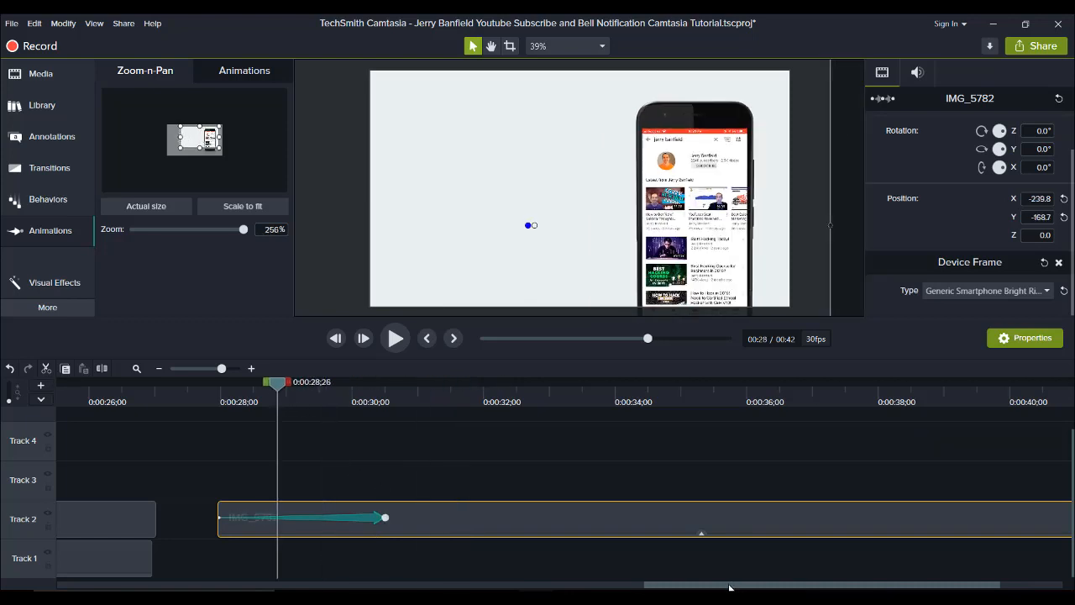
Step: Scroll back to about 8 seconds, select the first Track 3 Highlighter over the subscribe button, and preview it briefly
{"action": "scroll", "scroll_direction": "left", "scroll_amount": 3}
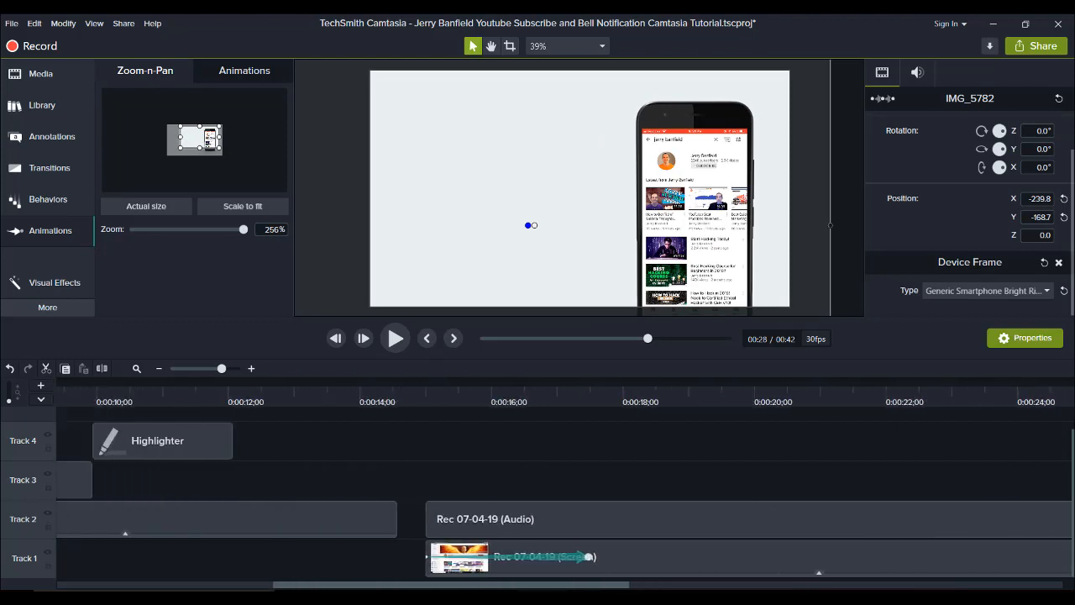
{"action": "scroll", "scroll_direction": "left", "scroll_amount": 3}
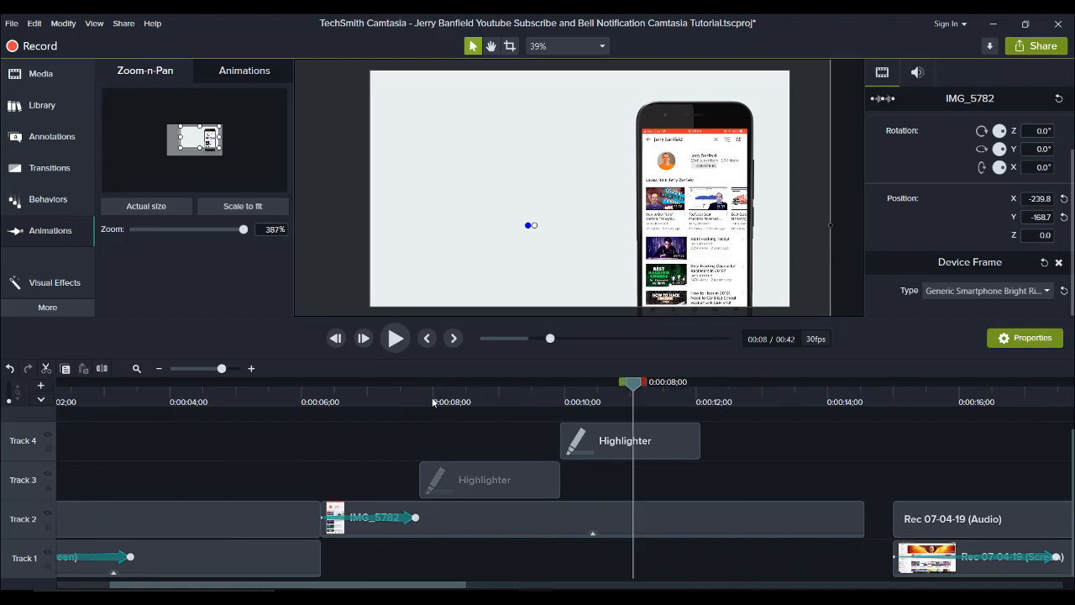
{"action": "left_click_drag", "start_coordinate": [631, 382], "coordinate": [462, 381]}
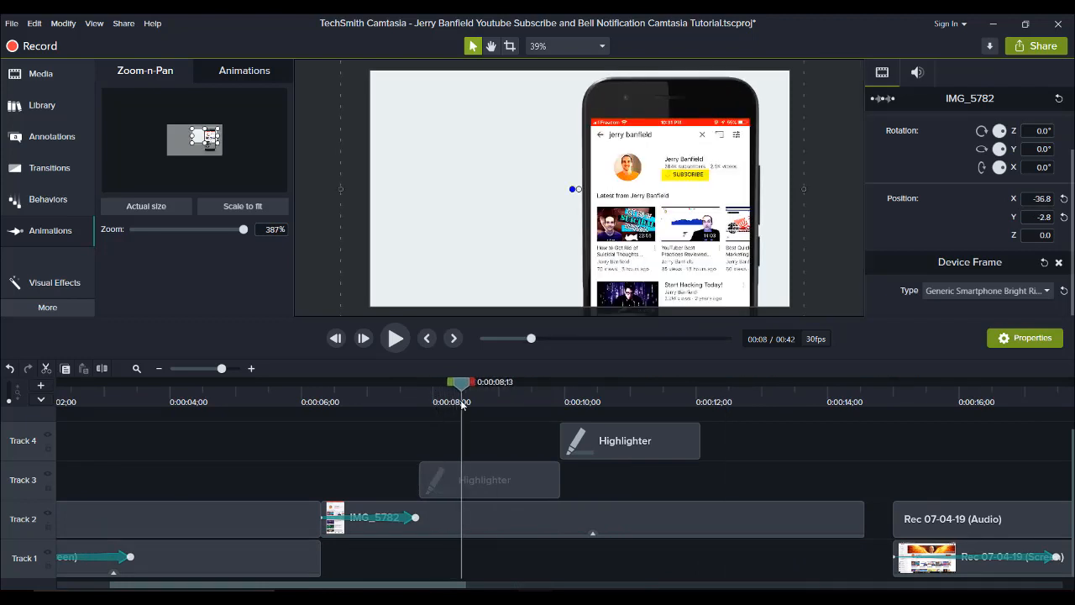
{"action": "left_click", "coordinate": [489, 480]}
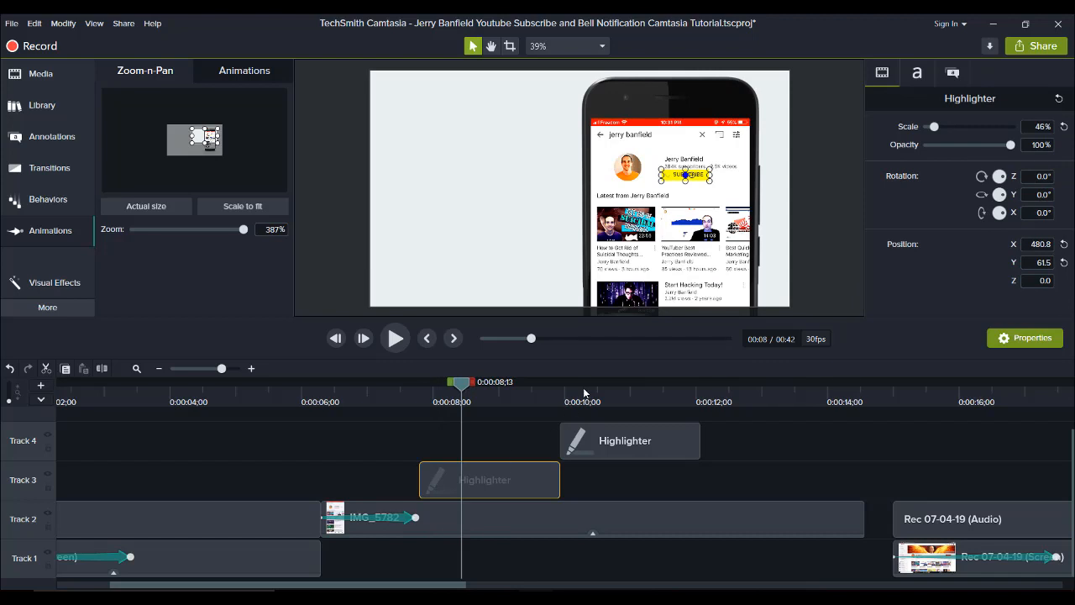
{"action": "mouse_move", "coordinate": [618, 520]}
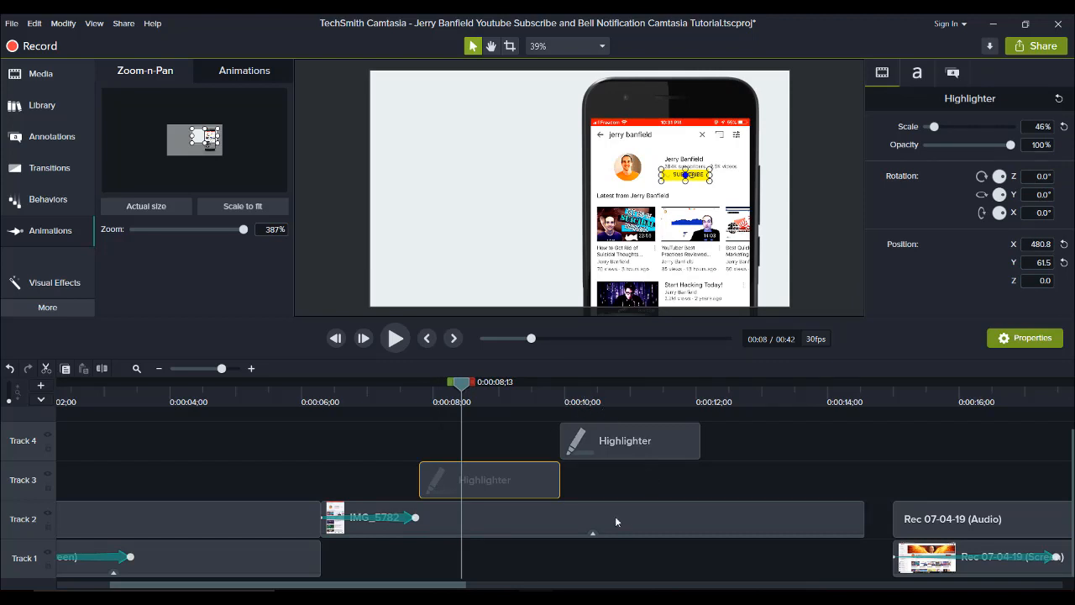
{"action": "mouse_move", "coordinate": [576, 398]}
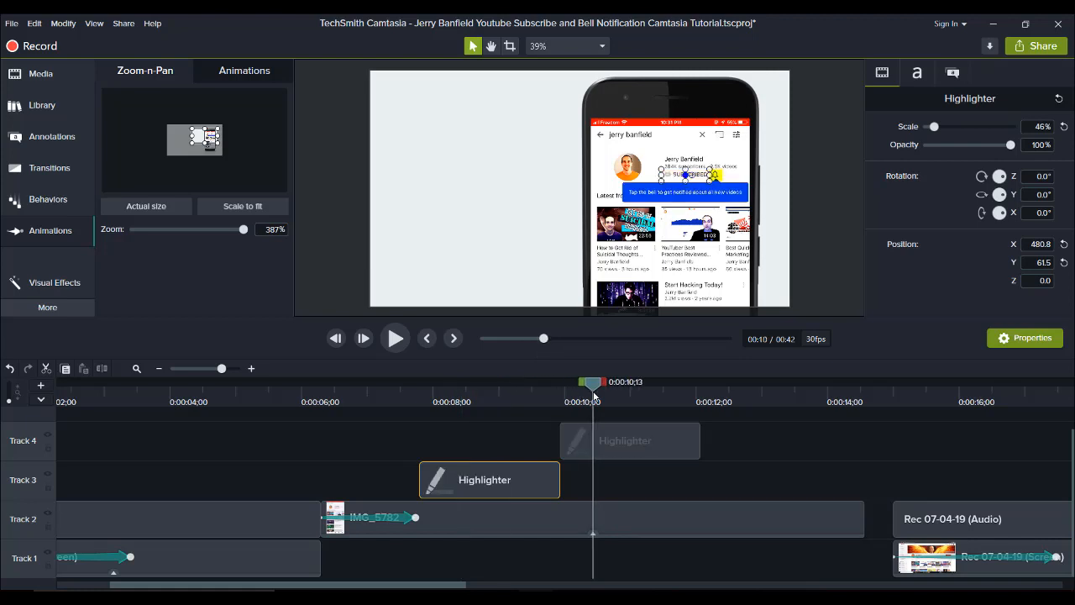
{"action": "left_click", "coordinate": [483, 383]}
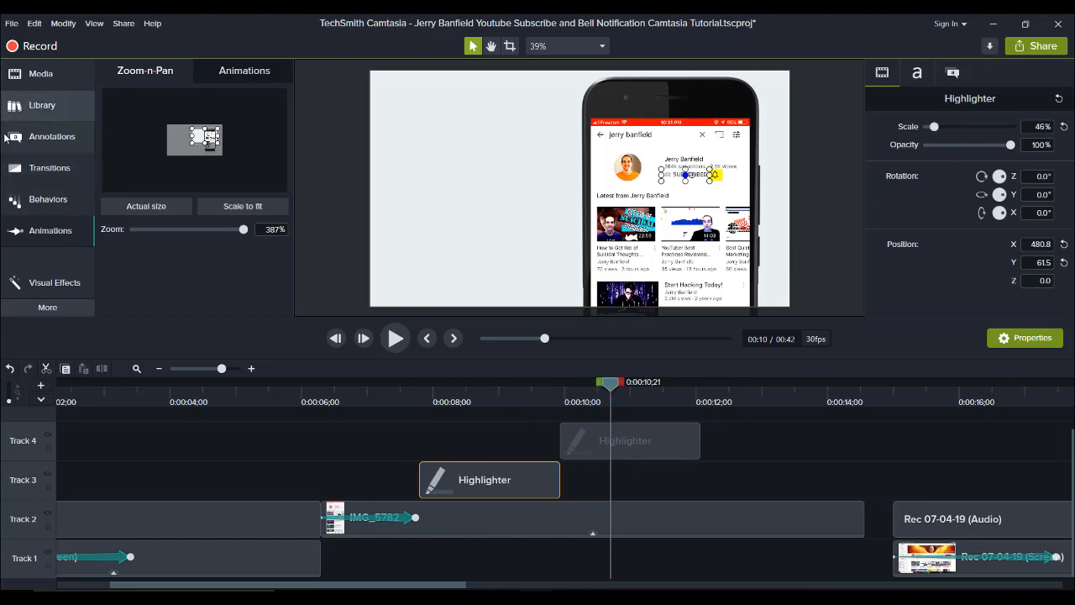
{"action": "left_click", "coordinate": [50, 136]}
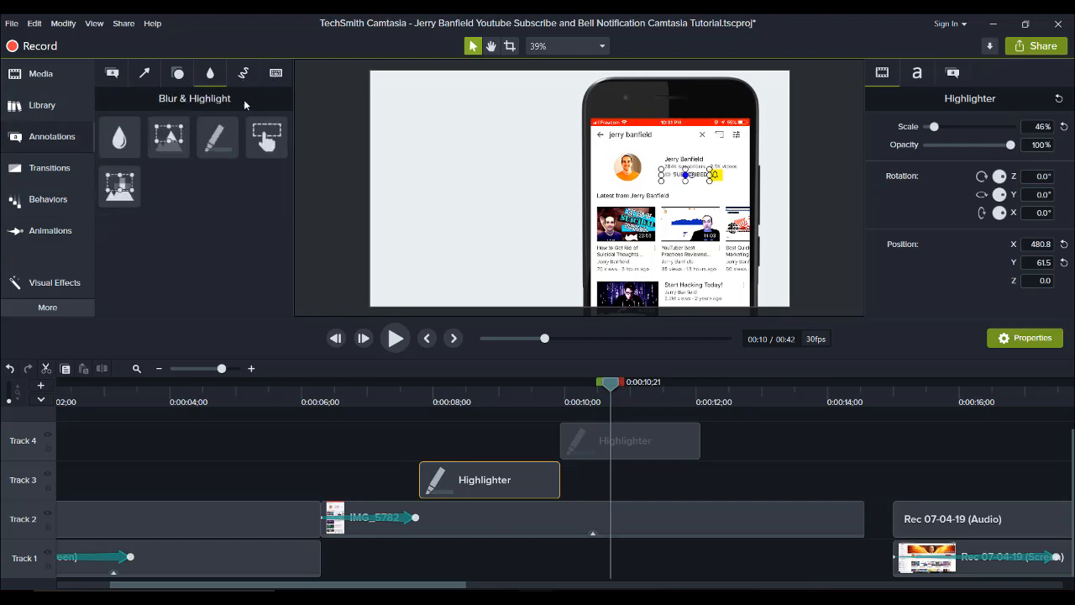
{"action": "mouse_move", "coordinate": [216, 137]}
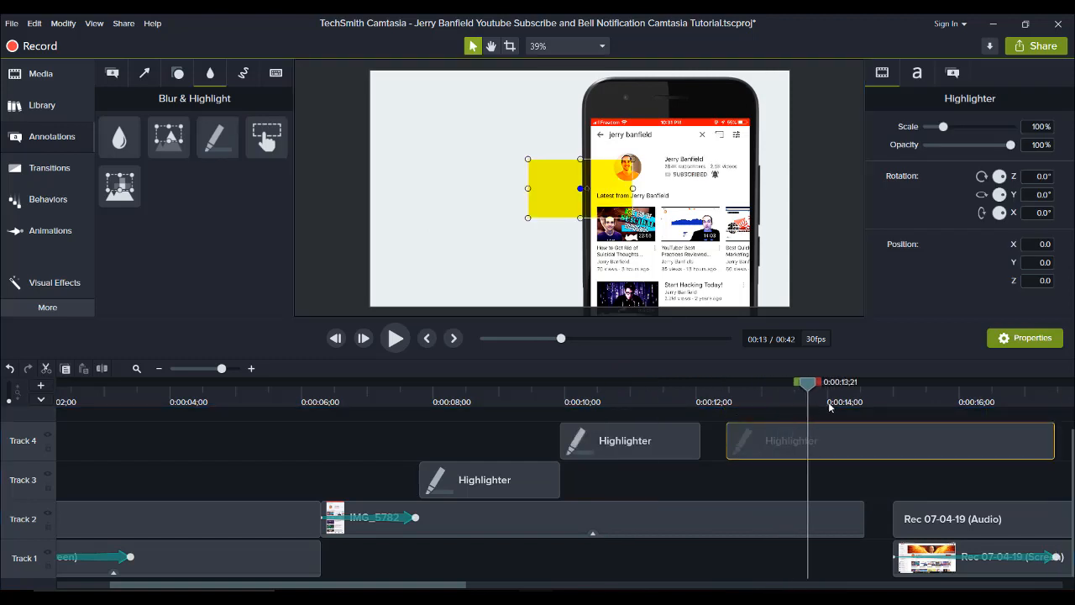
{"action": "left_click_drag", "start_coordinate": [806, 383], "coordinate": [781, 383]}
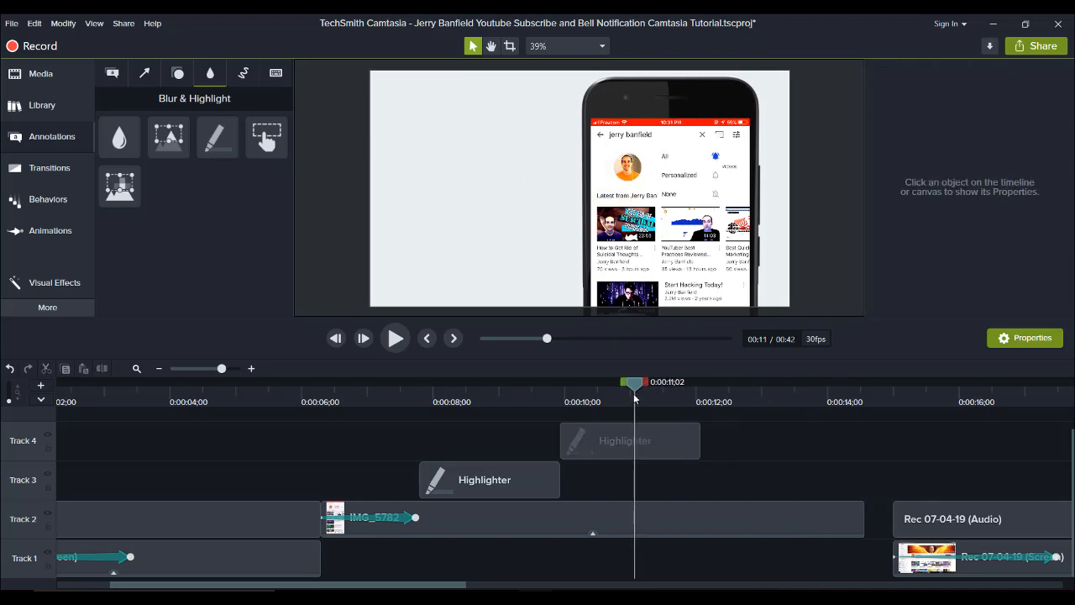
{"action": "left_click_drag", "start_coordinate": [635, 382], "coordinate": [481, 383]}
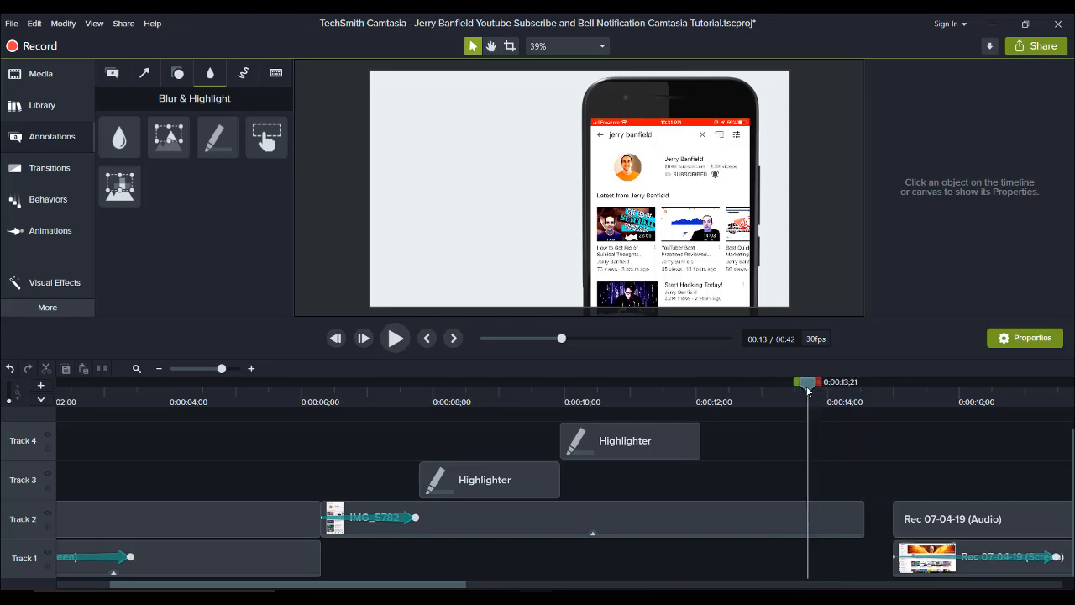
{"action": "left_click_drag", "start_coordinate": [808, 381], "coordinate": [748, 381]}
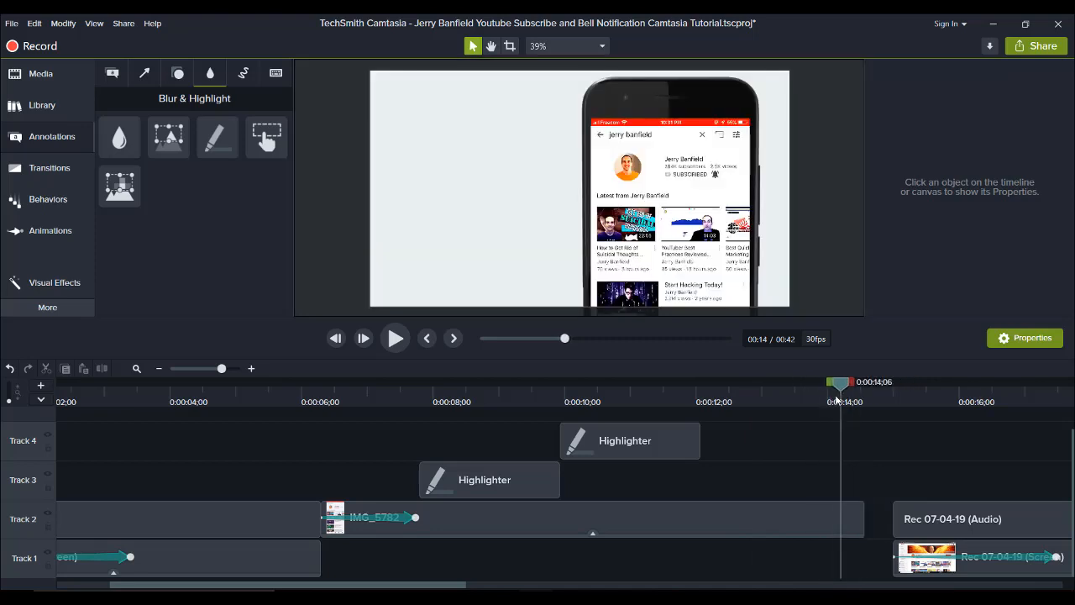
{"action": "left_click_drag", "start_coordinate": [840, 383], "coordinate": [873, 383]}
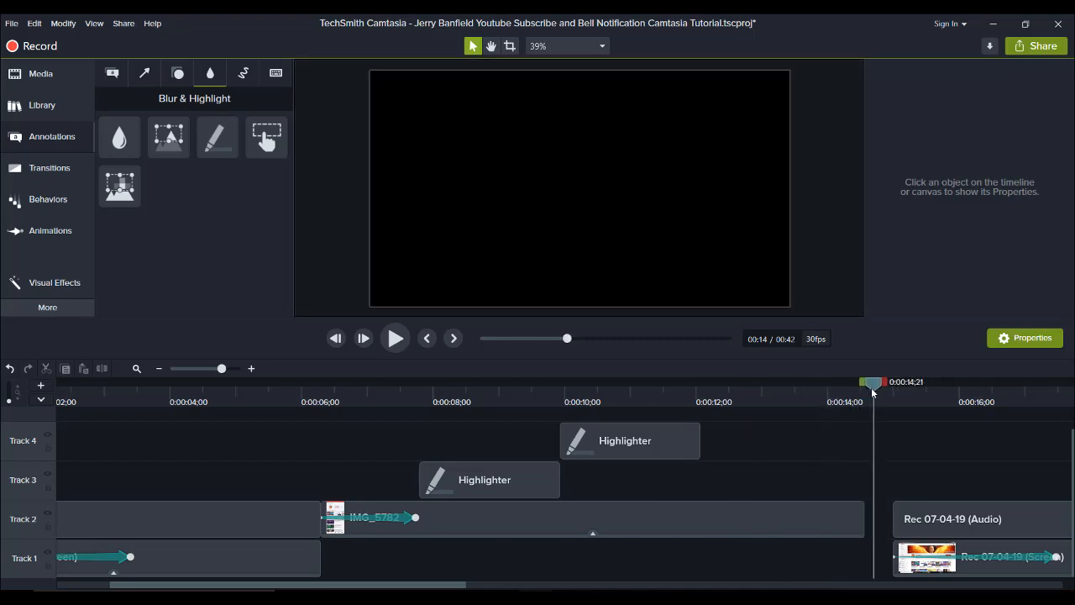
Step: Replay the exported FINAL subscribe-and-bell video to its last seconds, then close the player
{"action": "left_click_drag", "start_coordinate": [874, 383], "coordinate": [857, 383]}
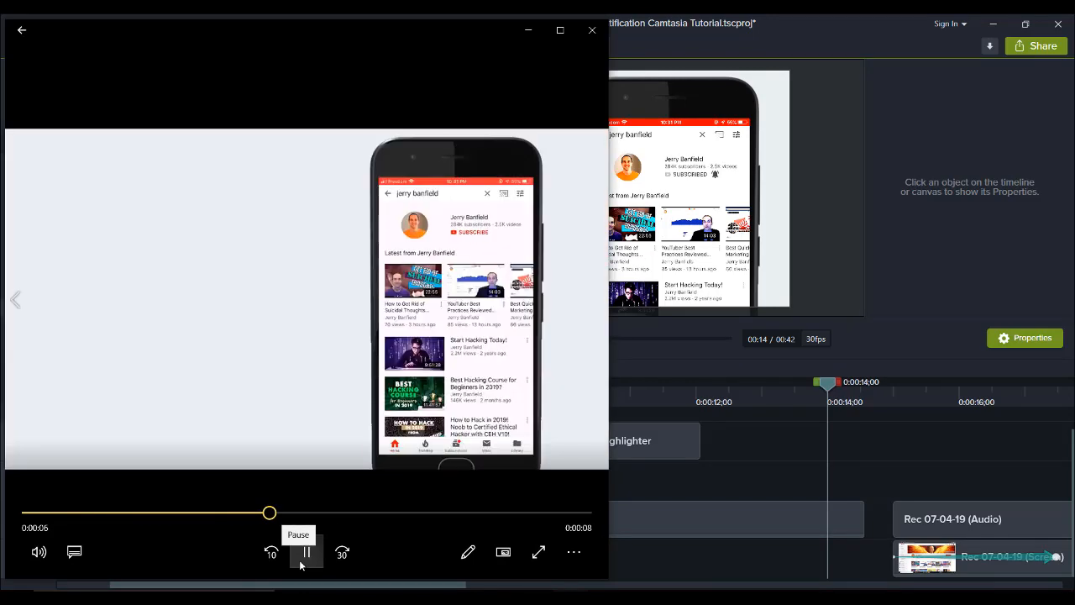
{"action": "left_click", "coordinate": [306, 551]}
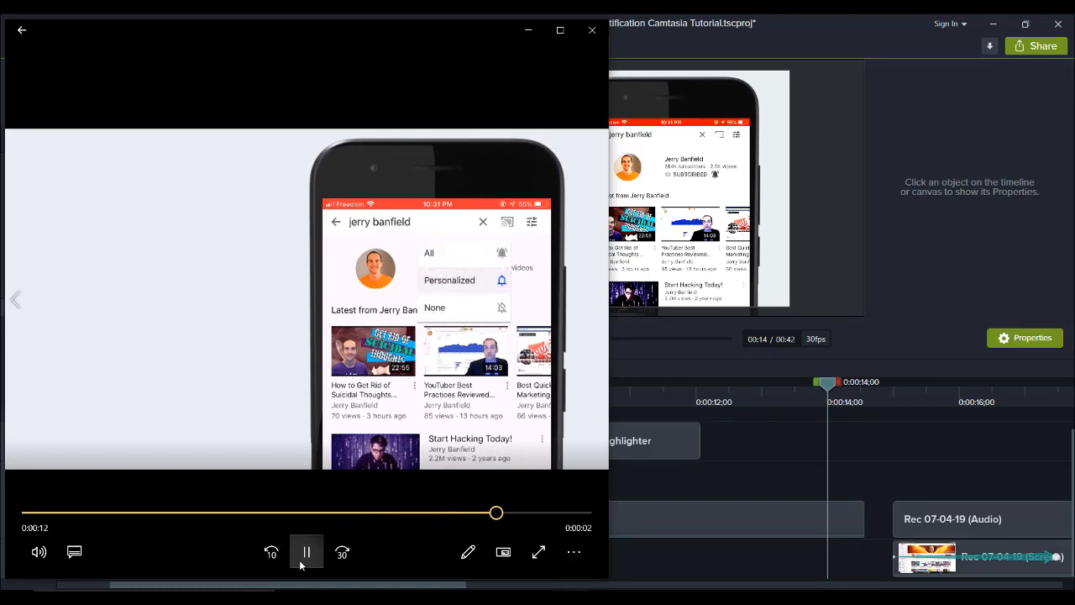
{"action": "left_click", "coordinate": [306, 551]}
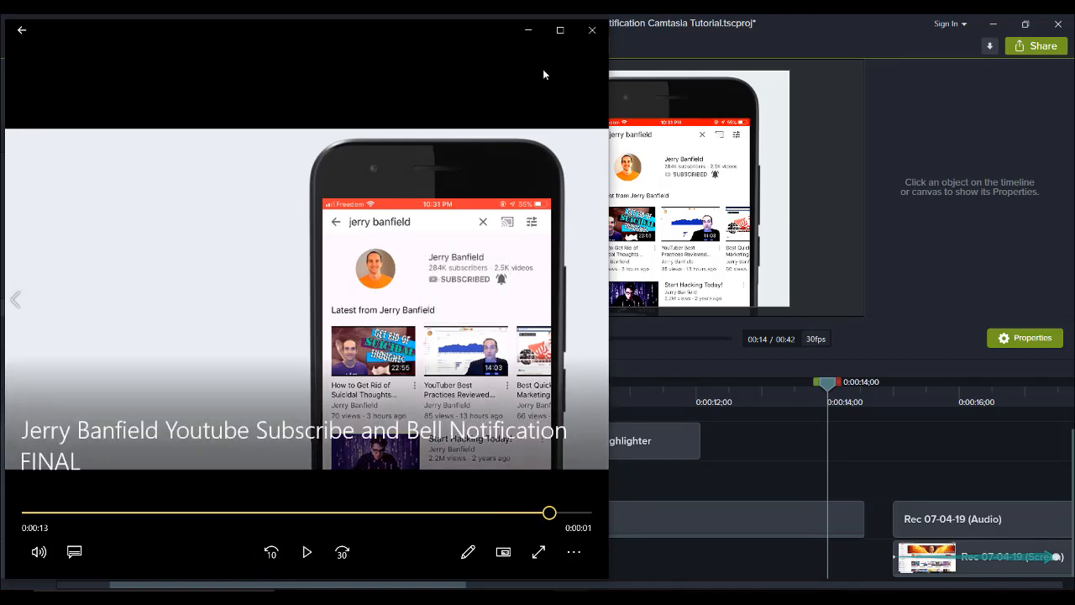
{"action": "left_click", "coordinate": [591, 30]}
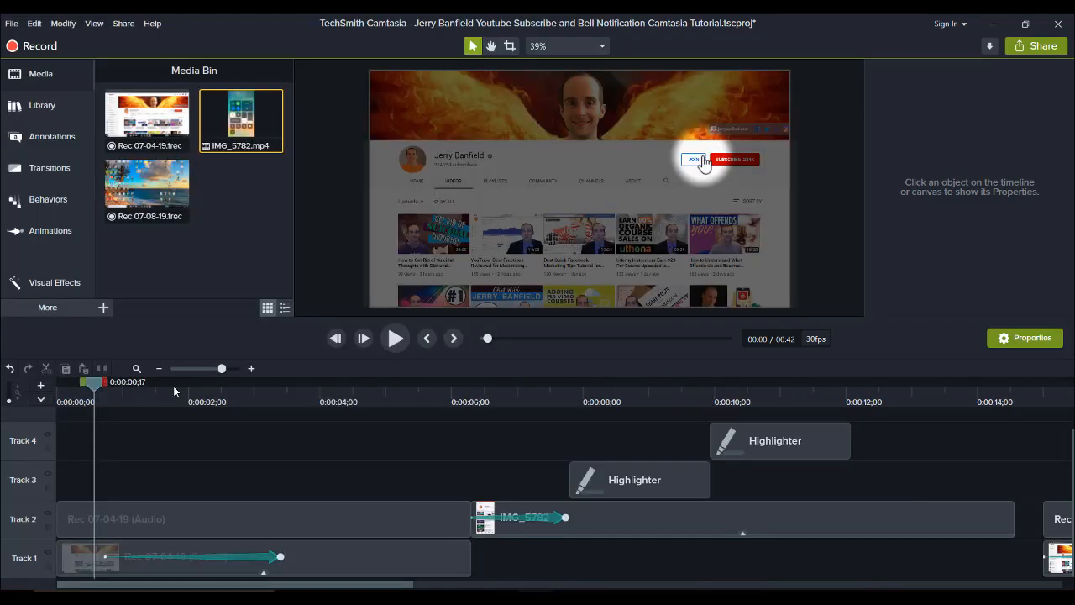